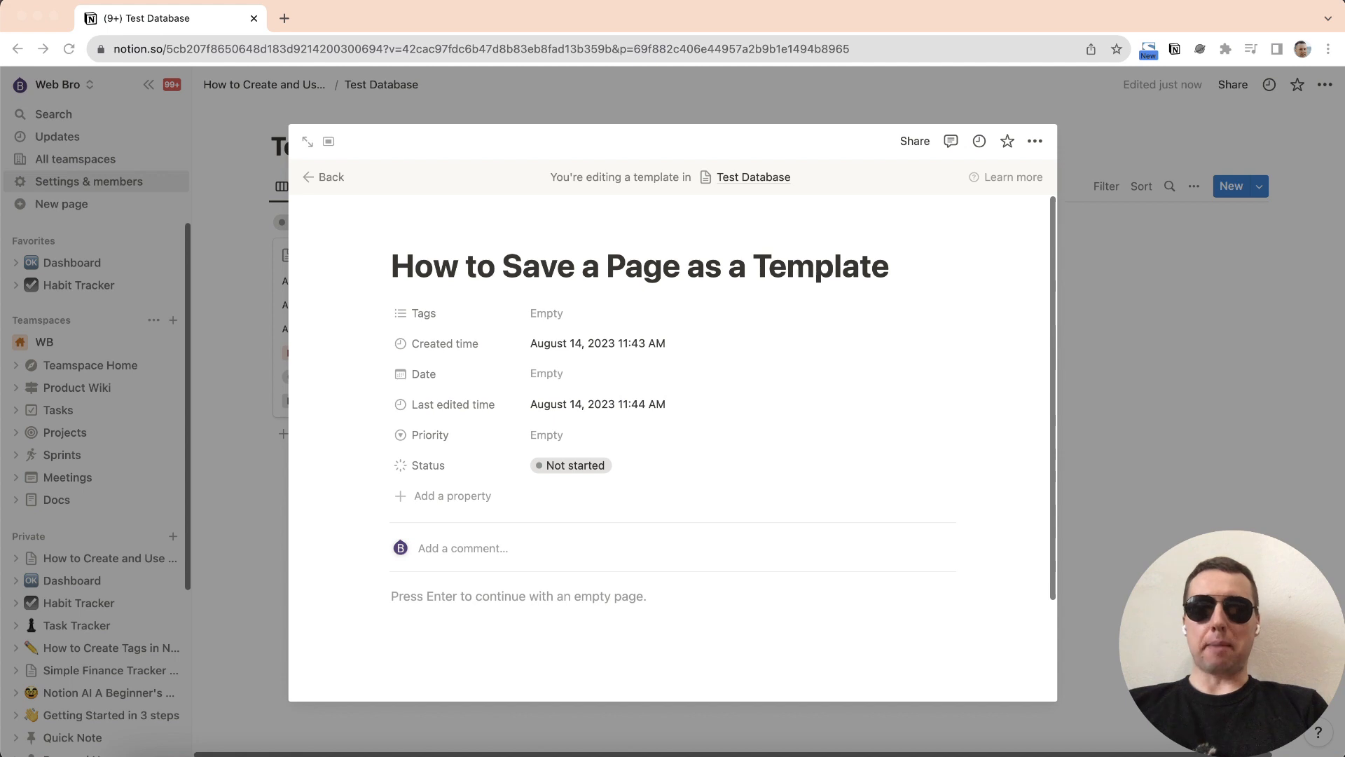
Create a new page titled 'Checklists' and start it as an empty page.
left_click(323, 177)
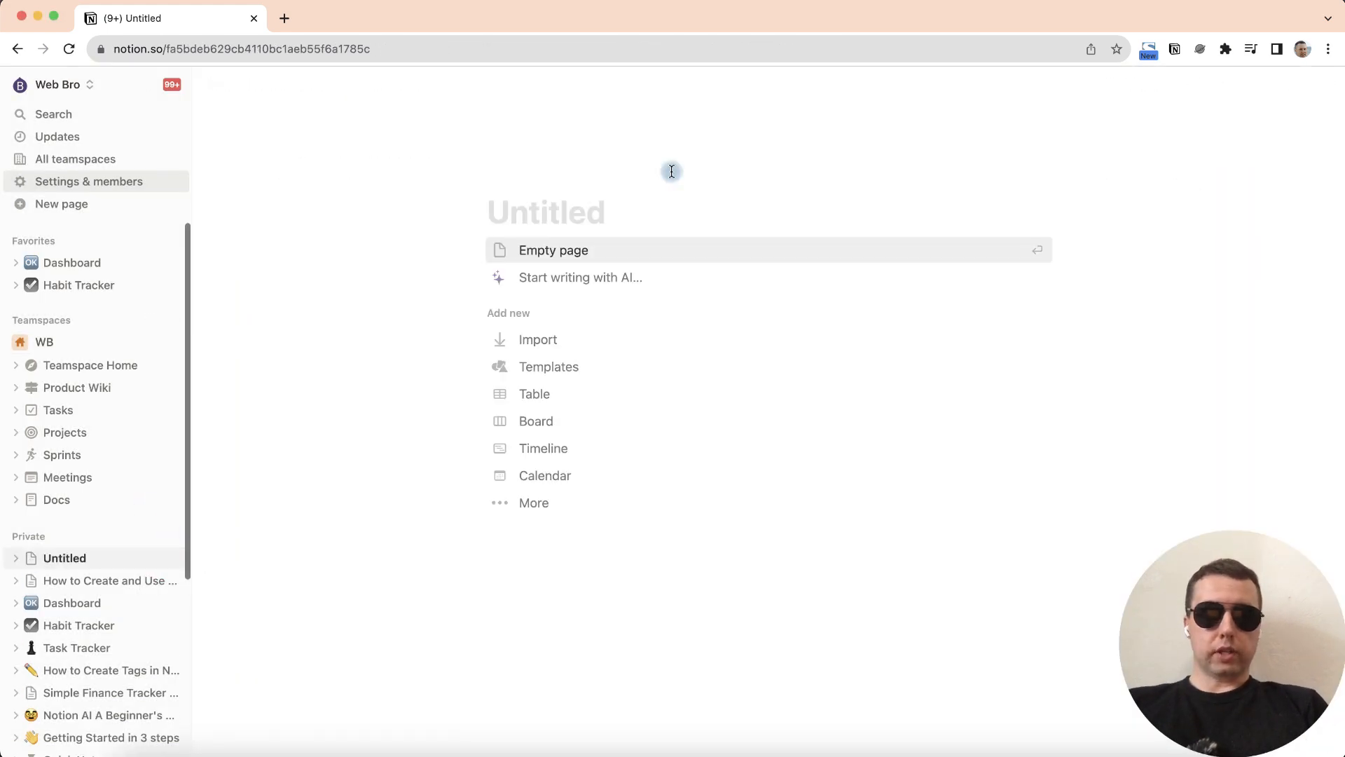
type("Checklists")
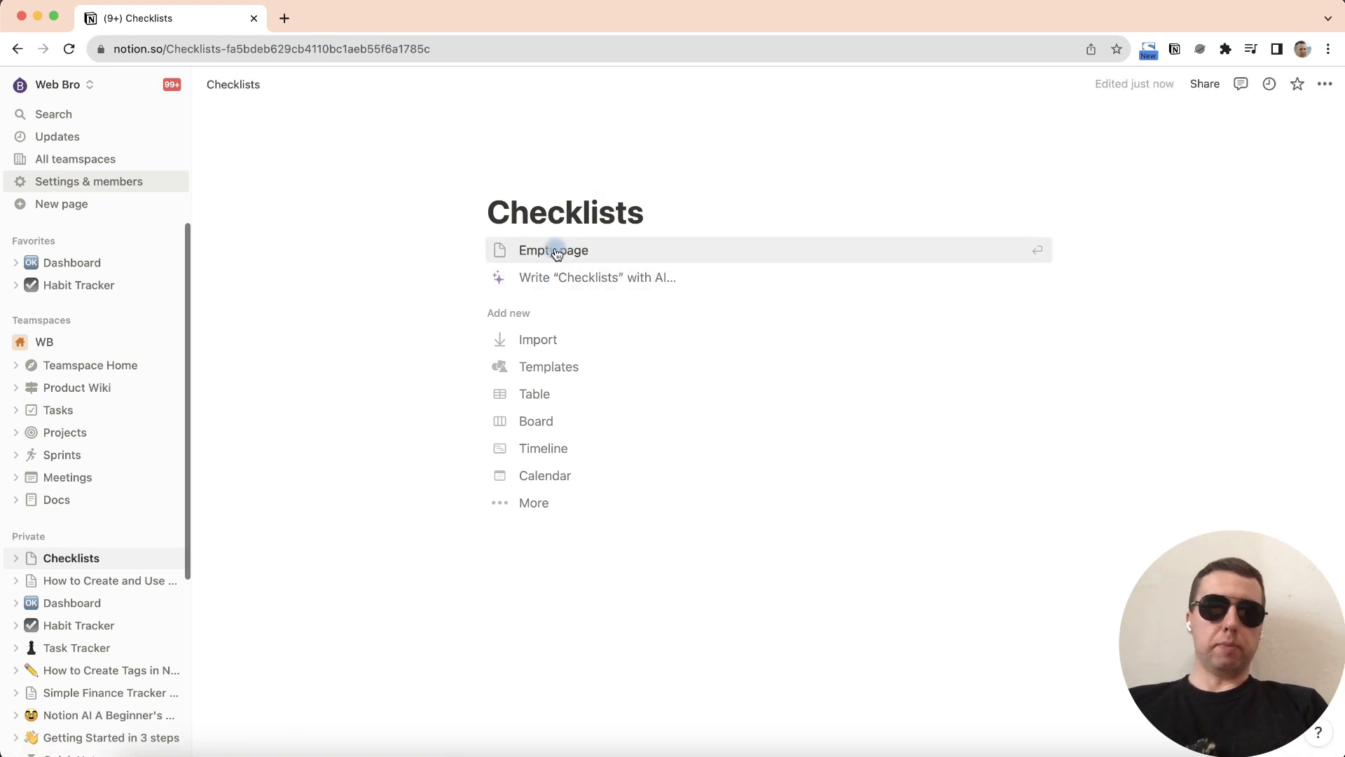
left_click(553, 249)
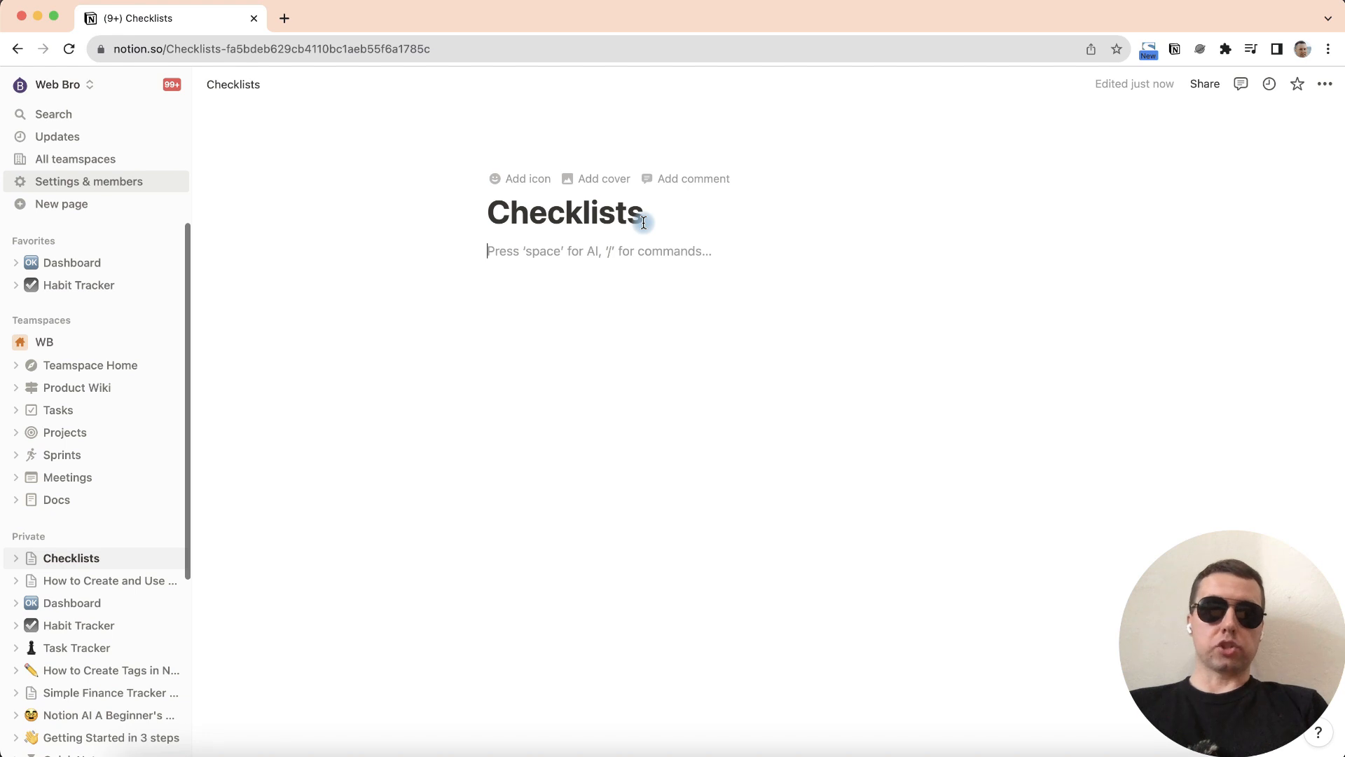
Insert a Button block with an Insert blocks action.
type("/bu")
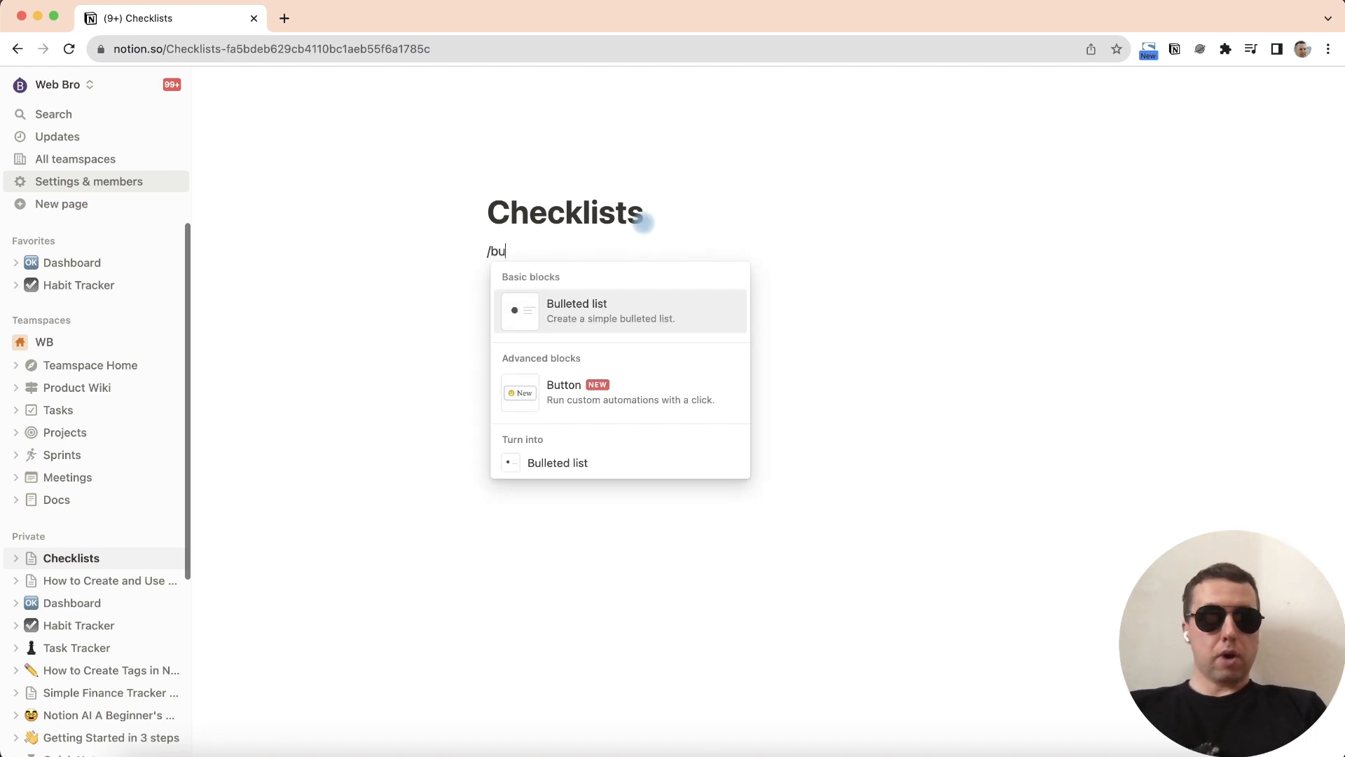
type("t")
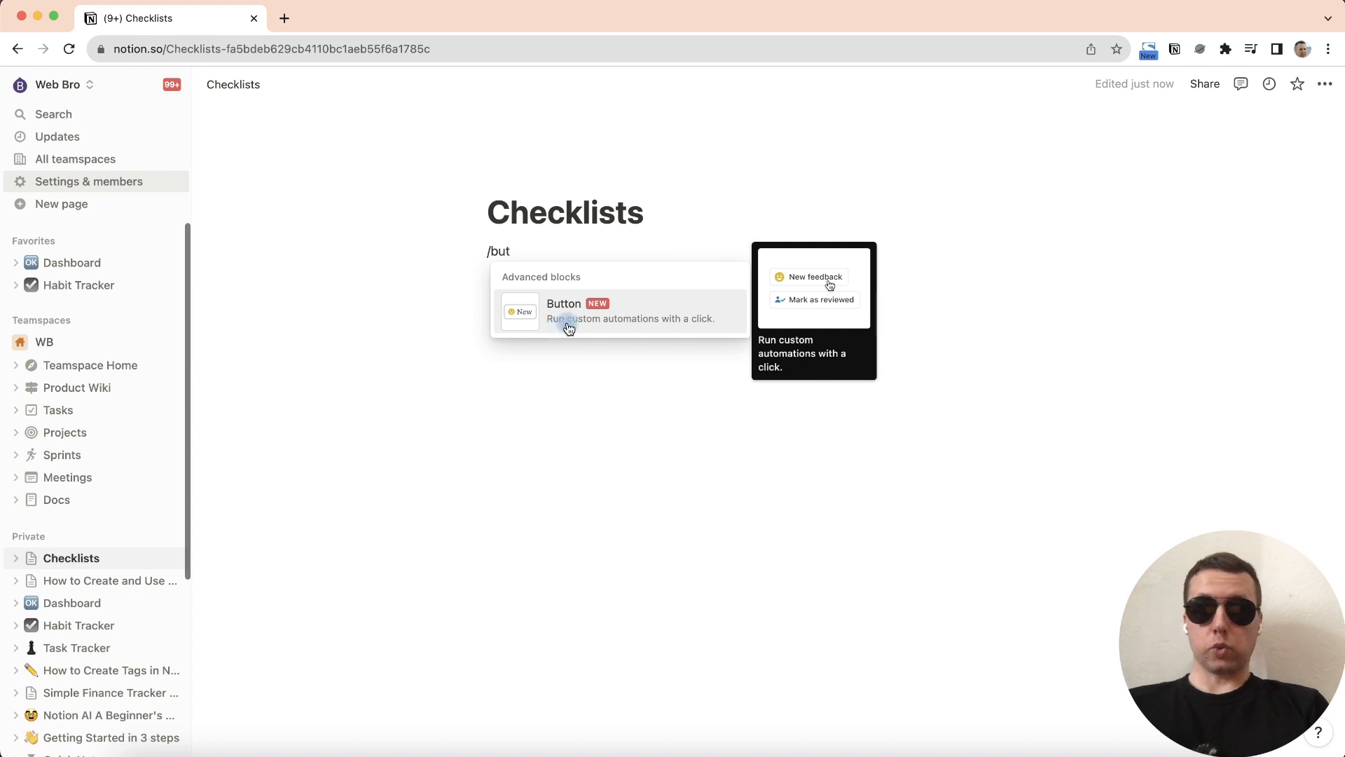
left_click(562, 310)
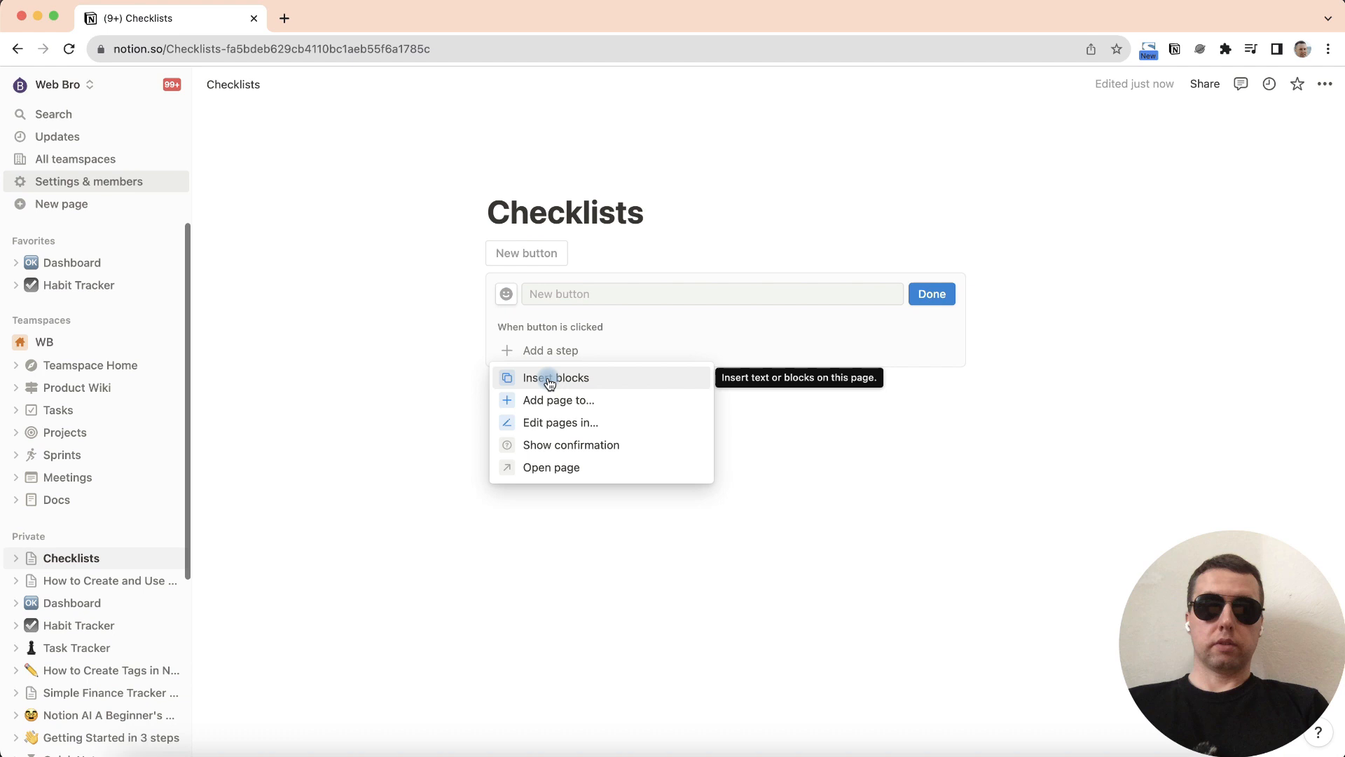
left_click(555, 378)
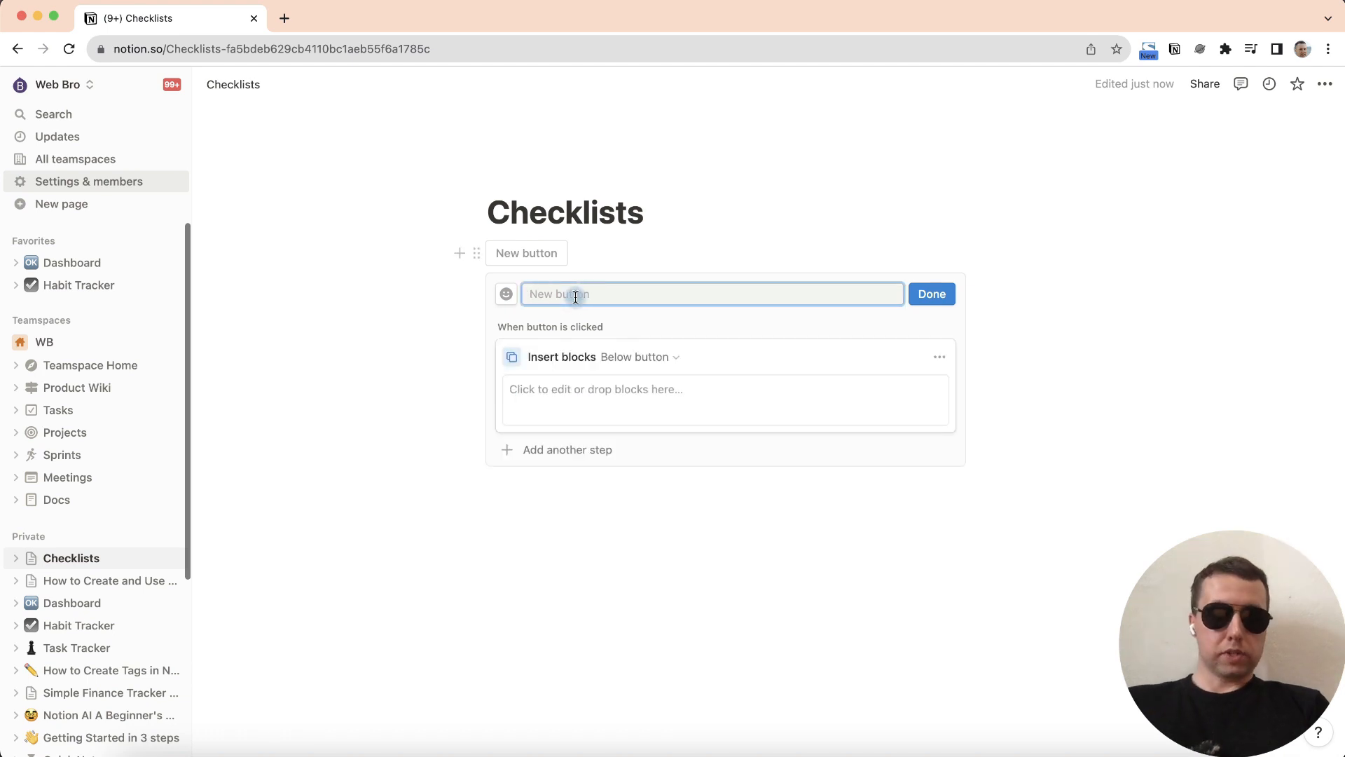
Name the button 'Daily Checlist' and give it the day calendar icon.
type("Daily")
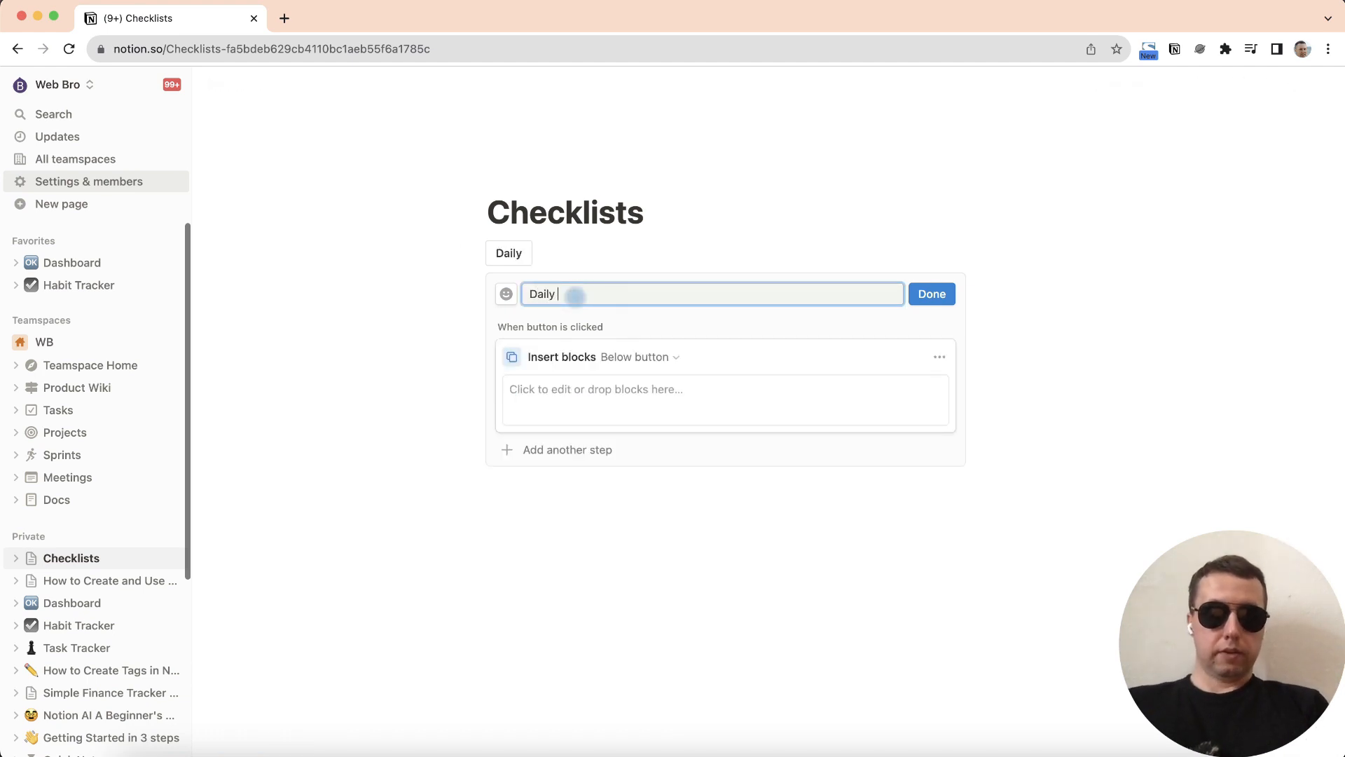
type("Checlist")
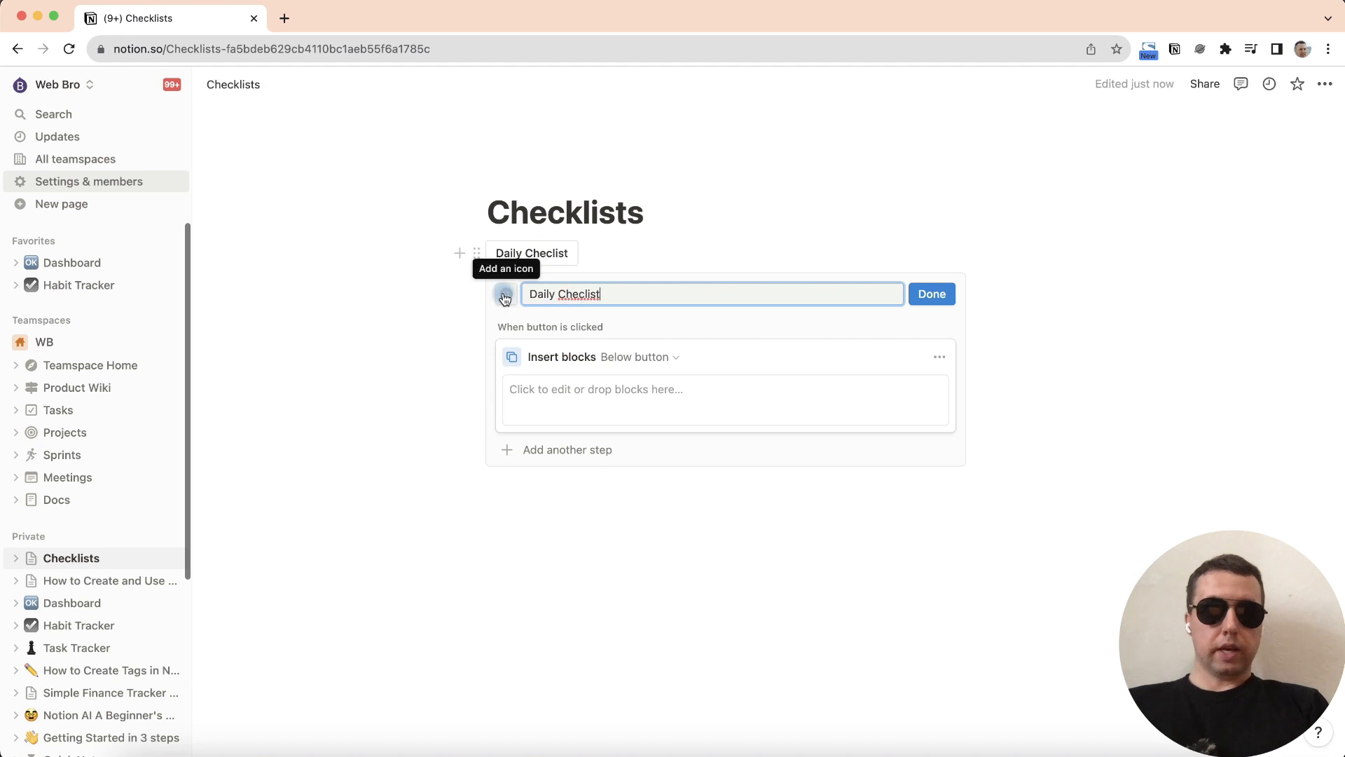
left_click(504, 297)
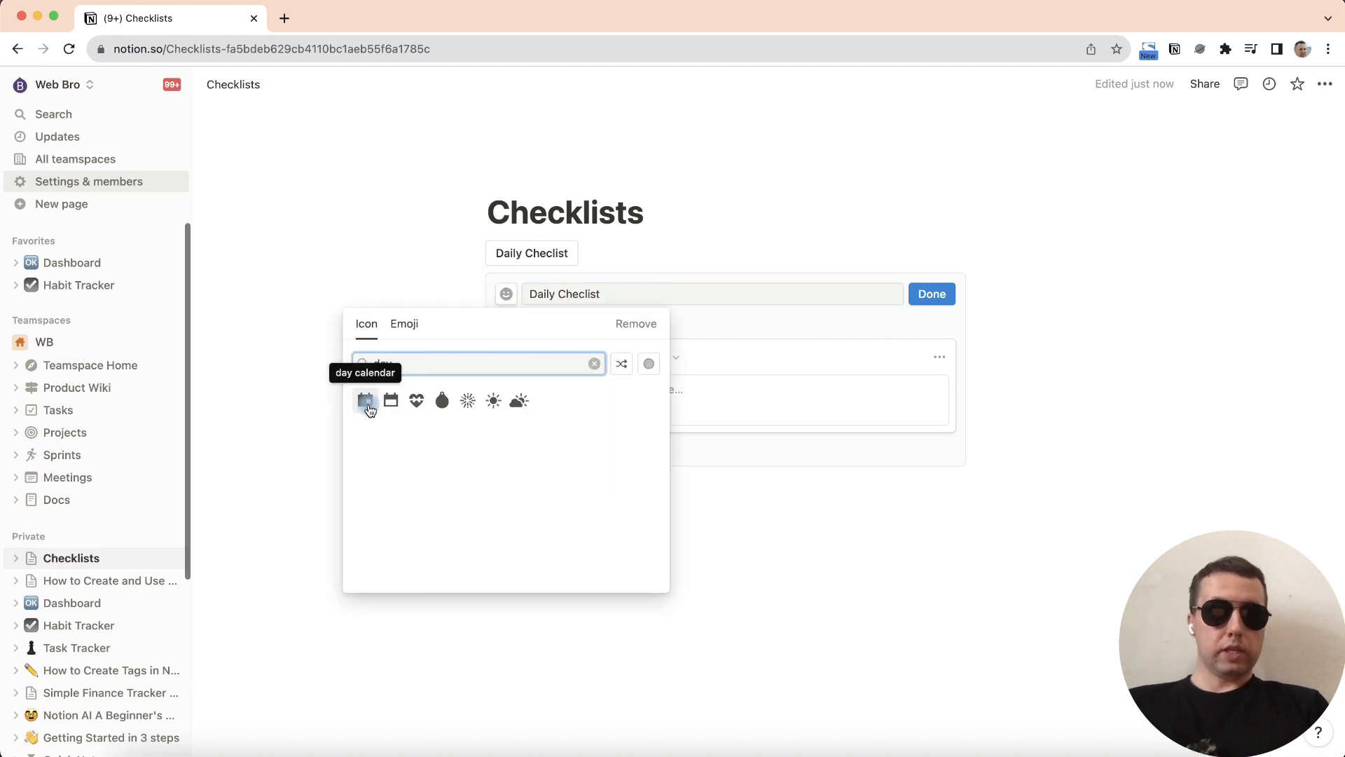
left_click(366, 401)
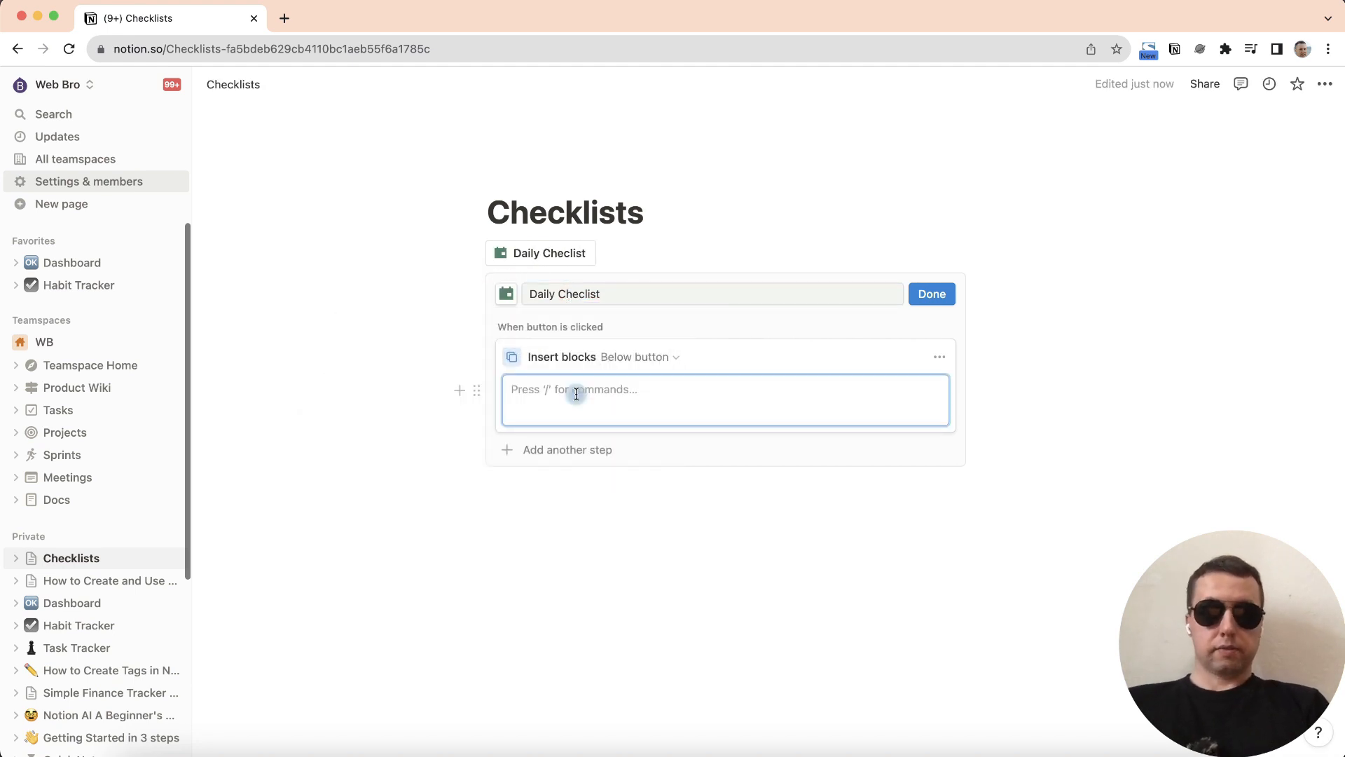
type("/")
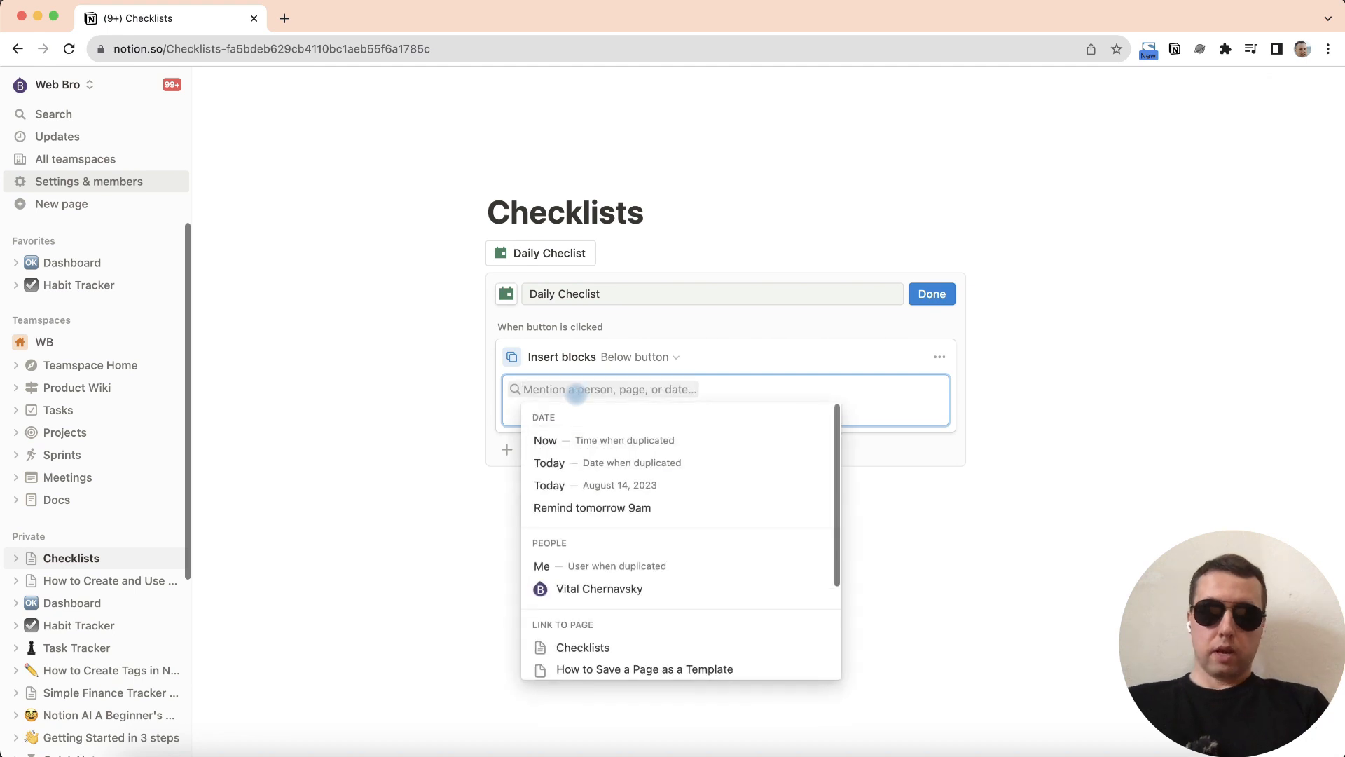
left_click(545, 440)
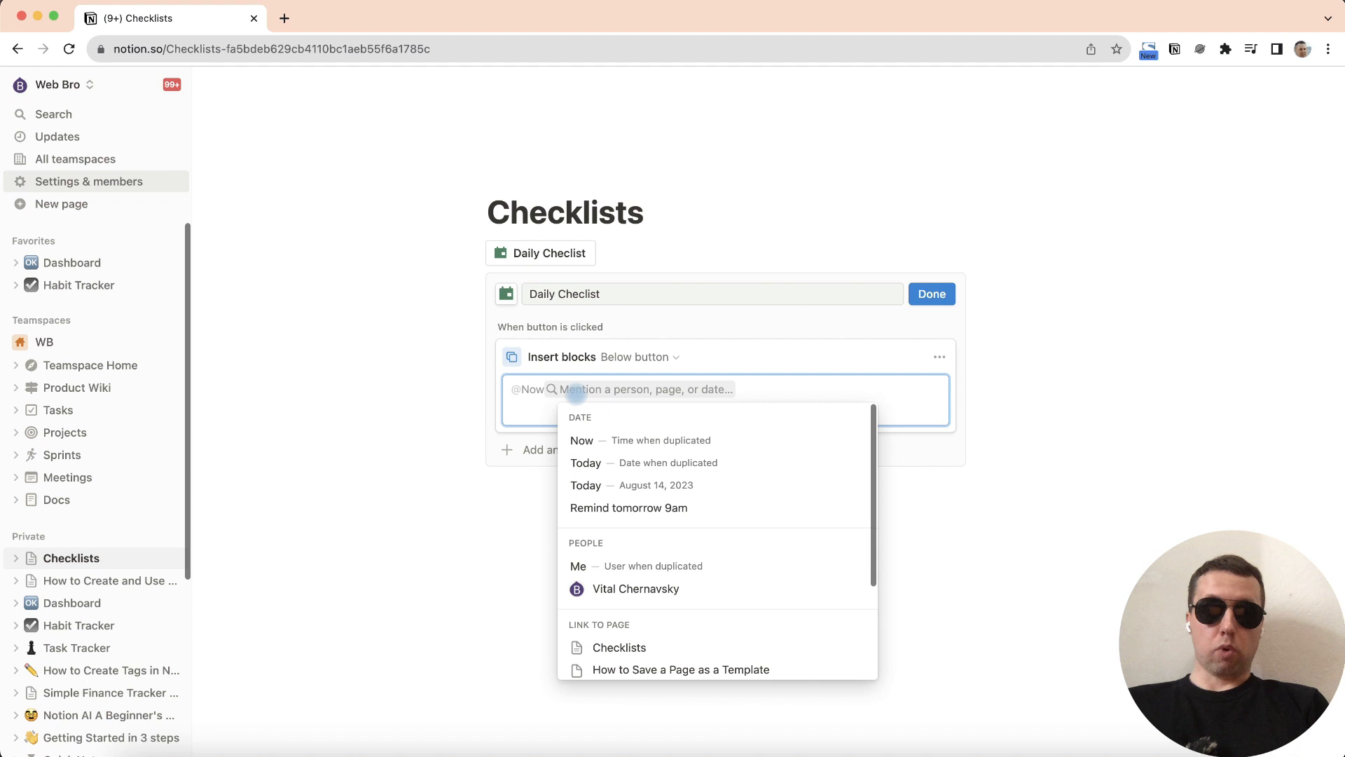
type("@Me")
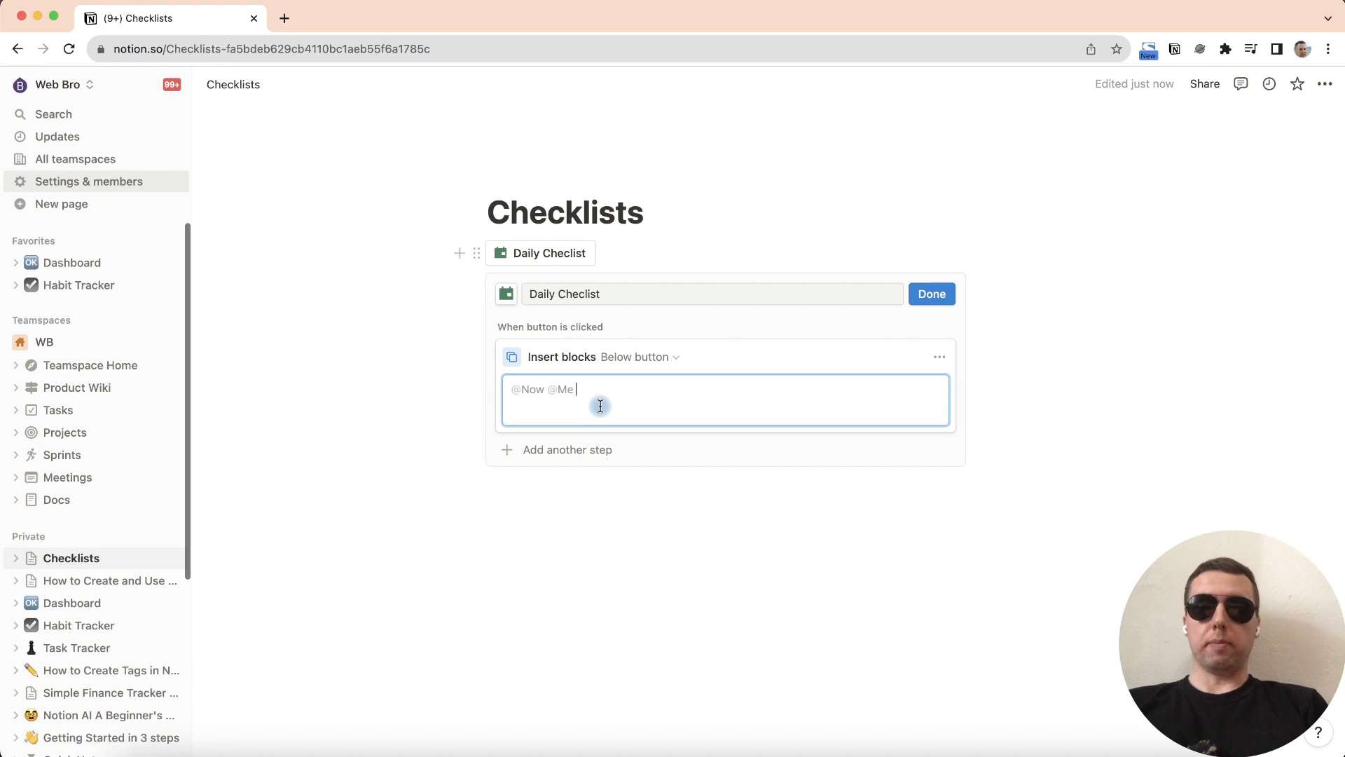
key("enter")
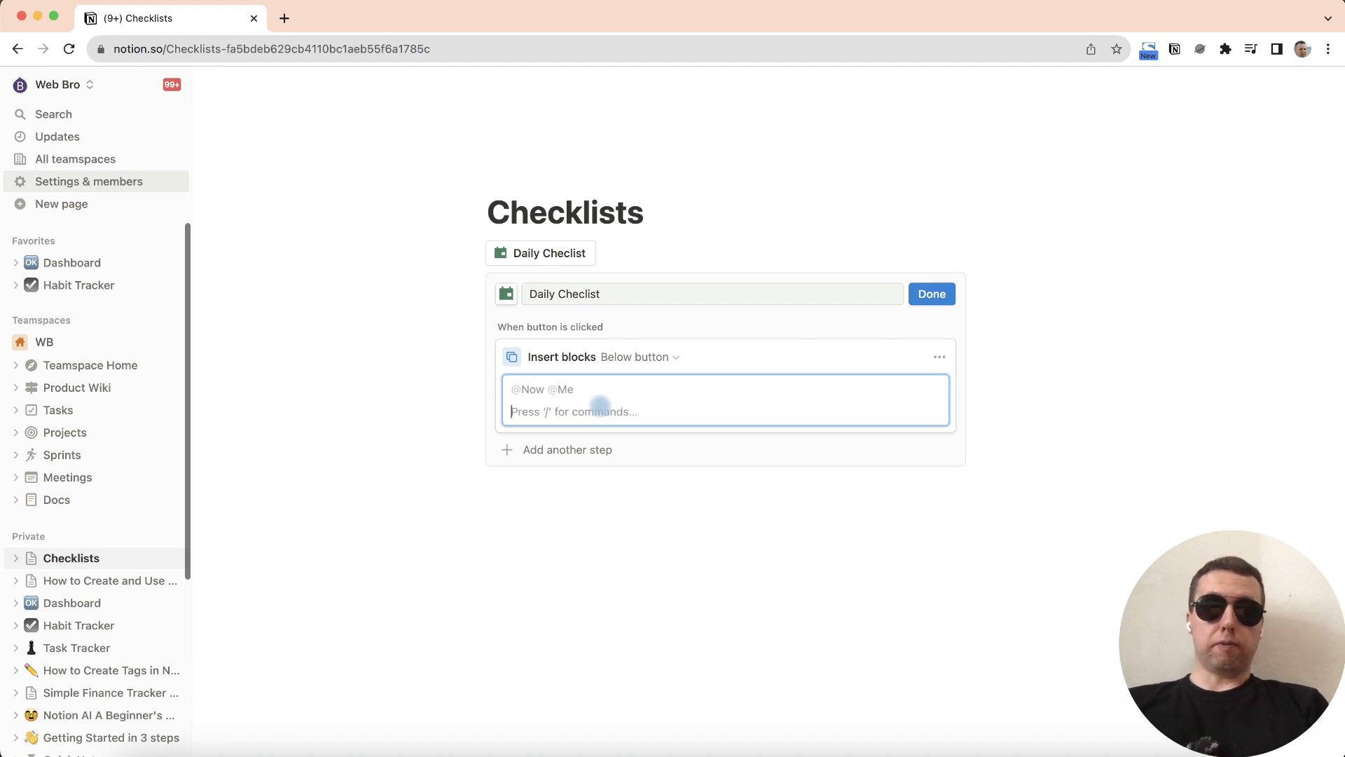
Add to-do items Get up at 7 am, Cycling, Task tracker and Video Recording.
type("/")
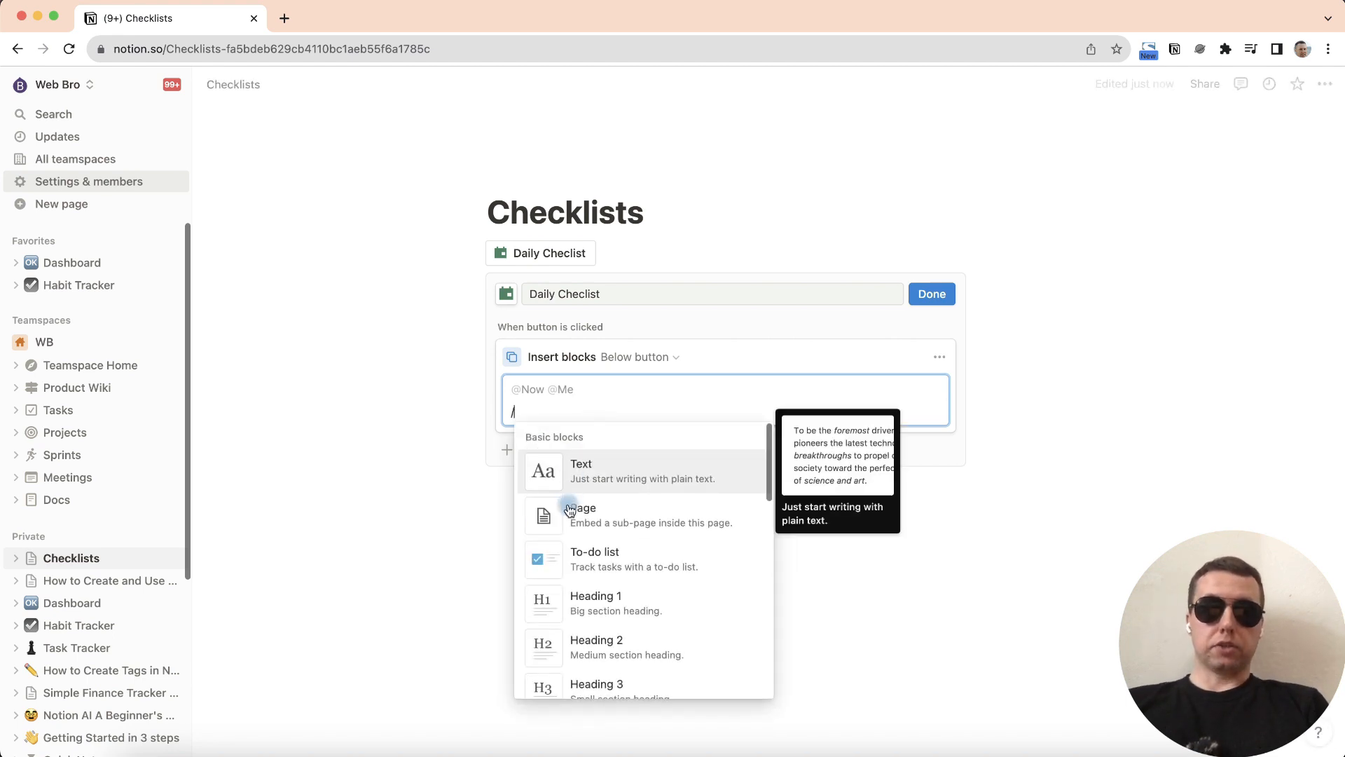
left_click(594, 559)
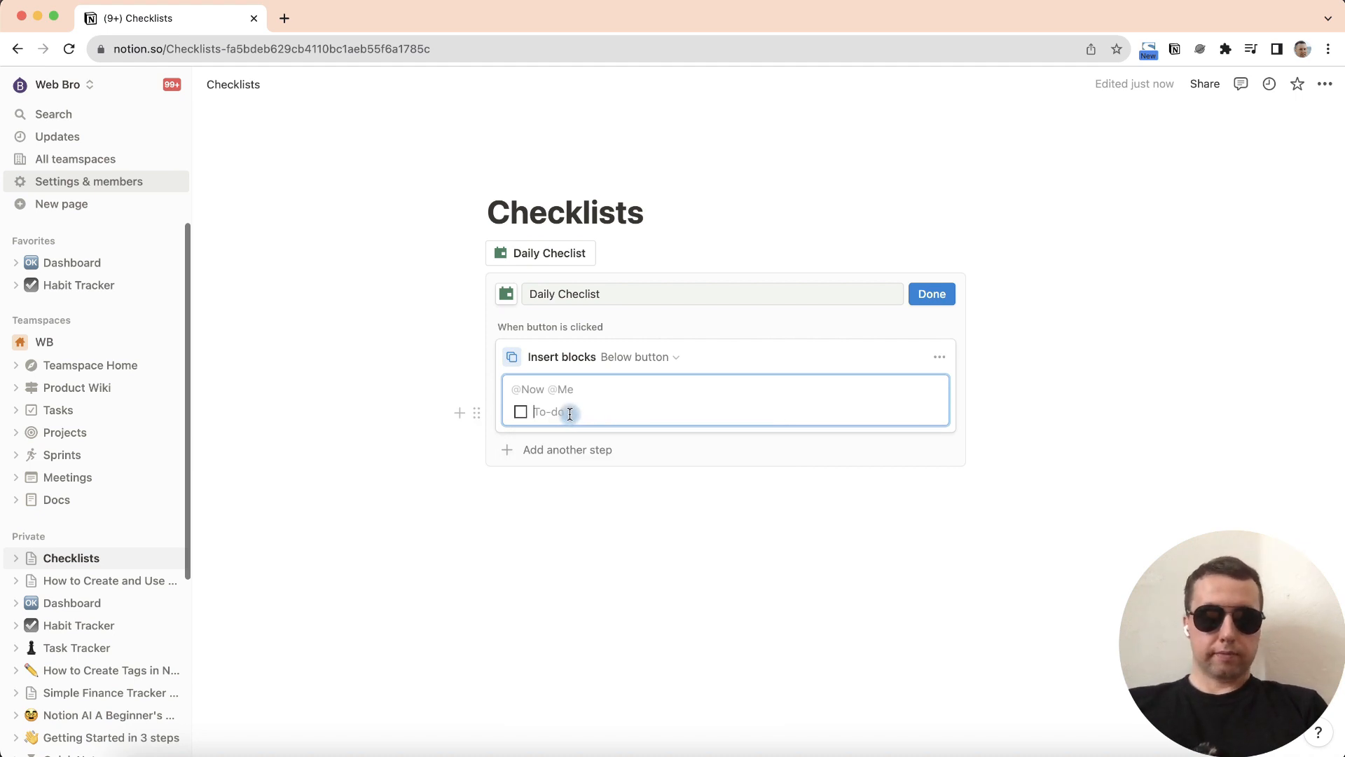
type("Get up at 7 am")
type("C")
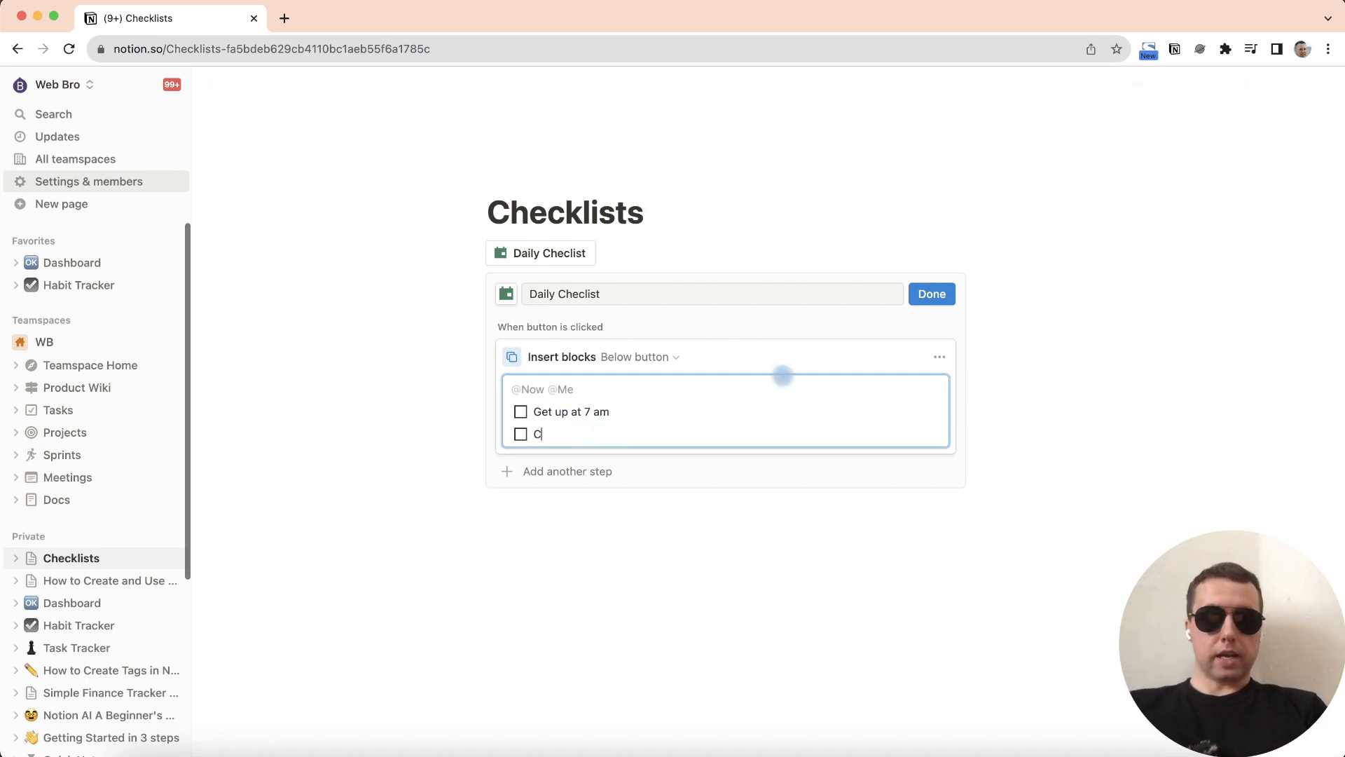
type("ycling")
type("T")
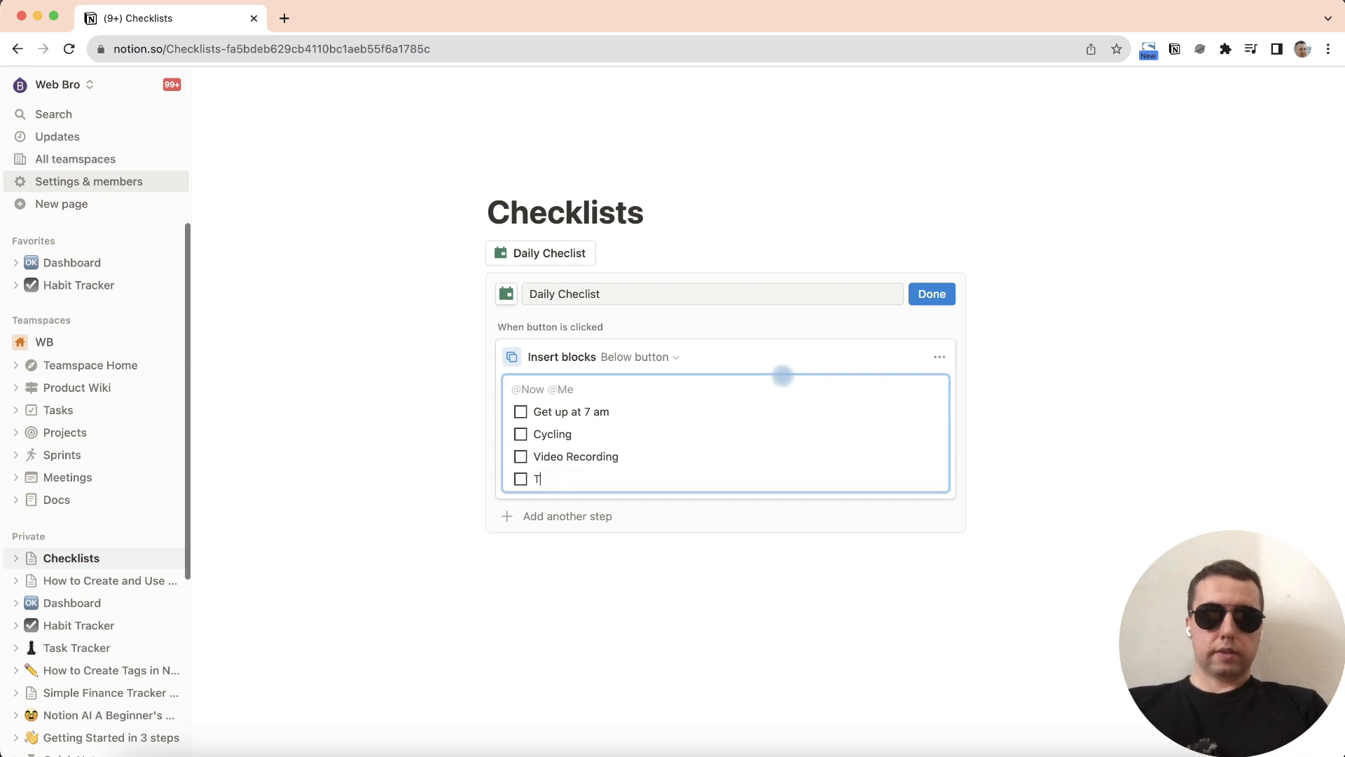
type("ask tracker")
type("Post a v")
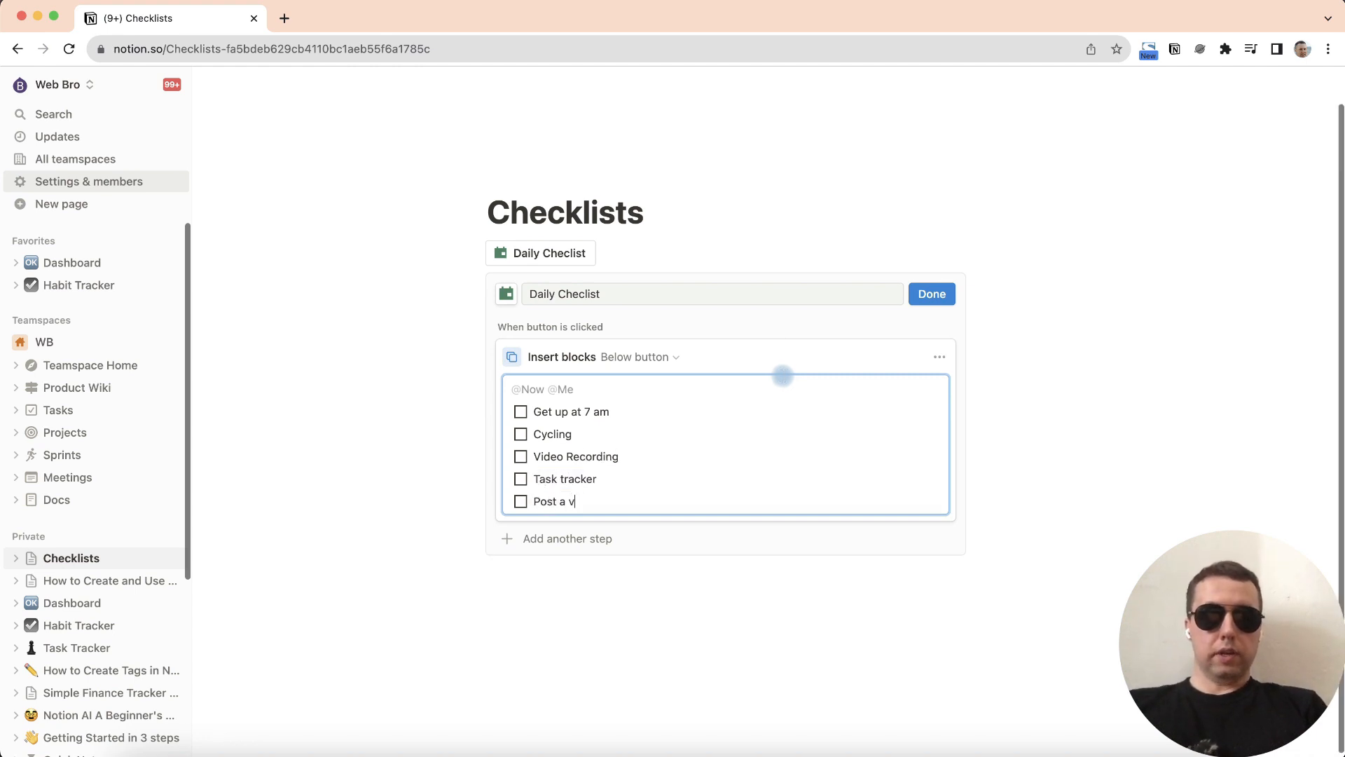
type("ideo")
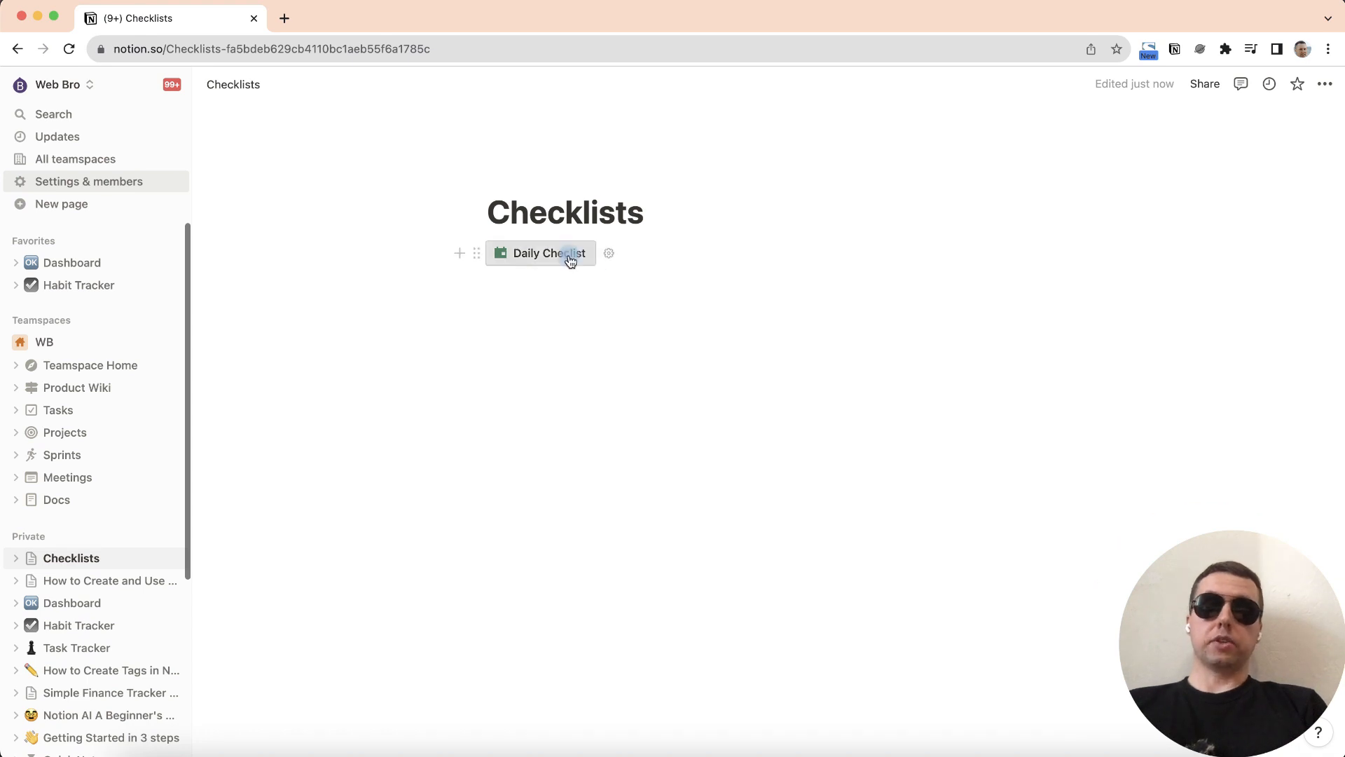
Run the Daily Checlist button to insert a dated checklist.
left_click(542, 253)
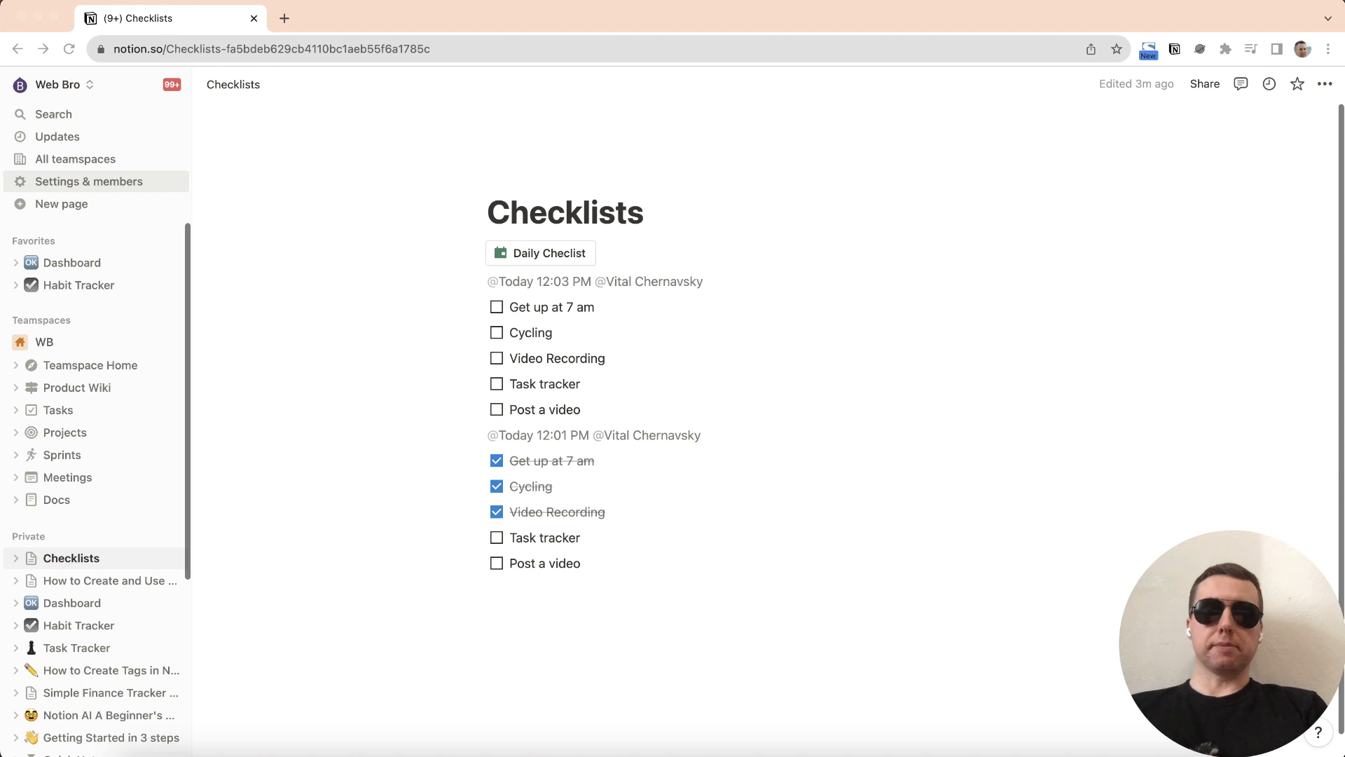
Insert an inline database backed by a new Checklist data source.
type("/data")
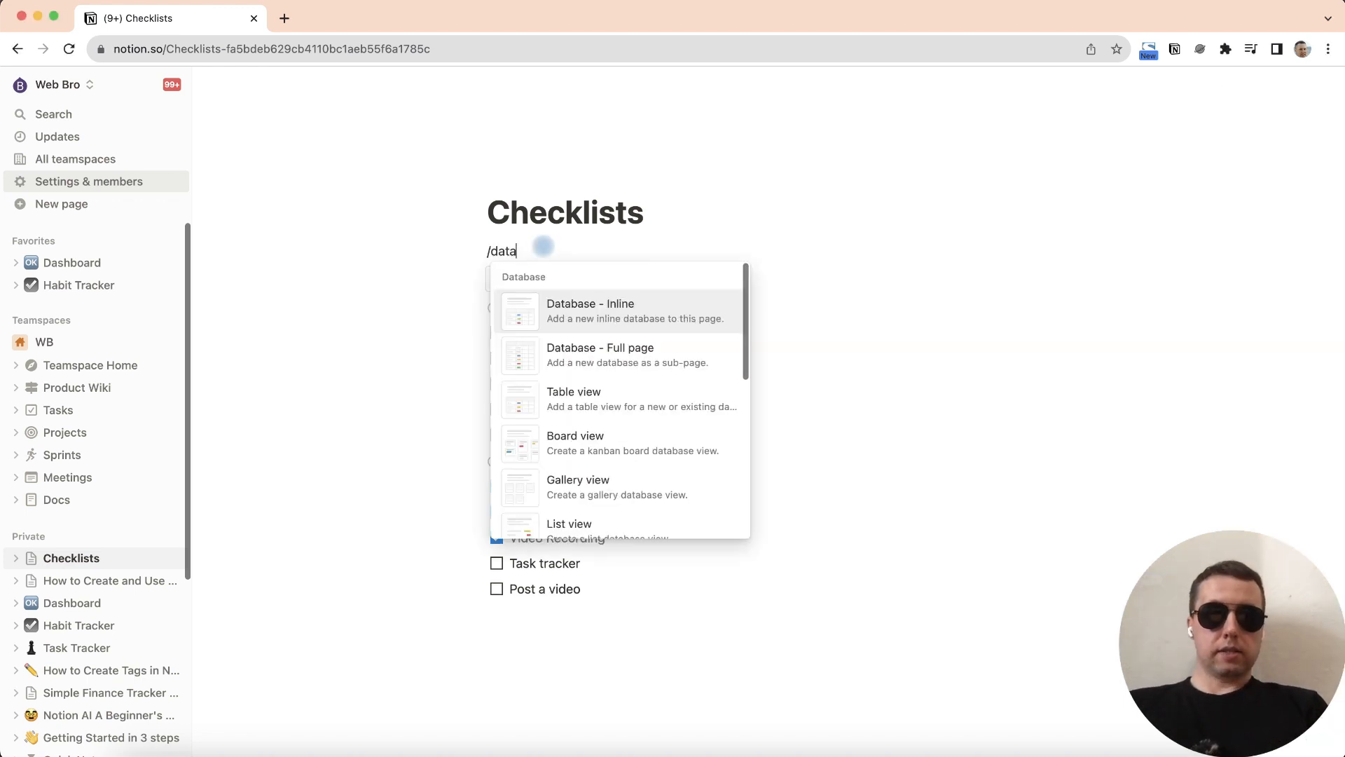
left_click(590, 310)
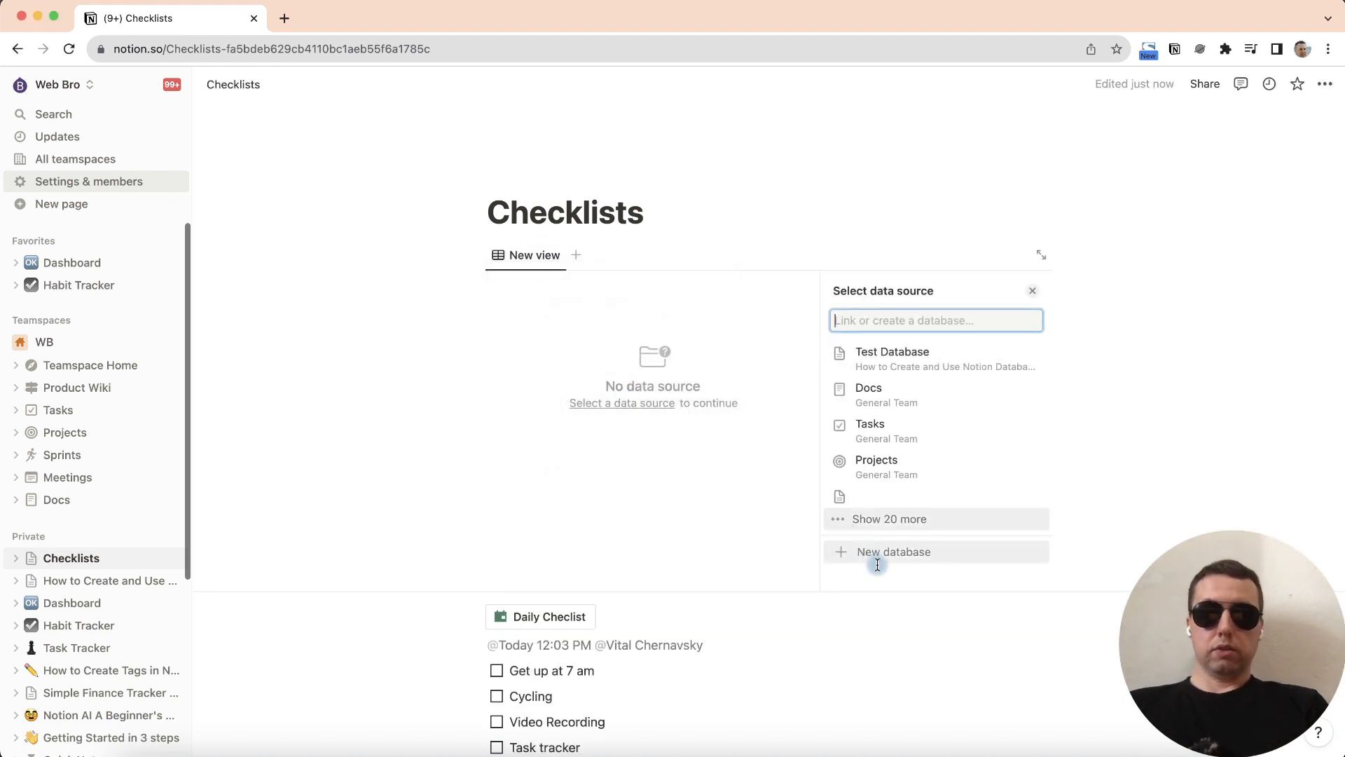
left_click(894, 551)
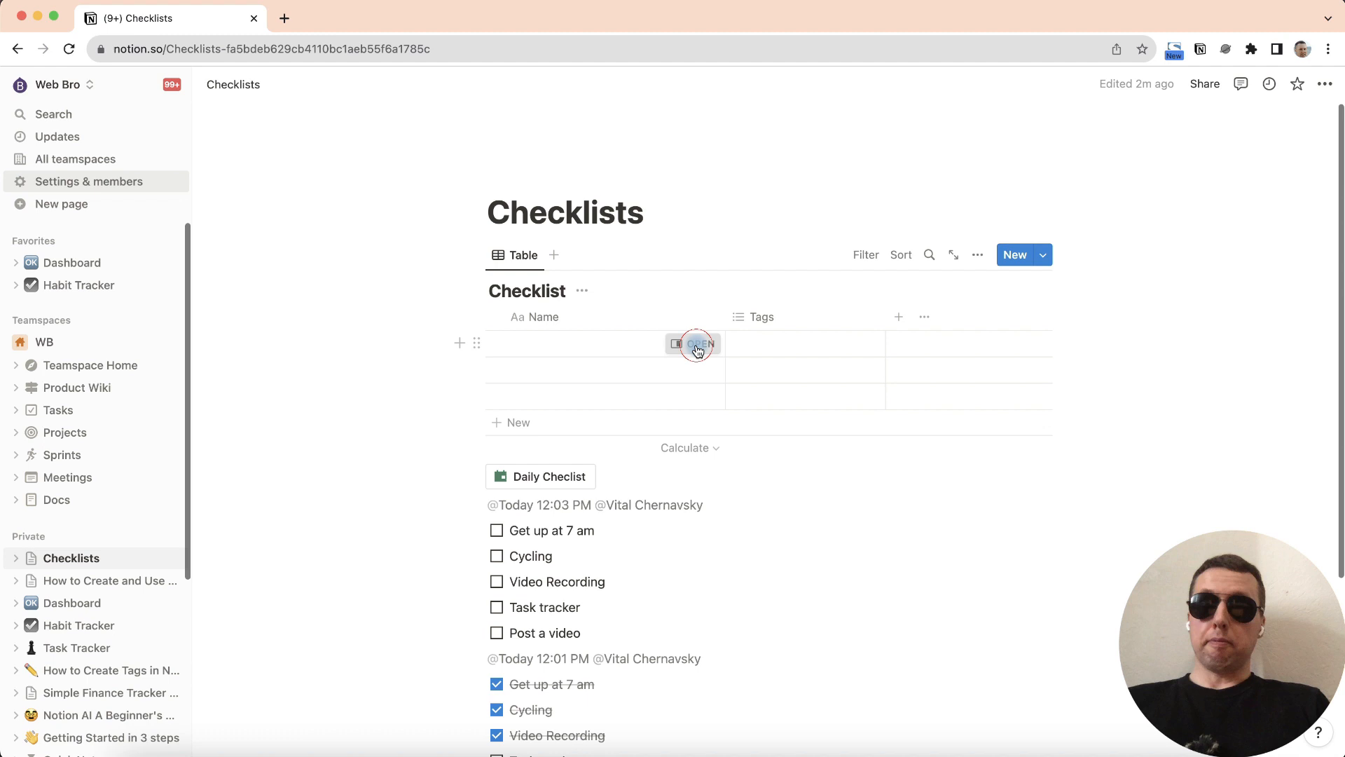
left_click(698, 343)
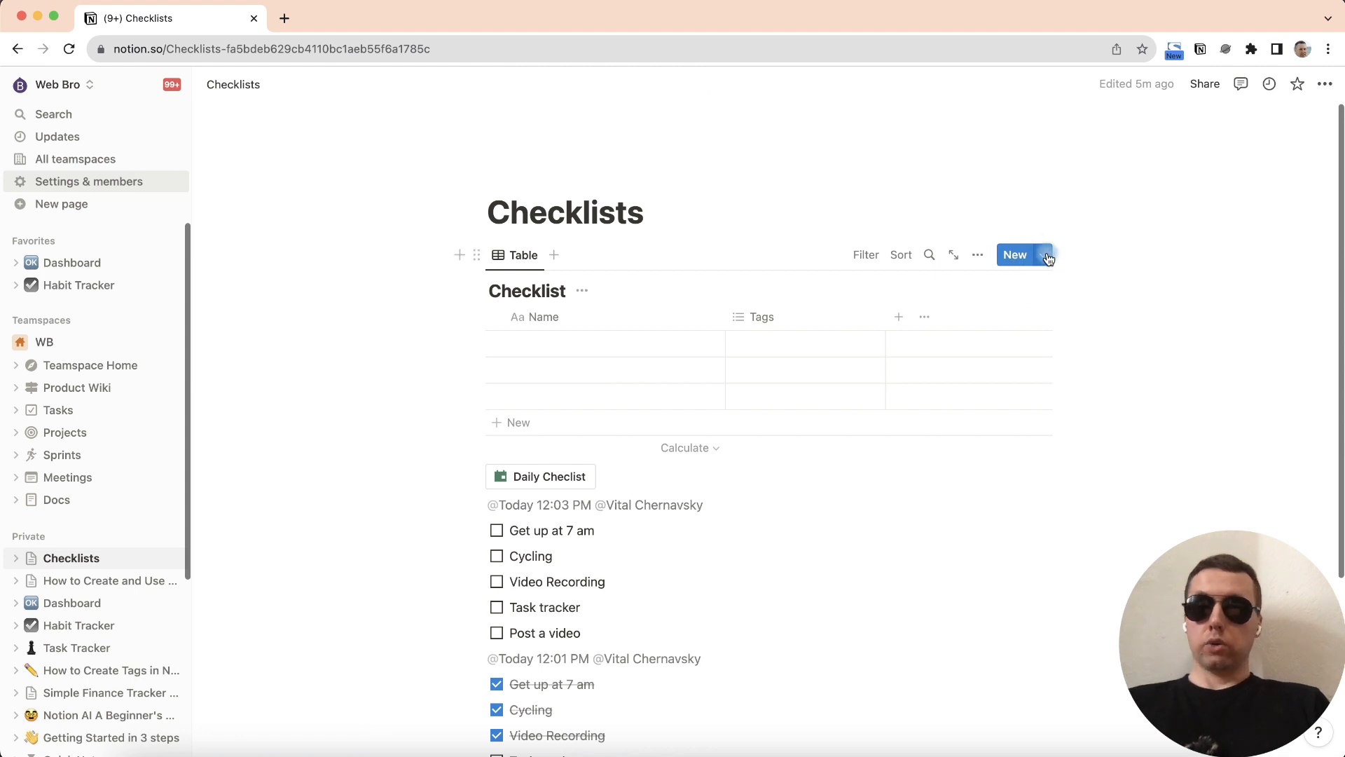
Create a Checklist template titled Homework with a new Homework tag.
left_click(1043, 255)
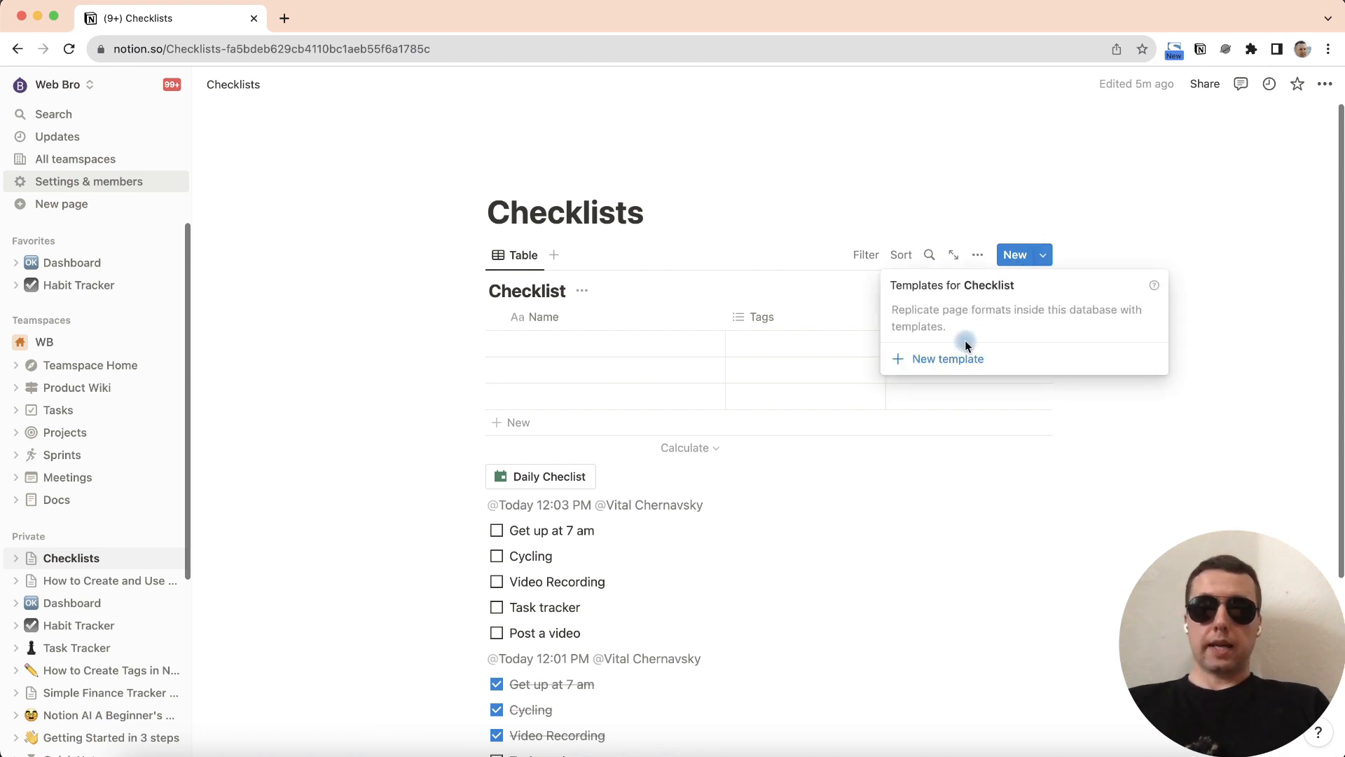
left_click(948, 359)
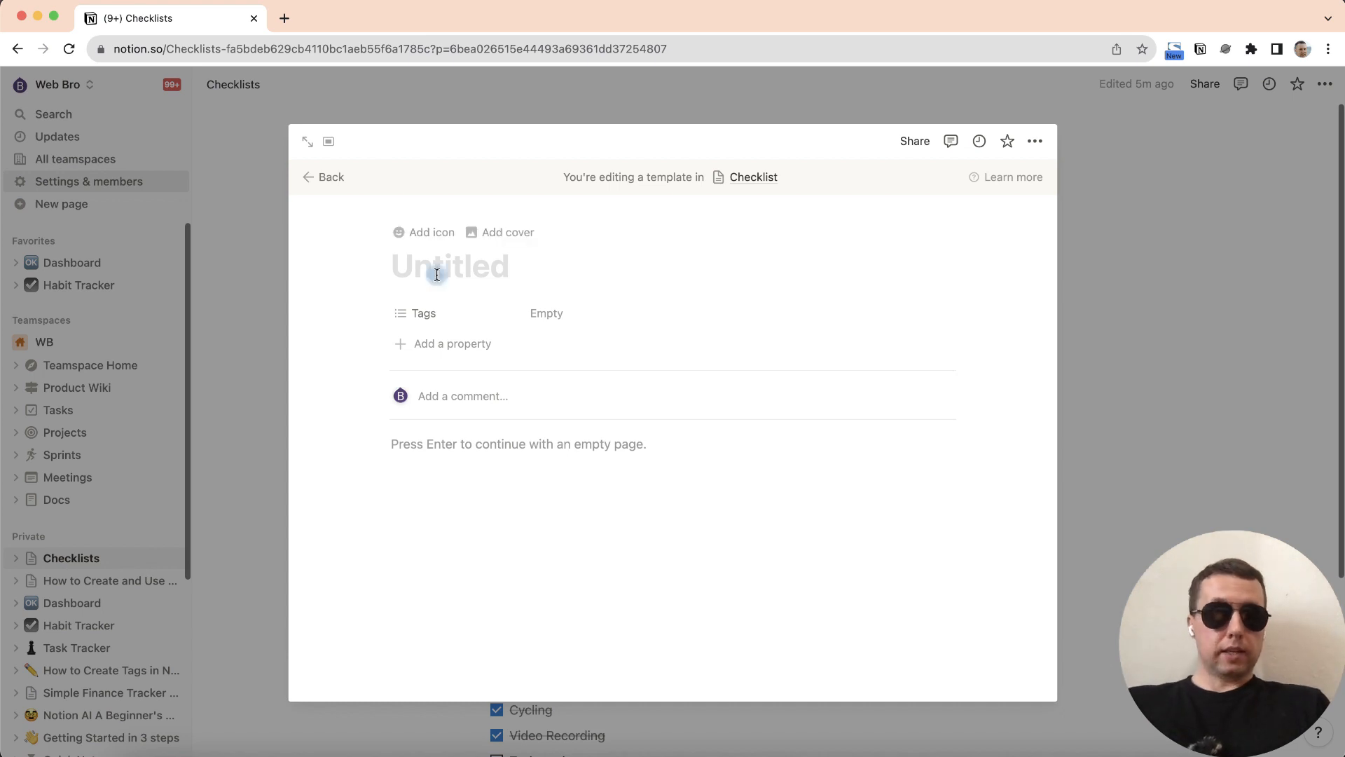
type("Homework")
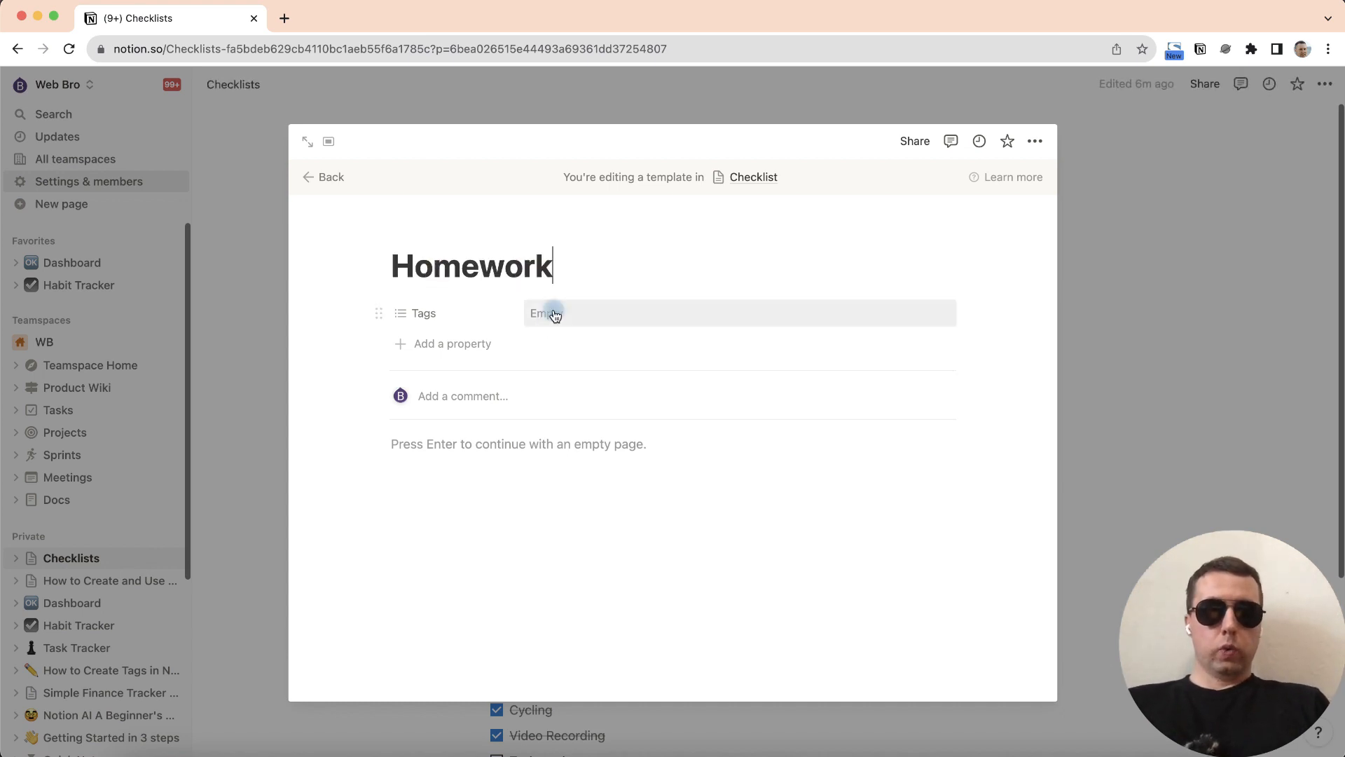
type("Ho")
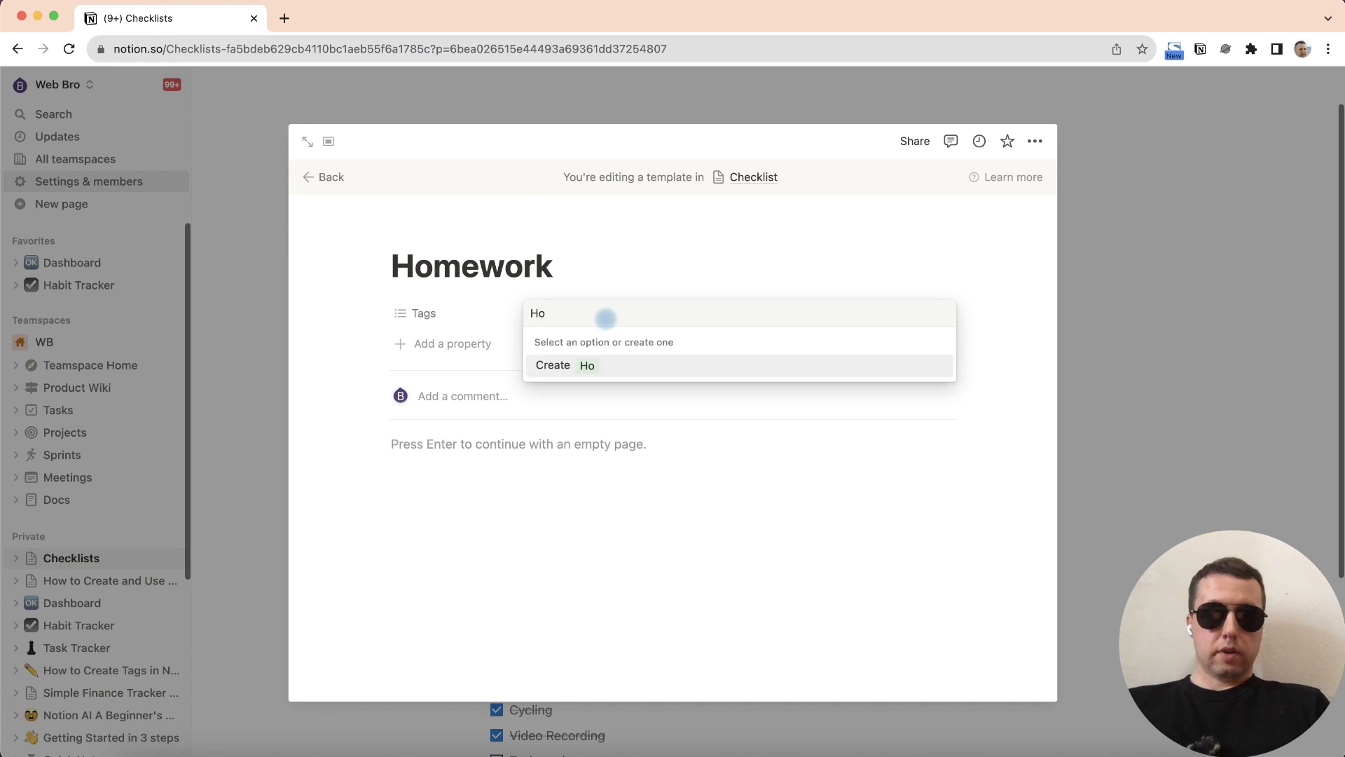
left_click(562, 364)
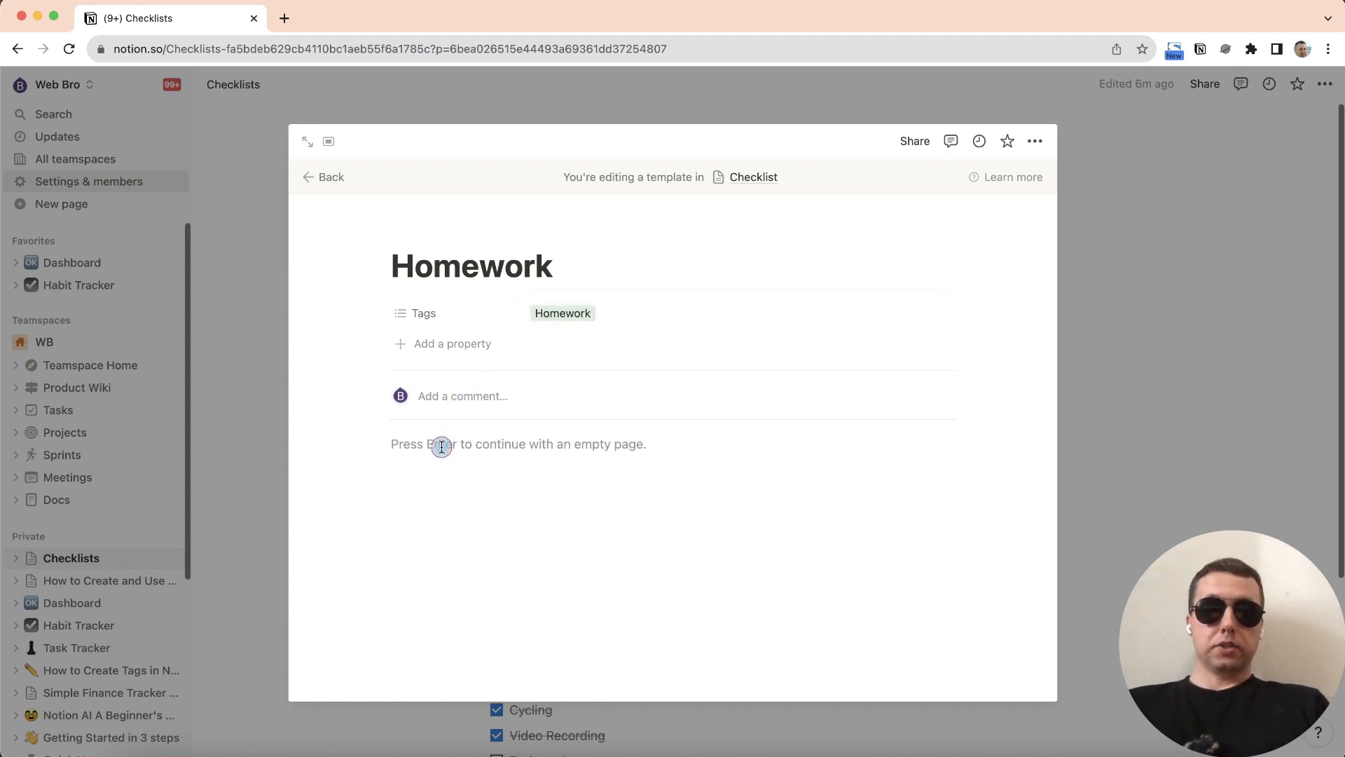
Write three to-do items in the Homework template body.
left_click(442, 443)
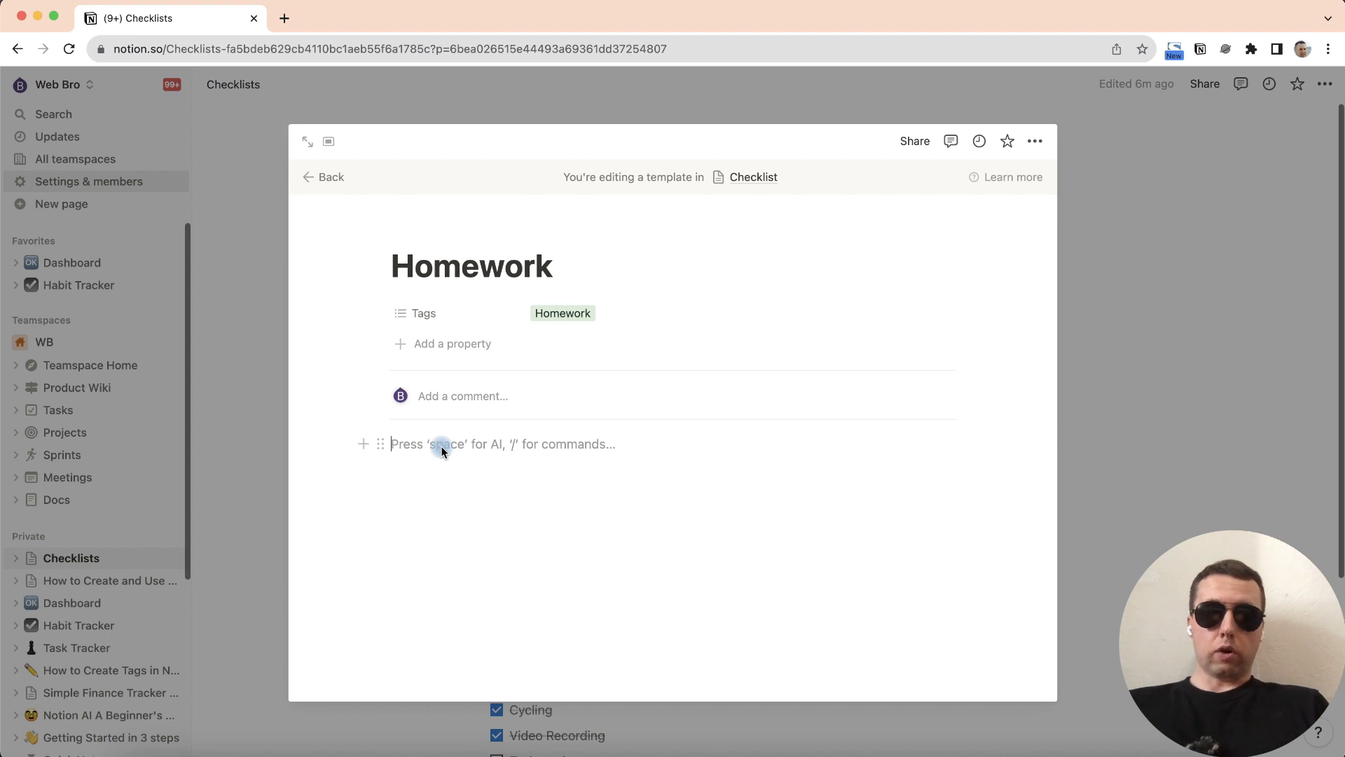
type("/")
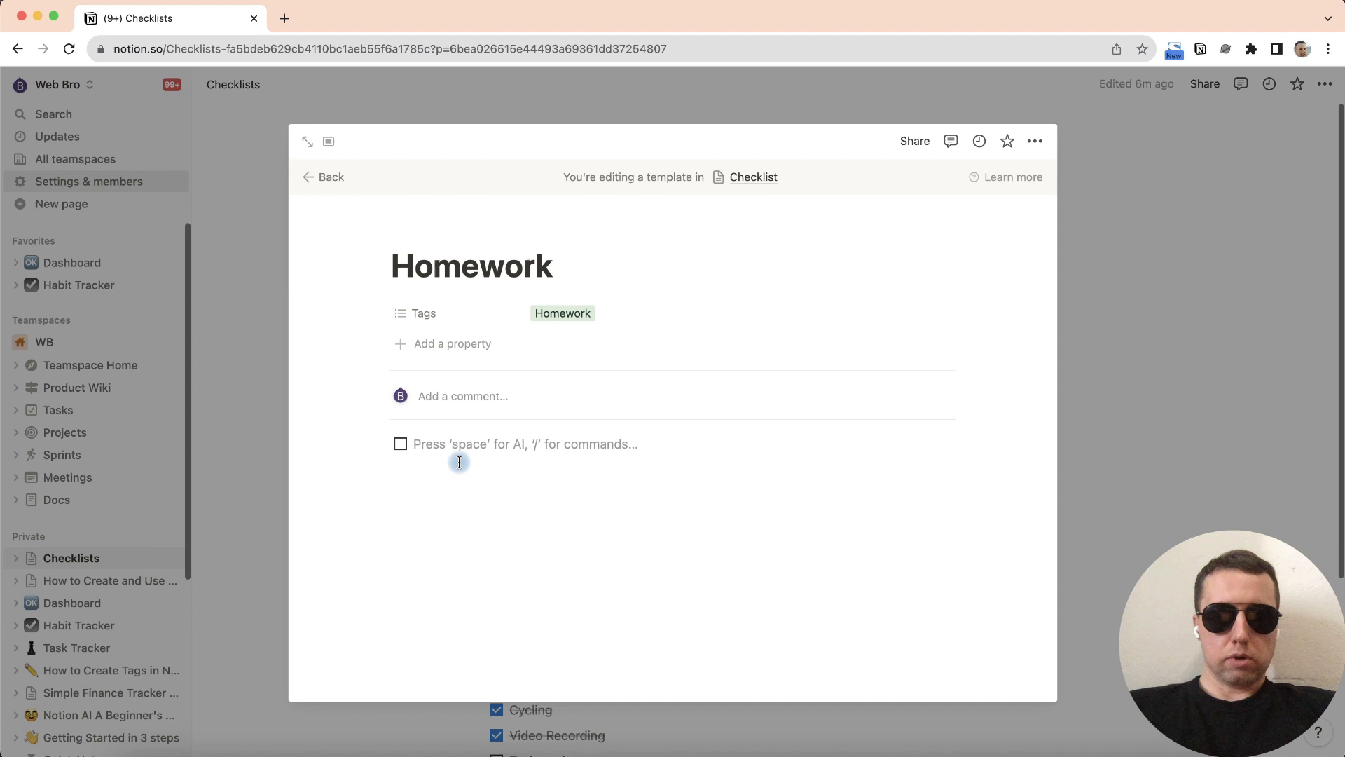
type("Pet the cat")
type("Make relatives laugh")
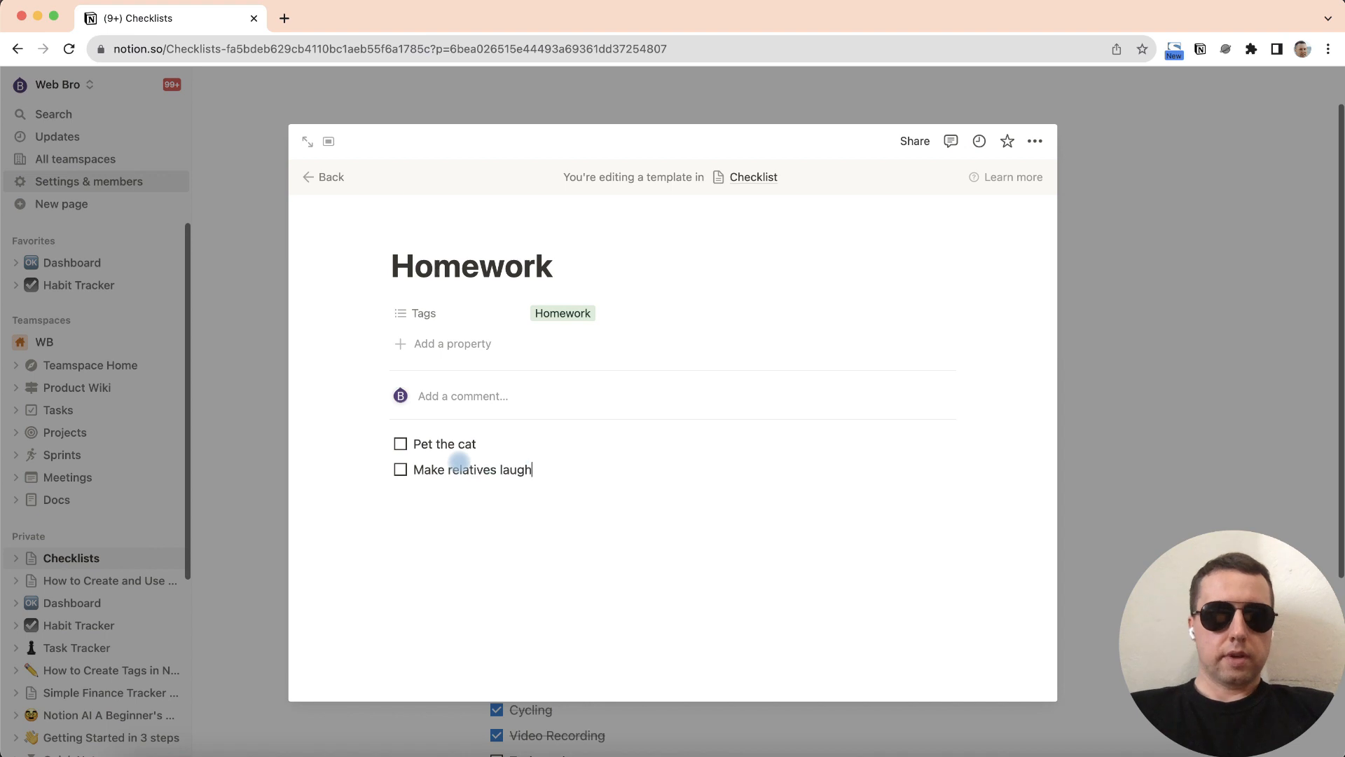
type("Fin")
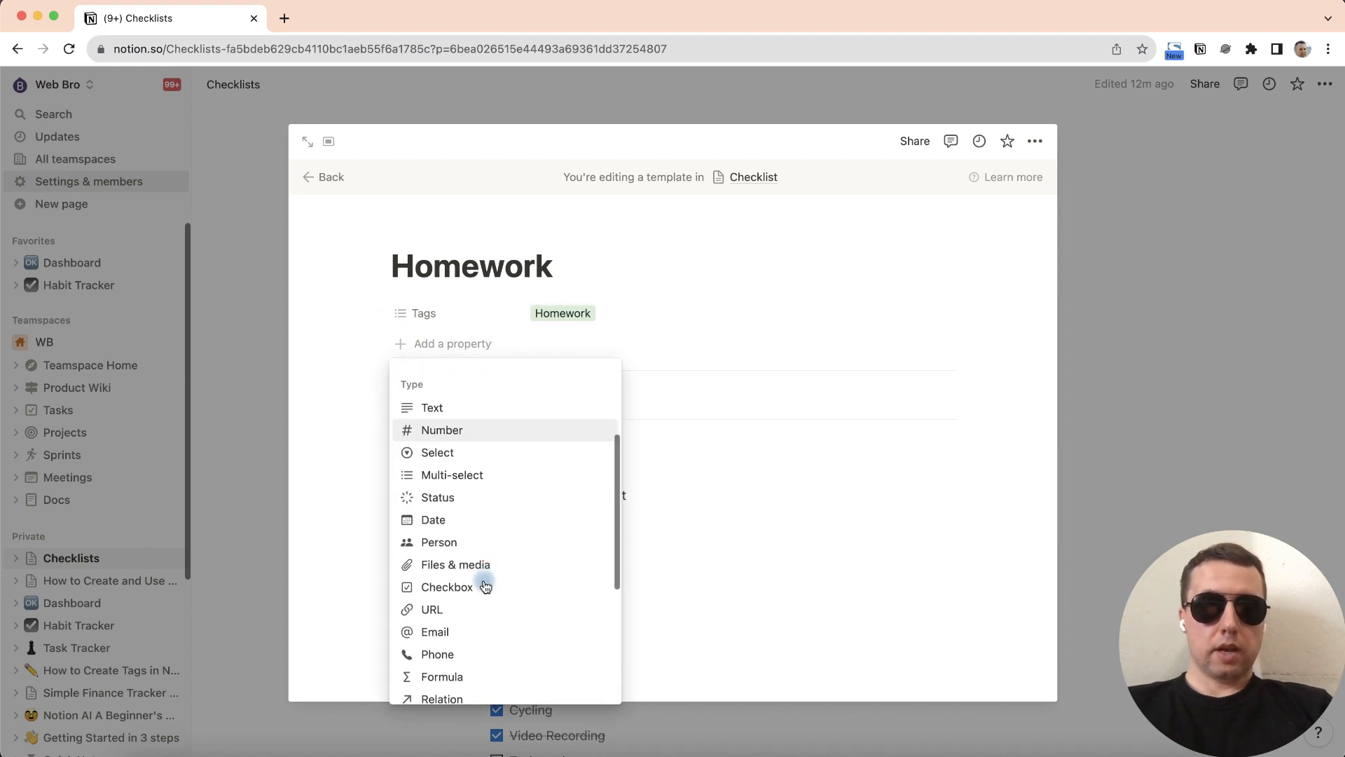
Add a Created time property, a Now date mention and an icon to the template.
scroll("down", 3)
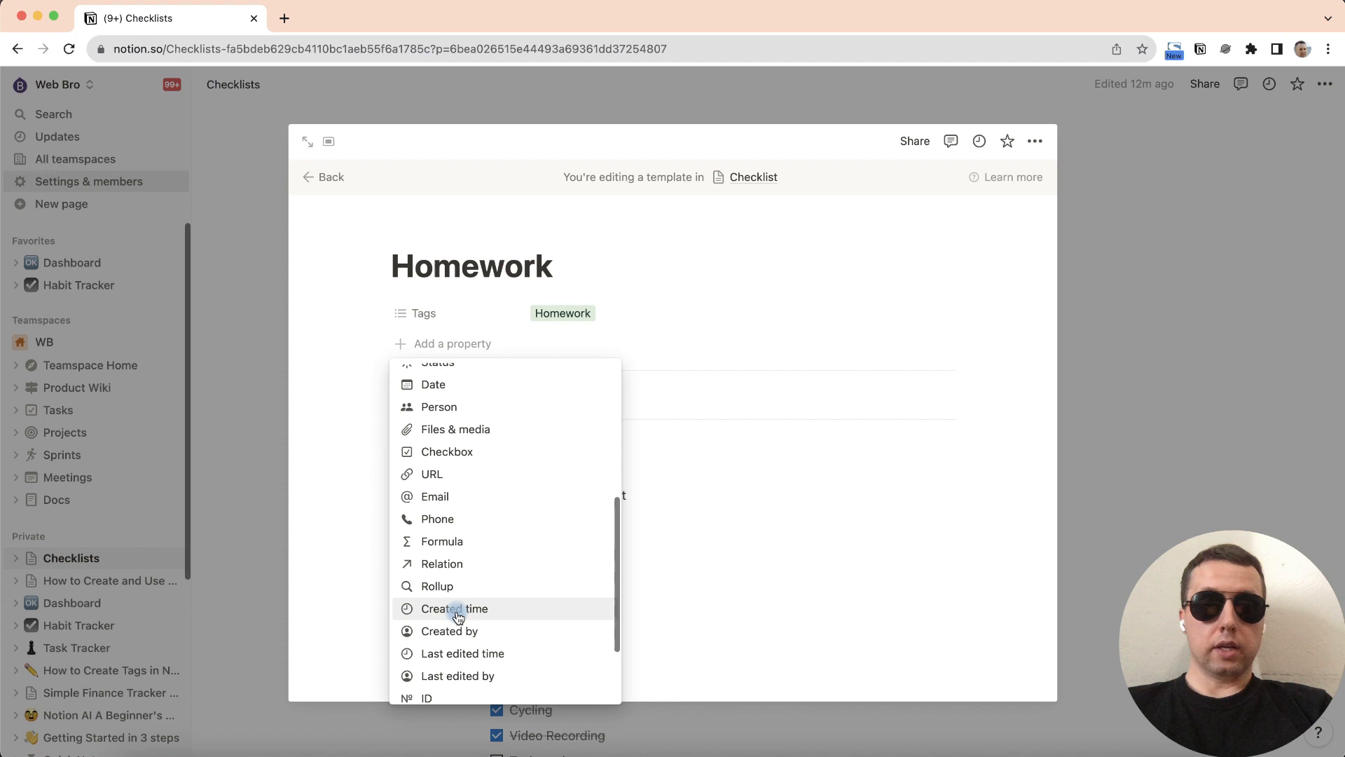
left_click(454, 608)
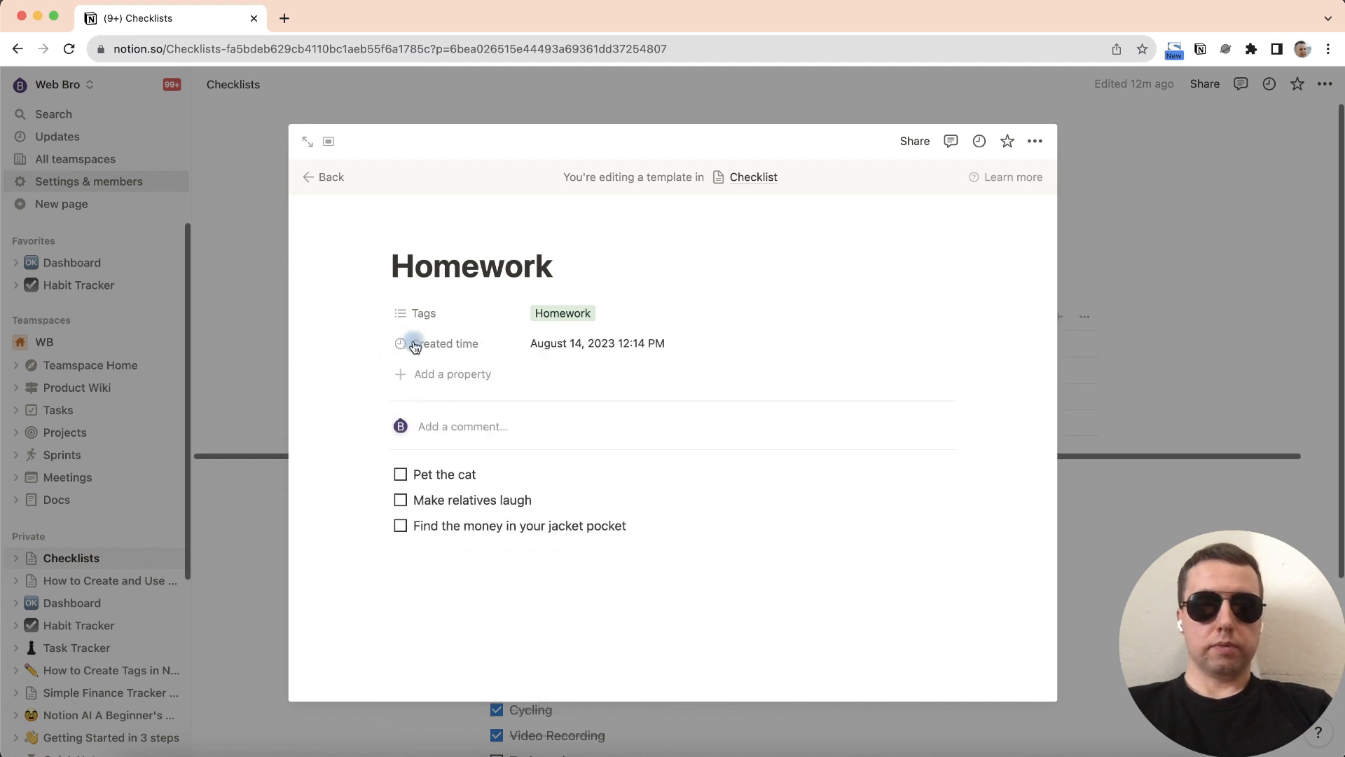
left_click(462, 427)
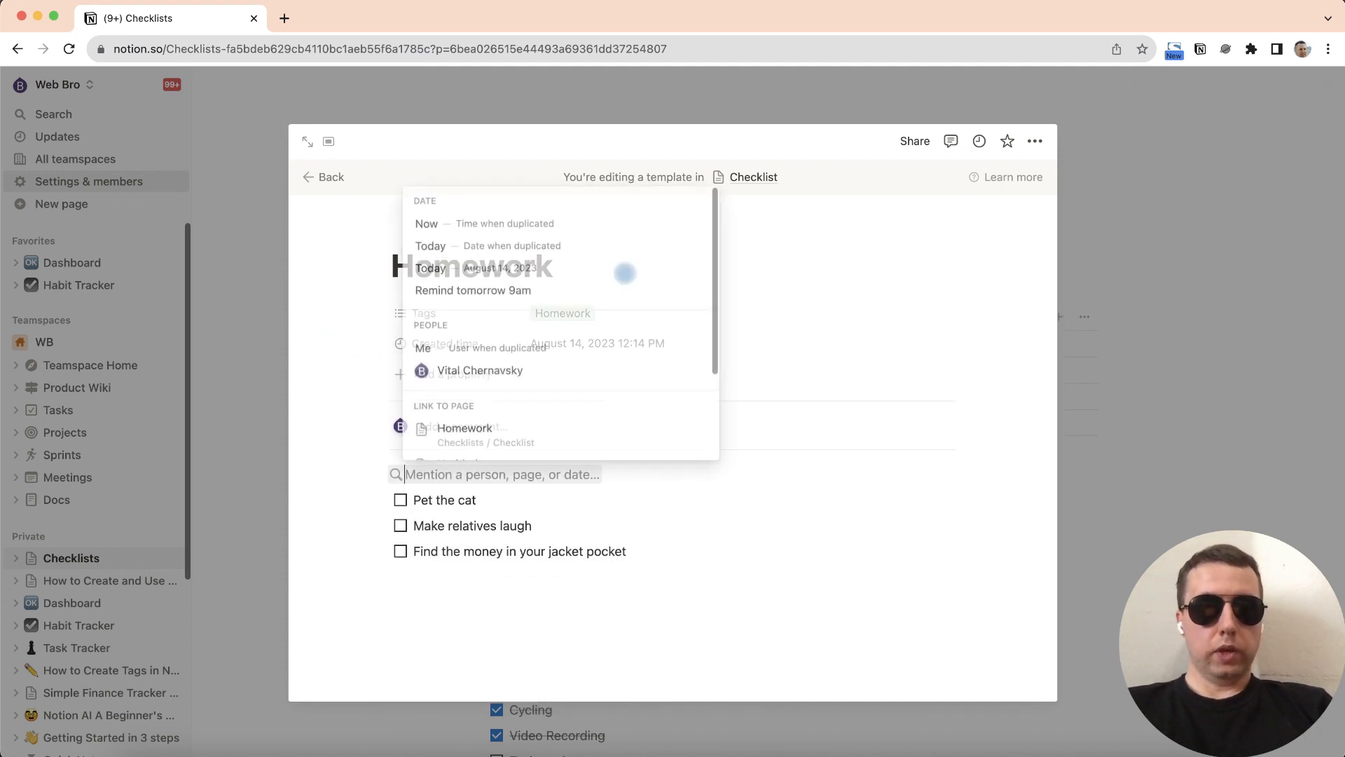
type("Now")
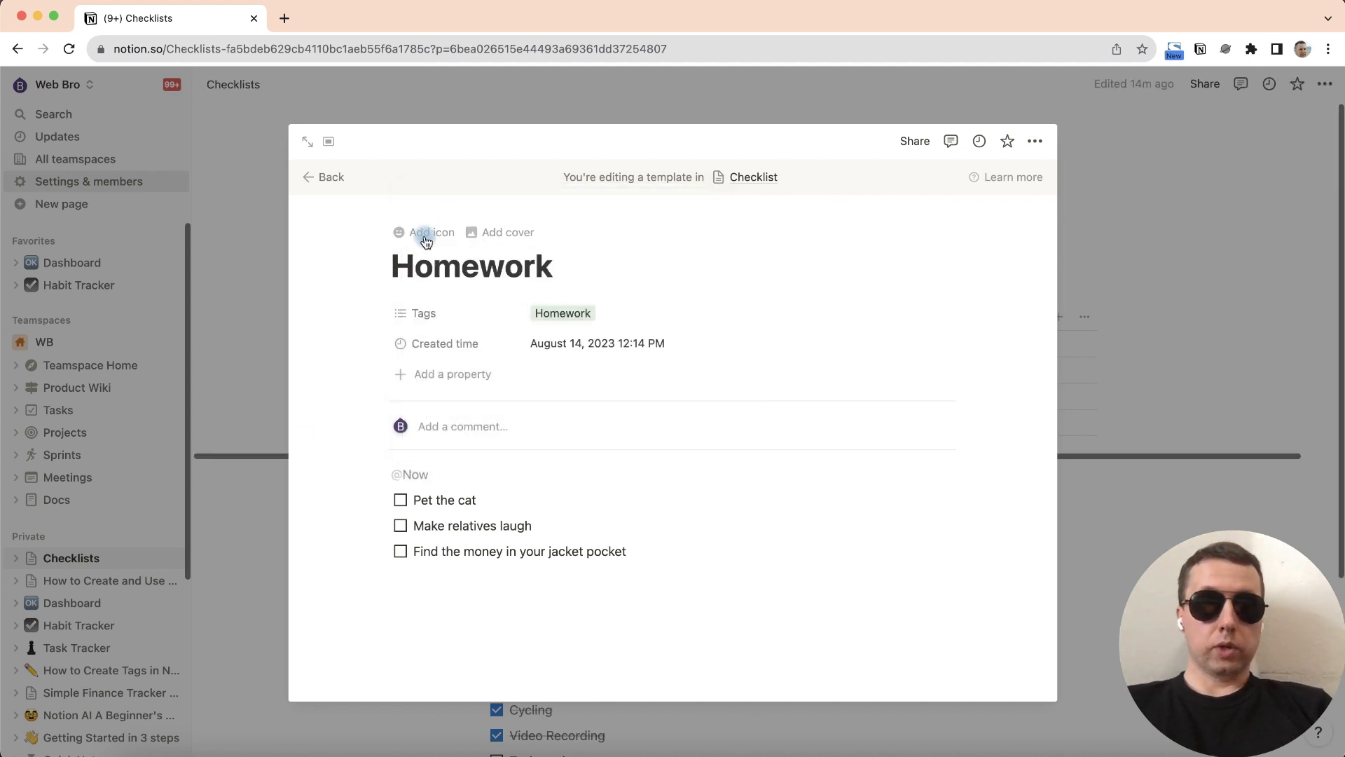
left_click(429, 232)
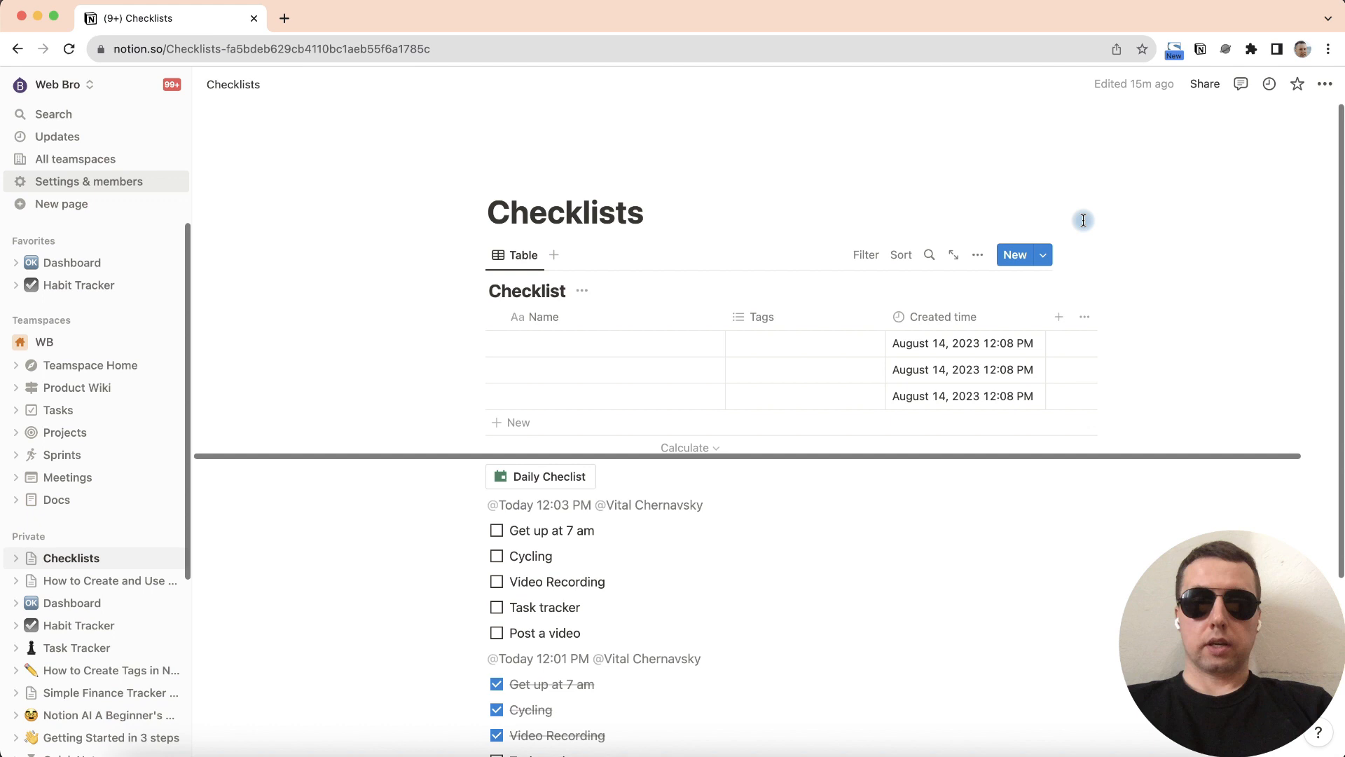
Add a Checklist entry from the Homework template, then a blank row.
left_click(1043, 255)
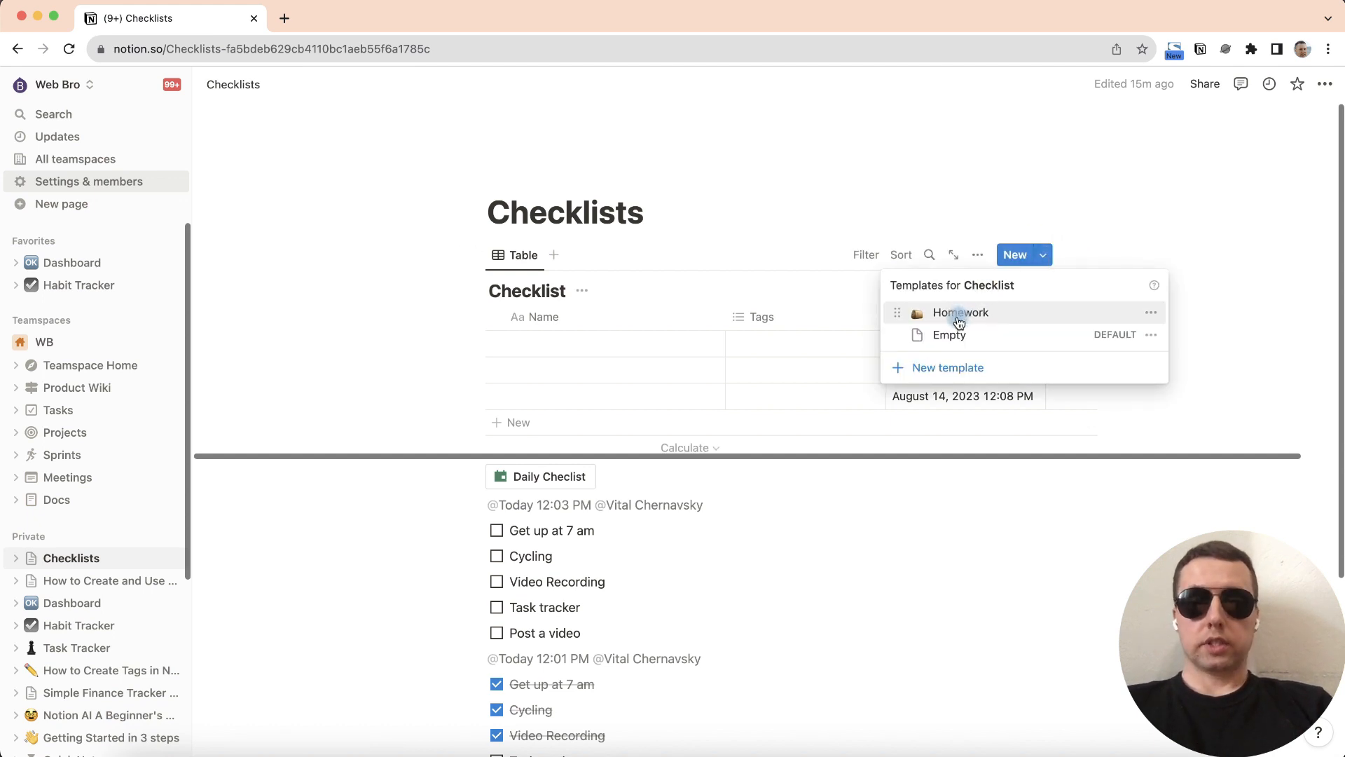
left_click(961, 312)
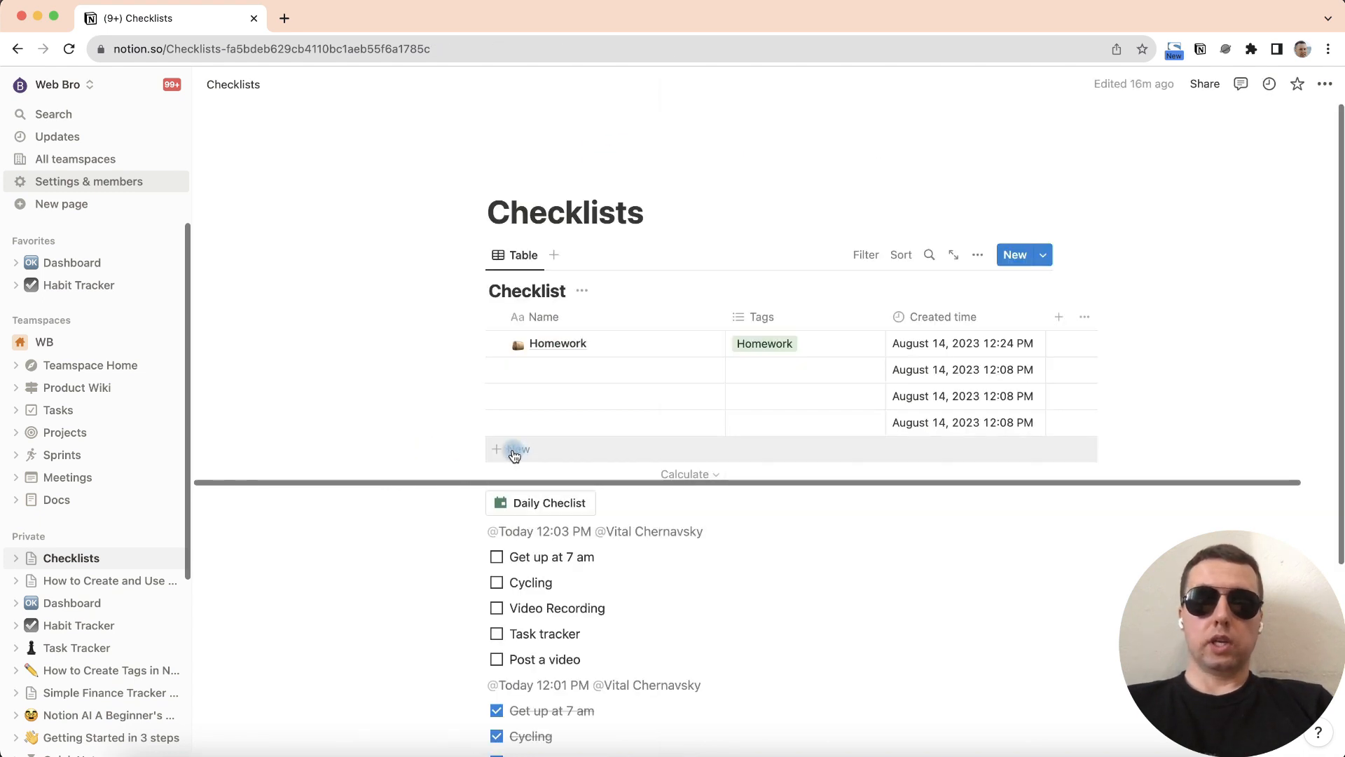
left_click(496, 449)
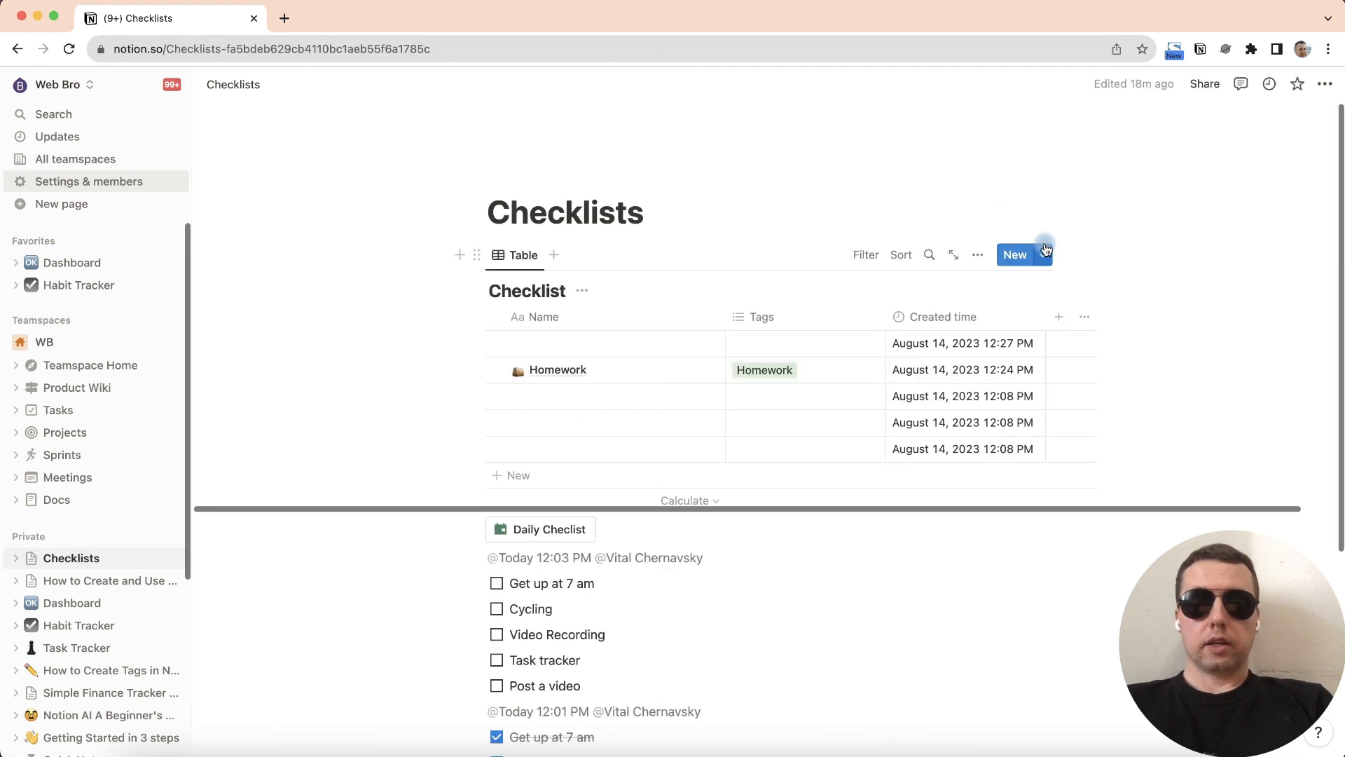
Set Homework as default template for all Checklist views and add a page from it.
left_click(1015, 254)
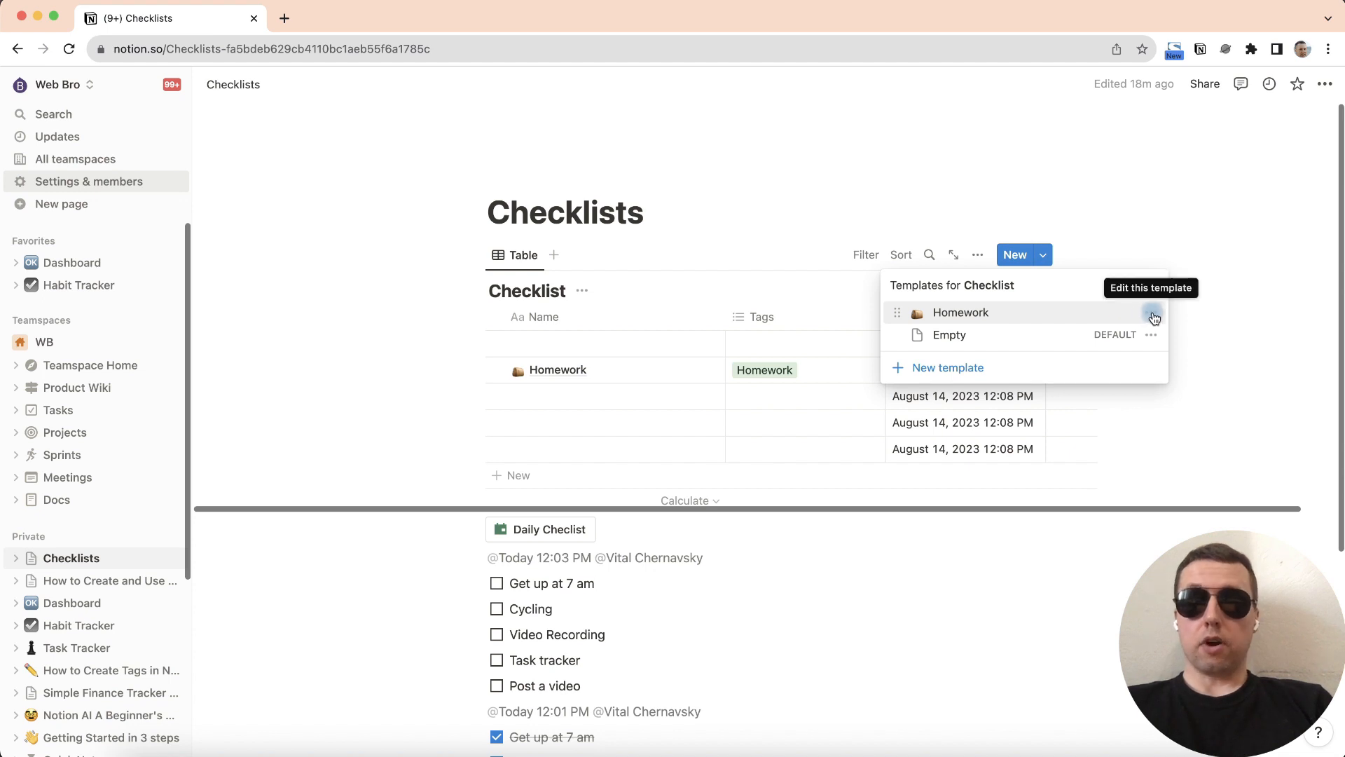
left_click(1154, 316)
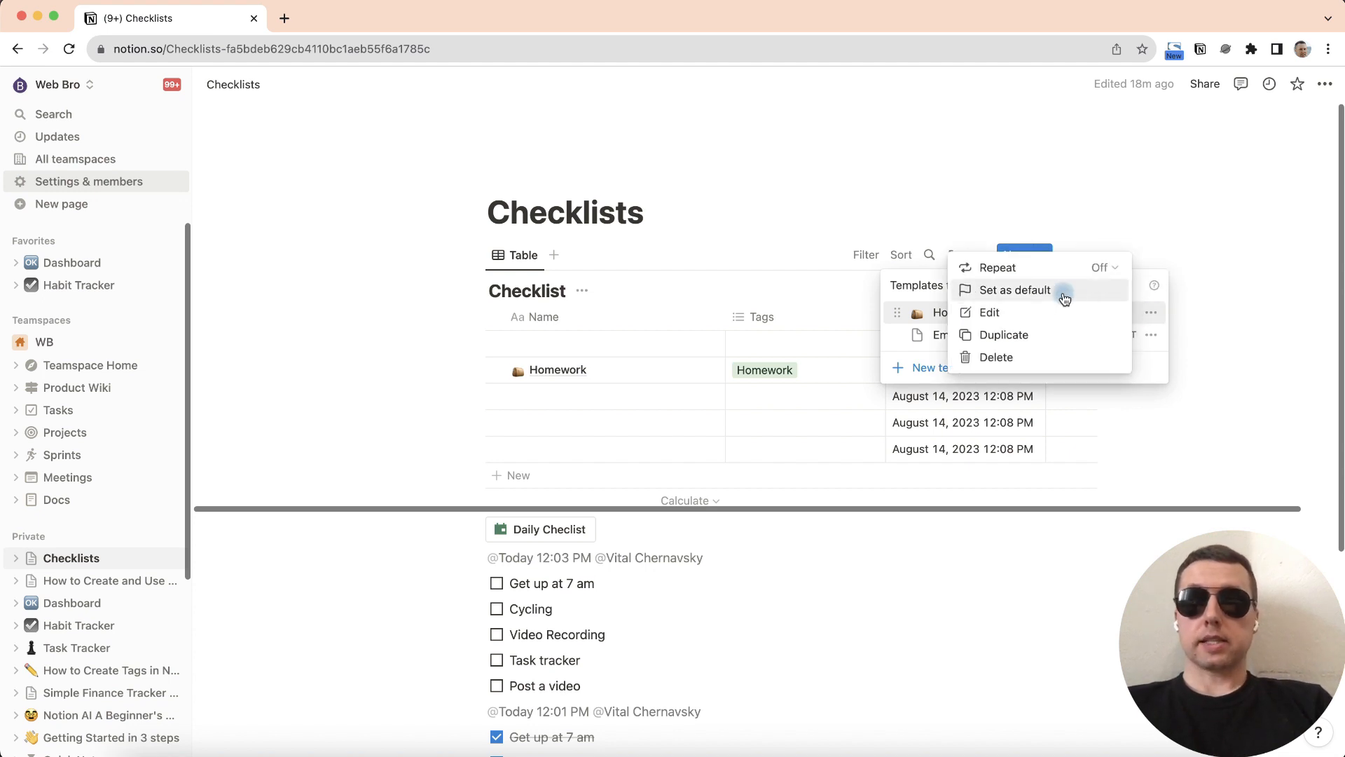
left_click(1014, 290)
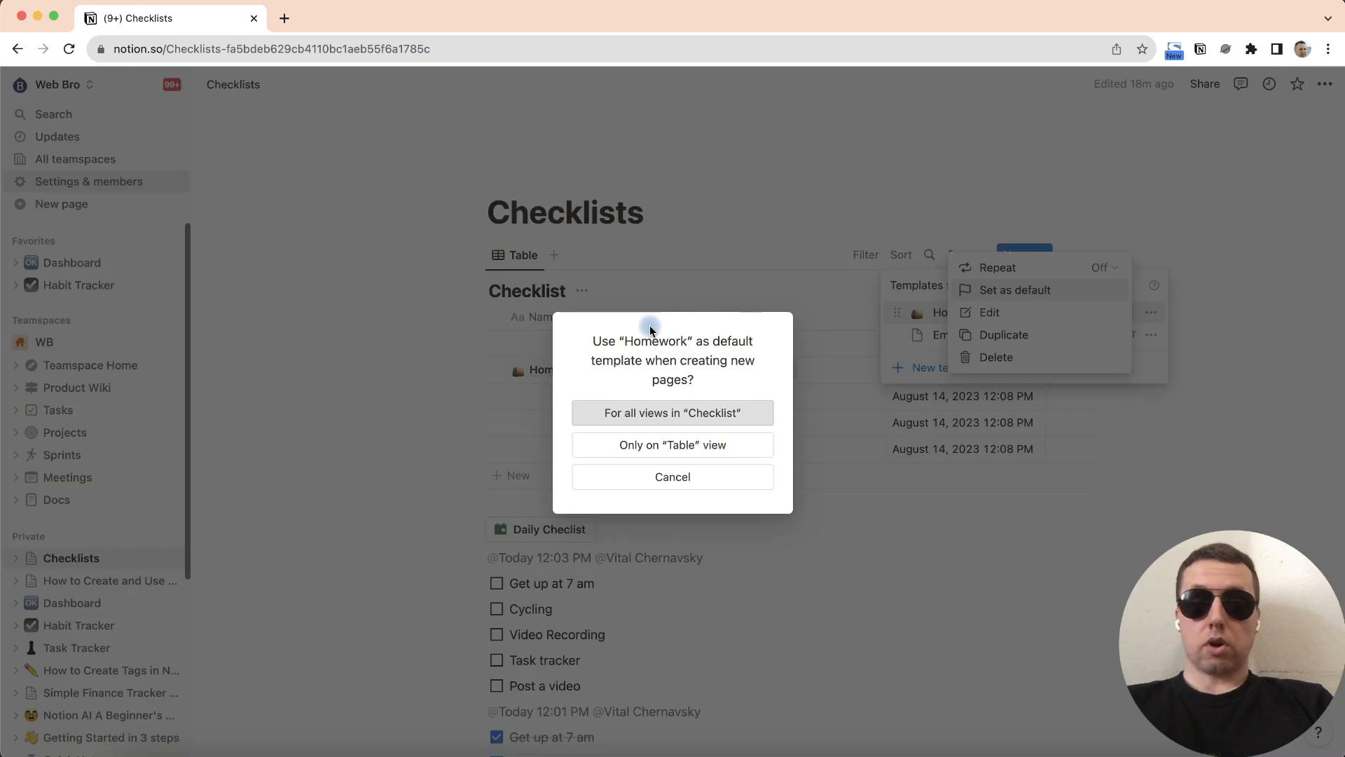
mouse_move(735, 389)
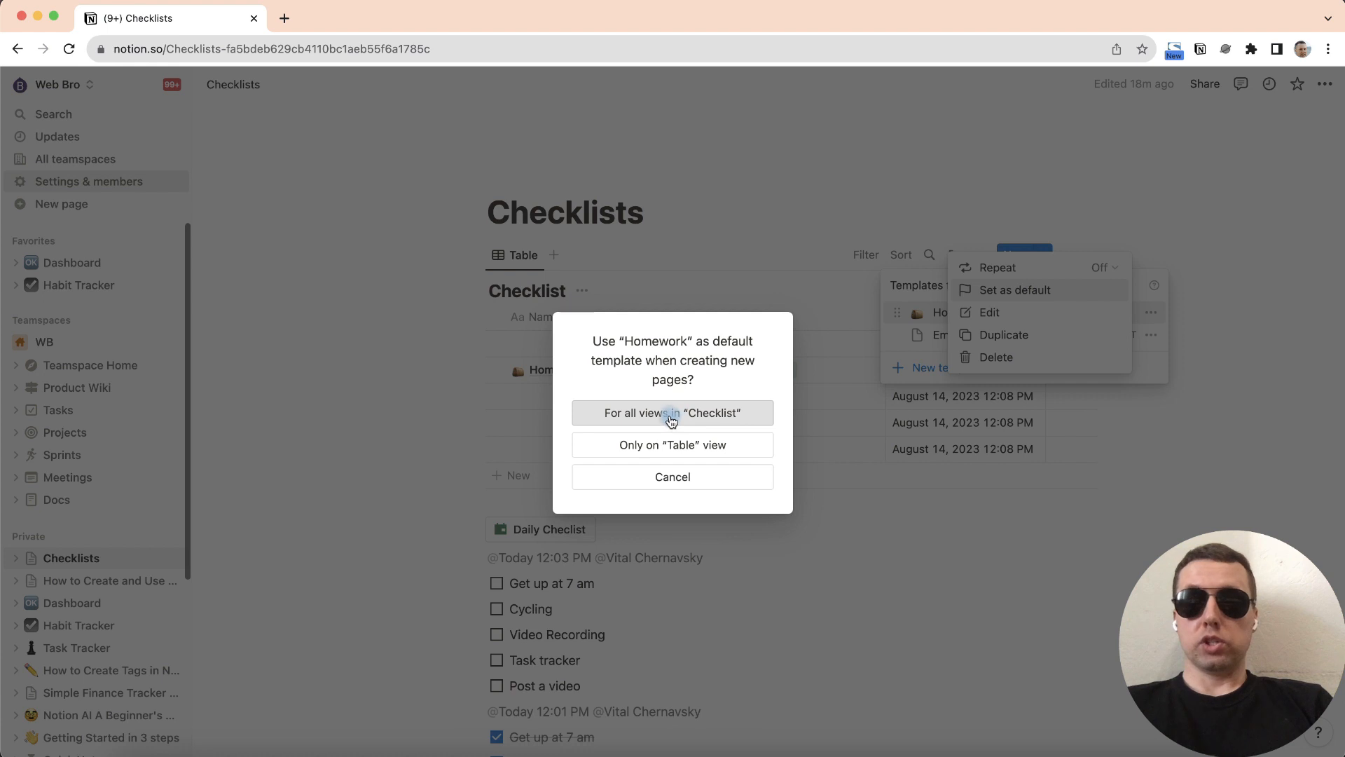
left_click(672, 413)
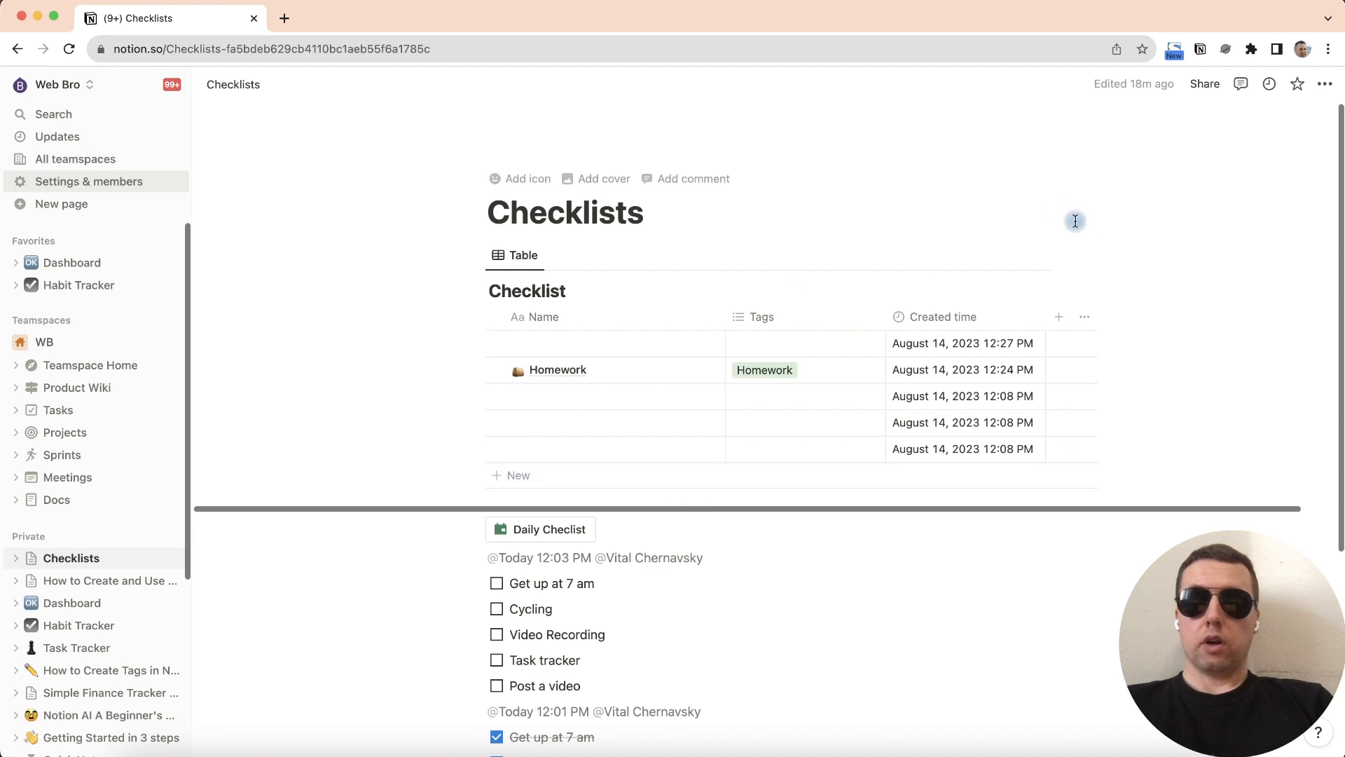
left_click(557, 369)
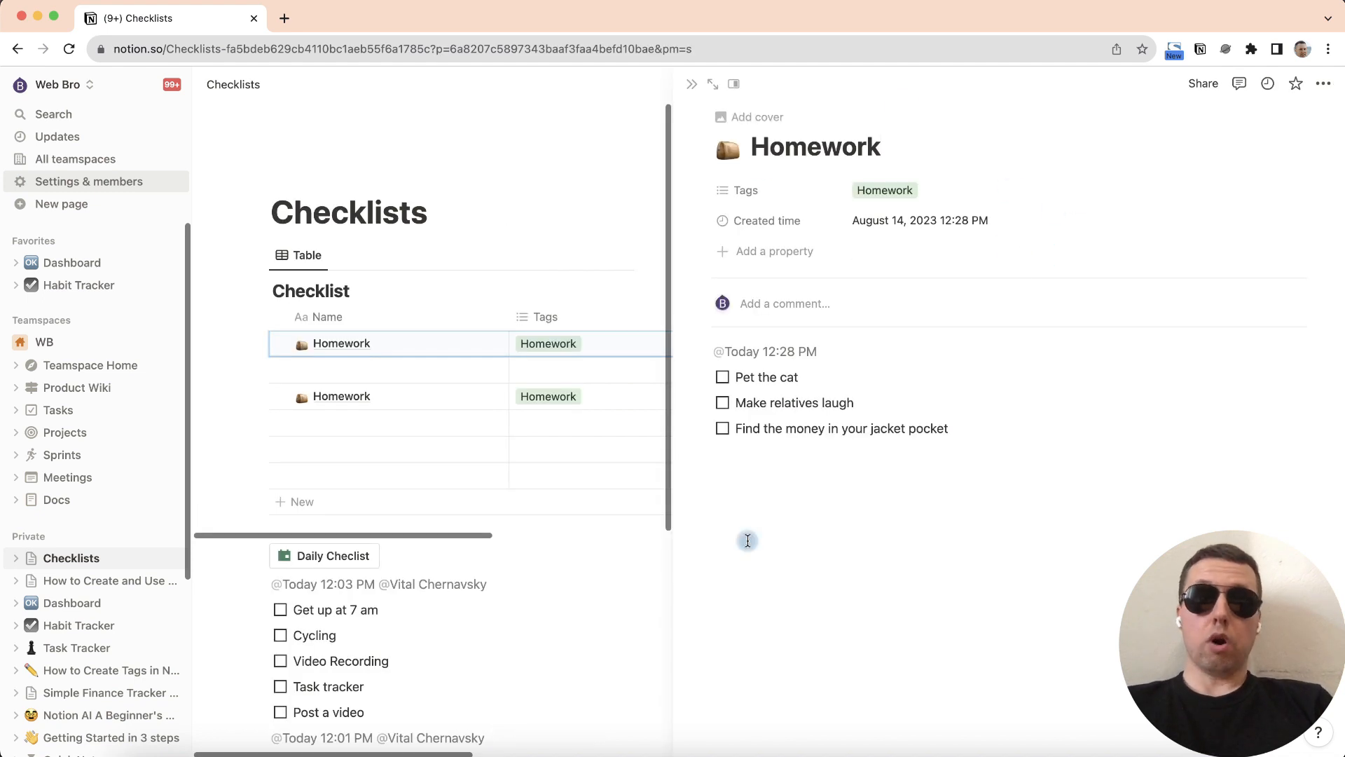
left_click(721, 402)
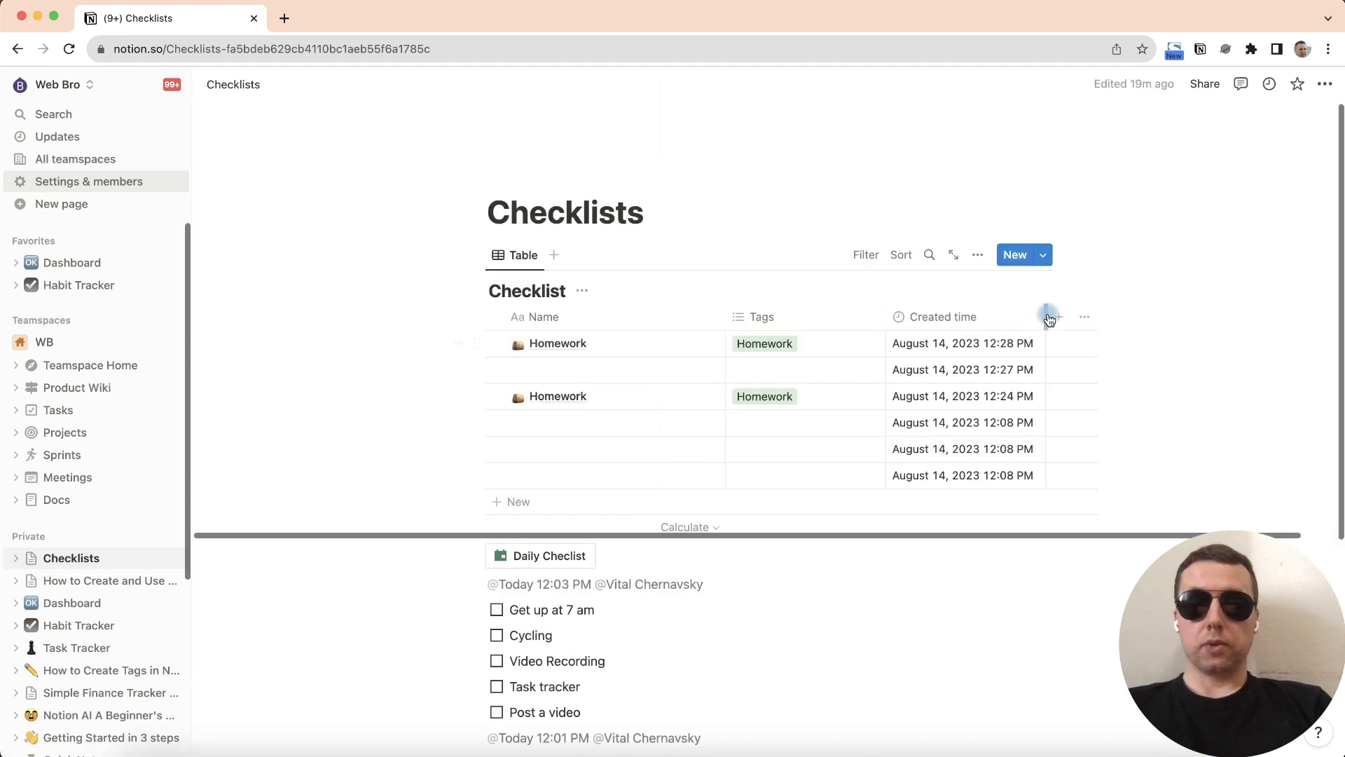
mouse_move(695, 347)
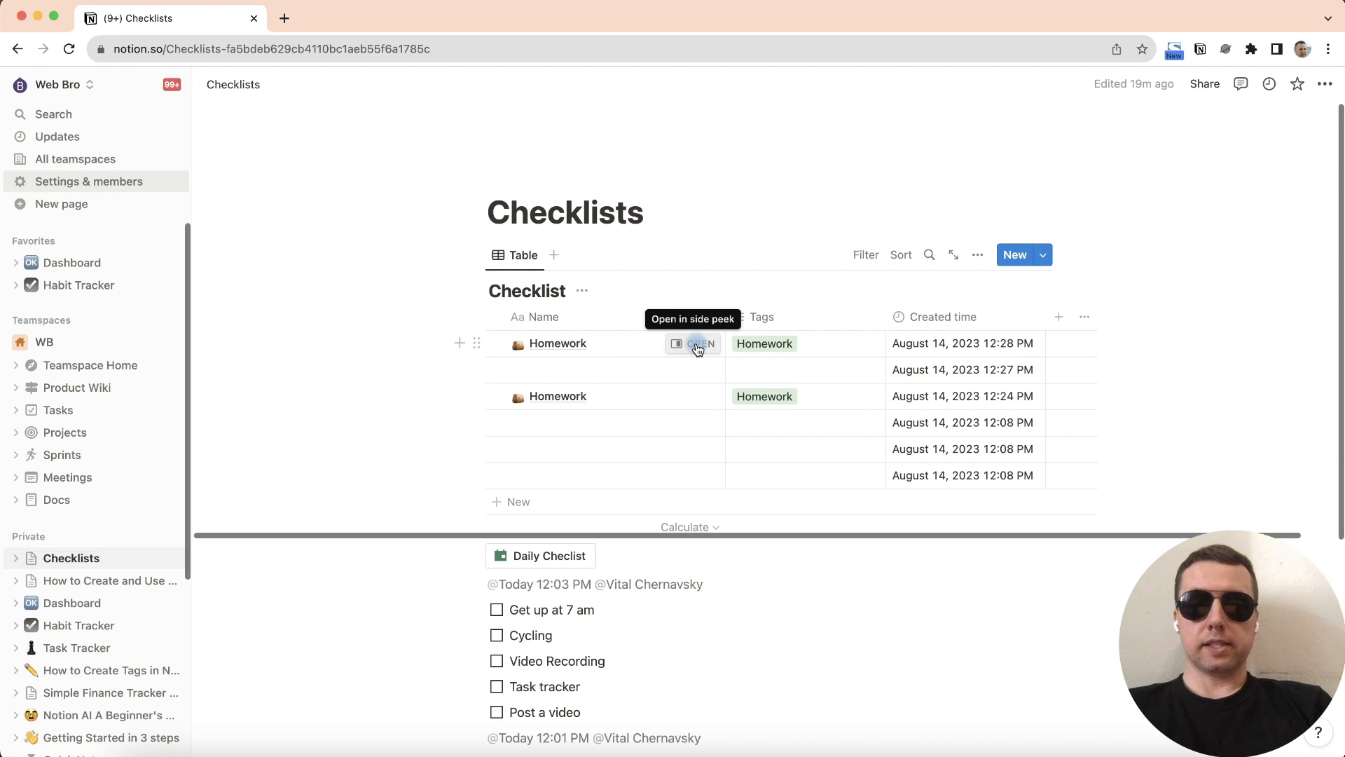
Create a Work template tagged Work, with to-do items and a page icon.
left_click(699, 343)
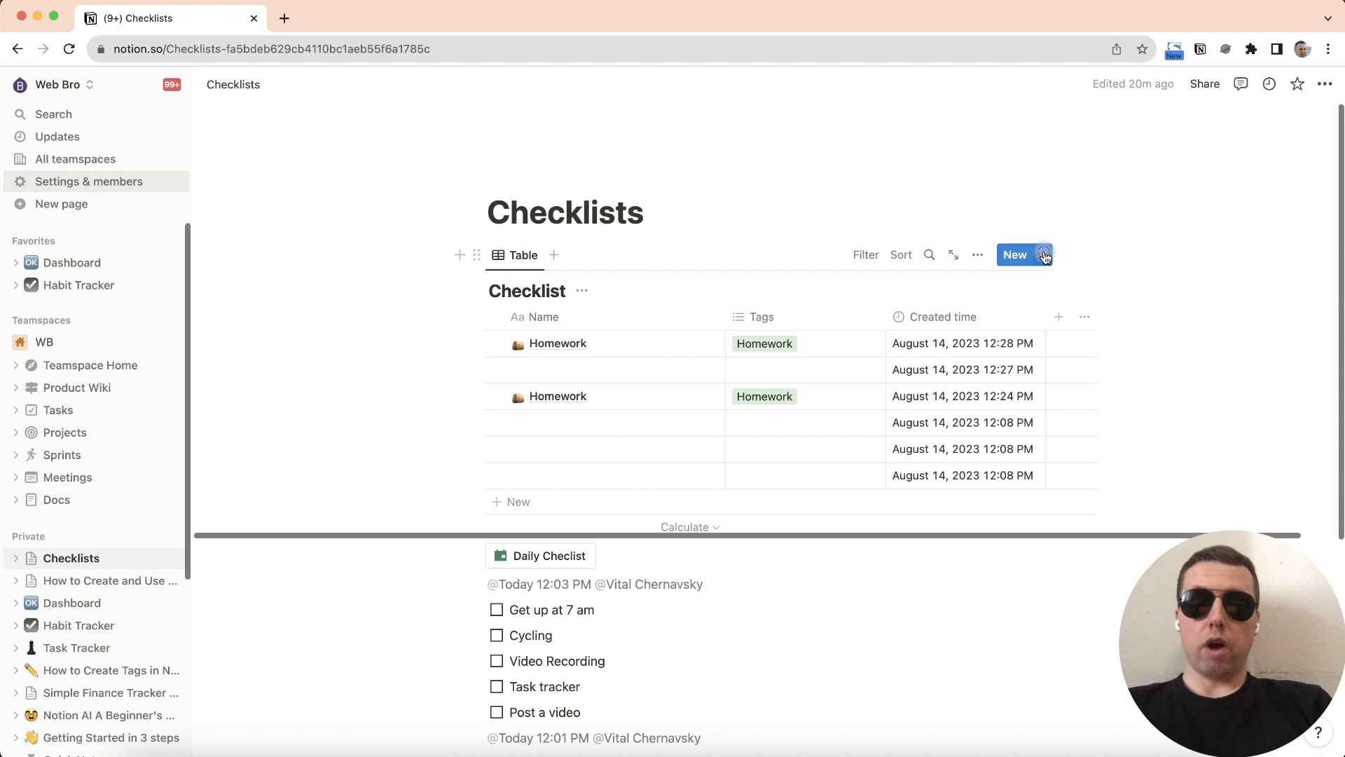
left_click(1016, 255)
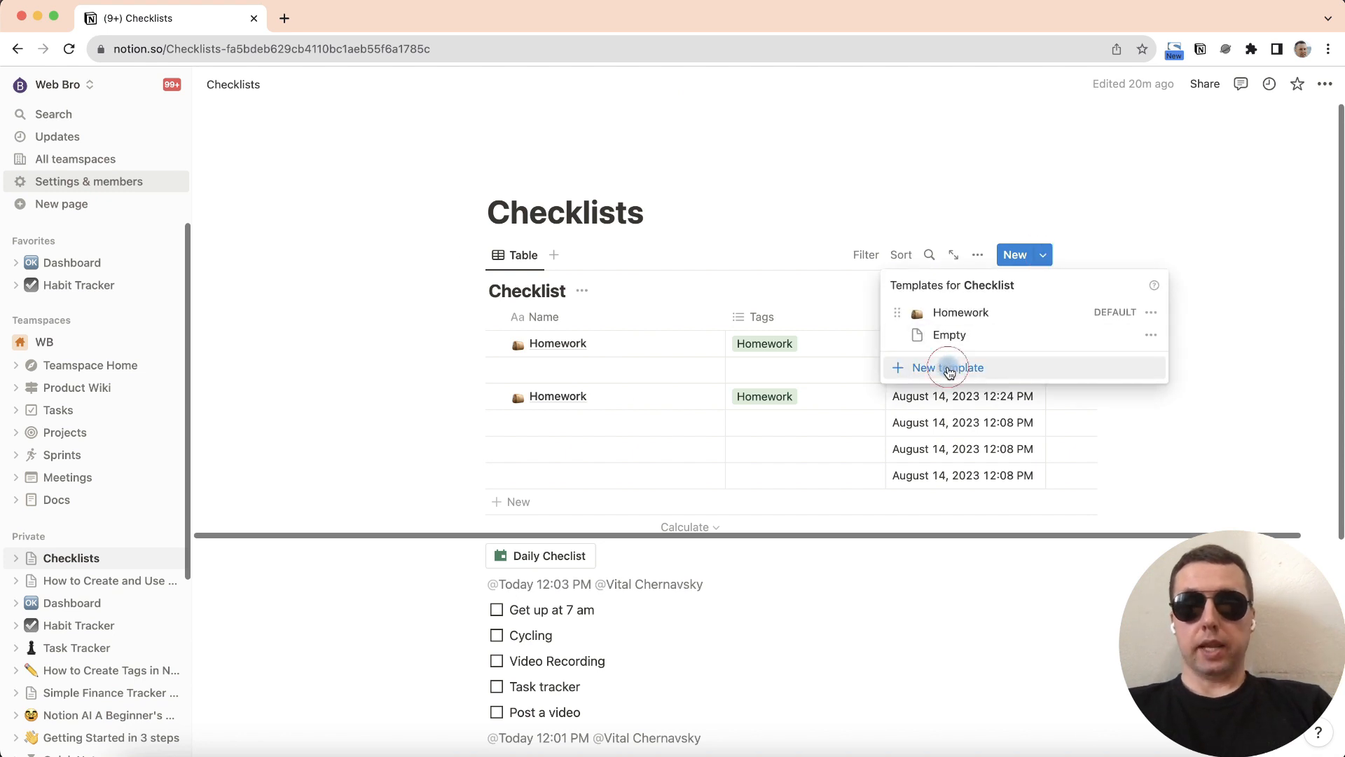
left_click(947, 368)
type("Wo")
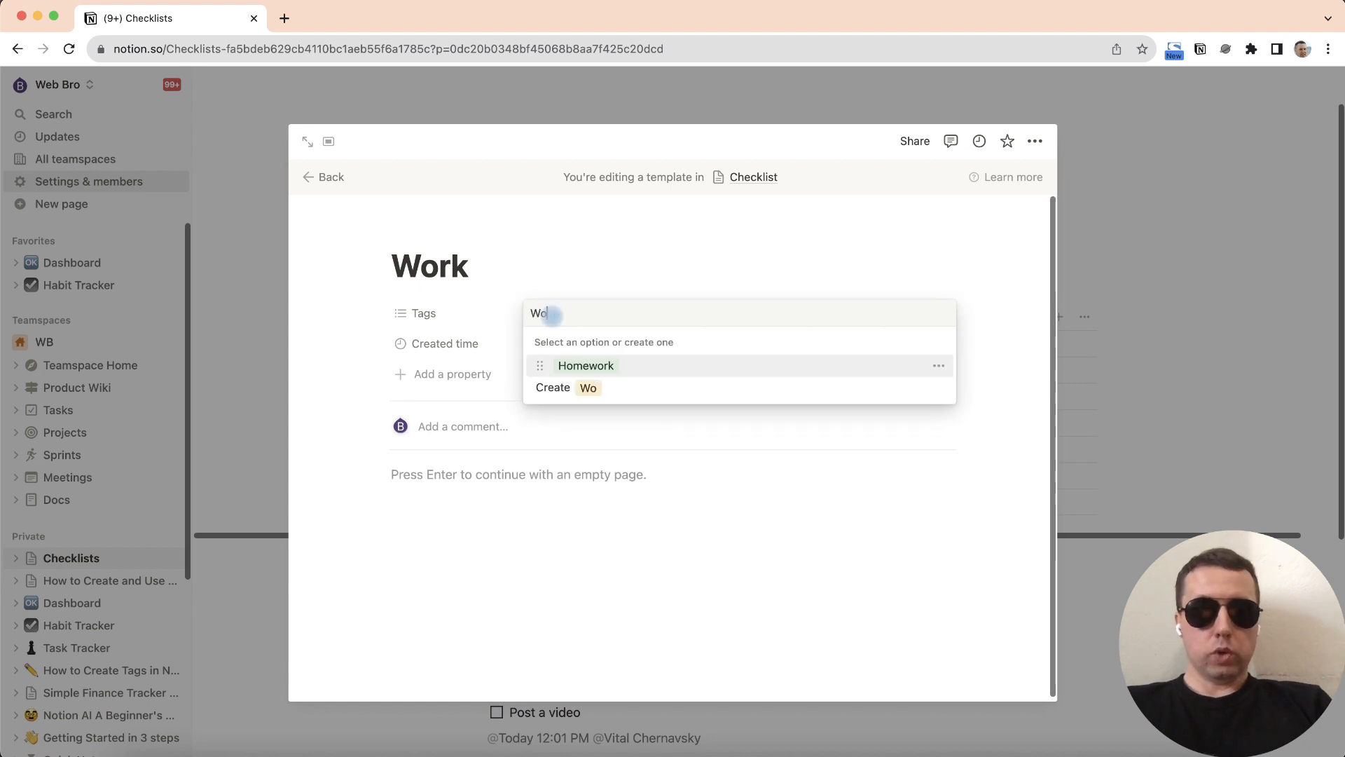
left_click(566, 387)
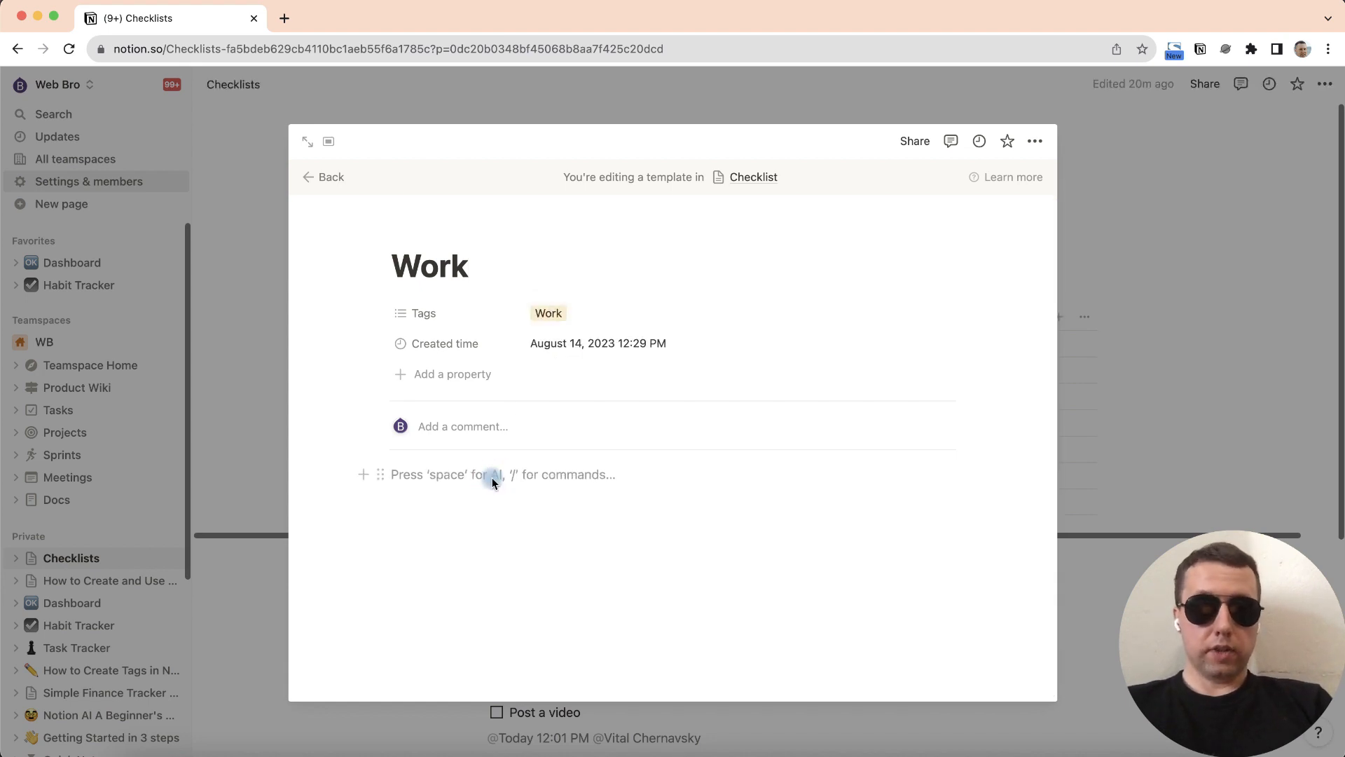
type("Pet the cat")
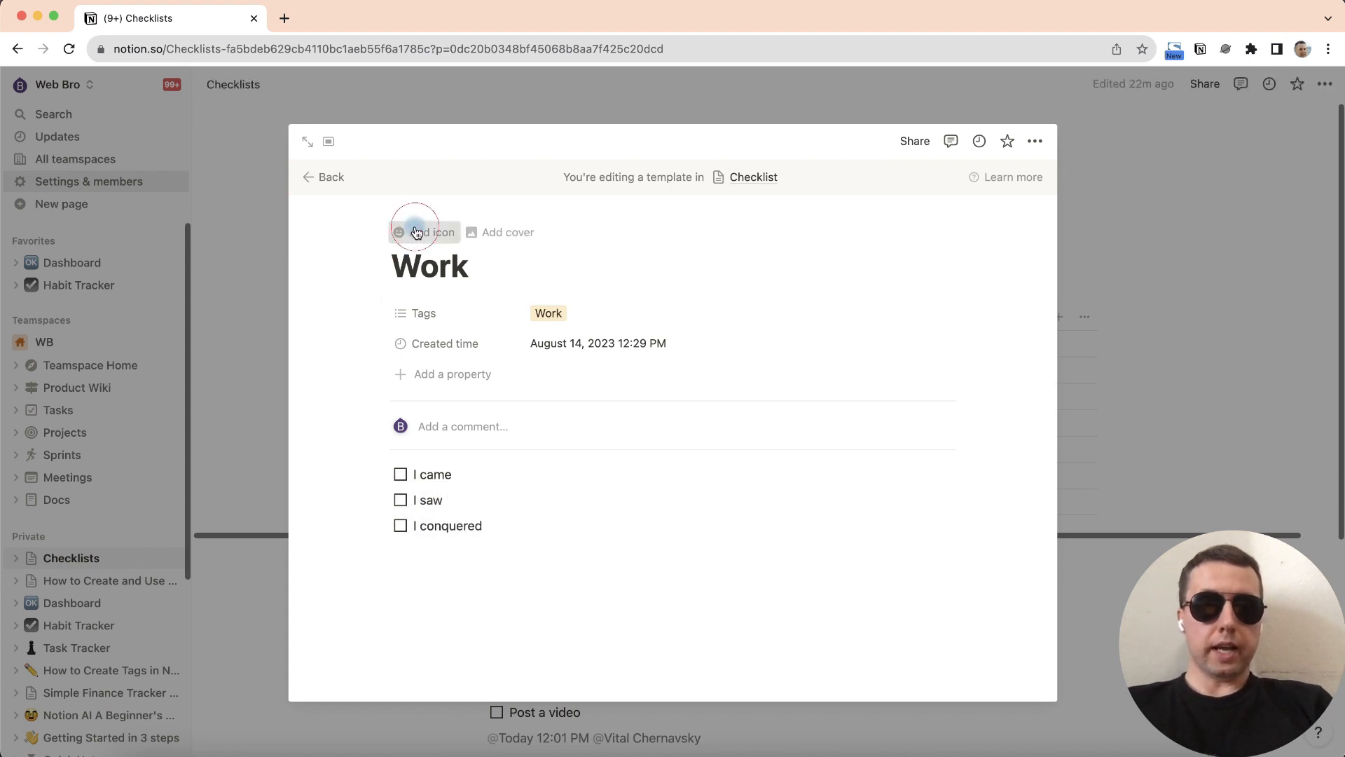
left_click(424, 232)
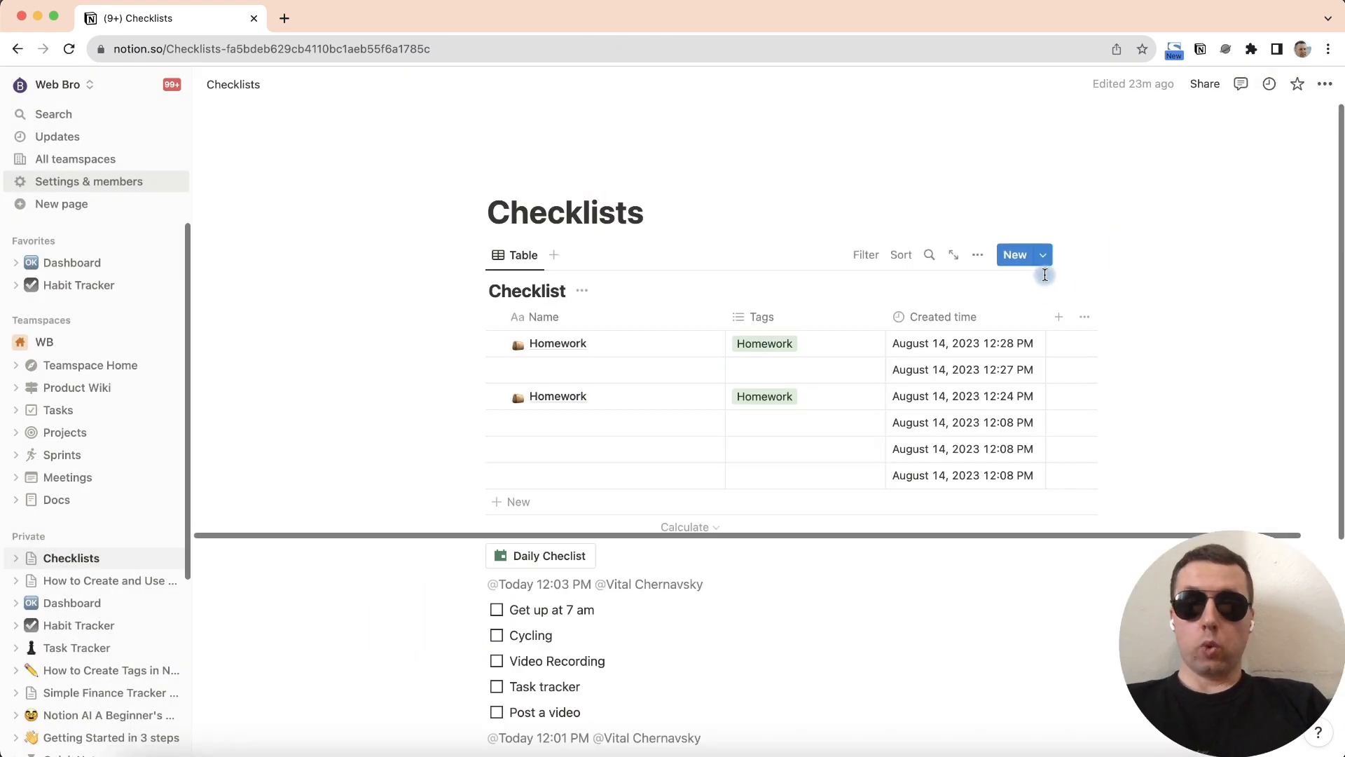
Create a new Checklist page from the Work template.
left_click(1042, 255)
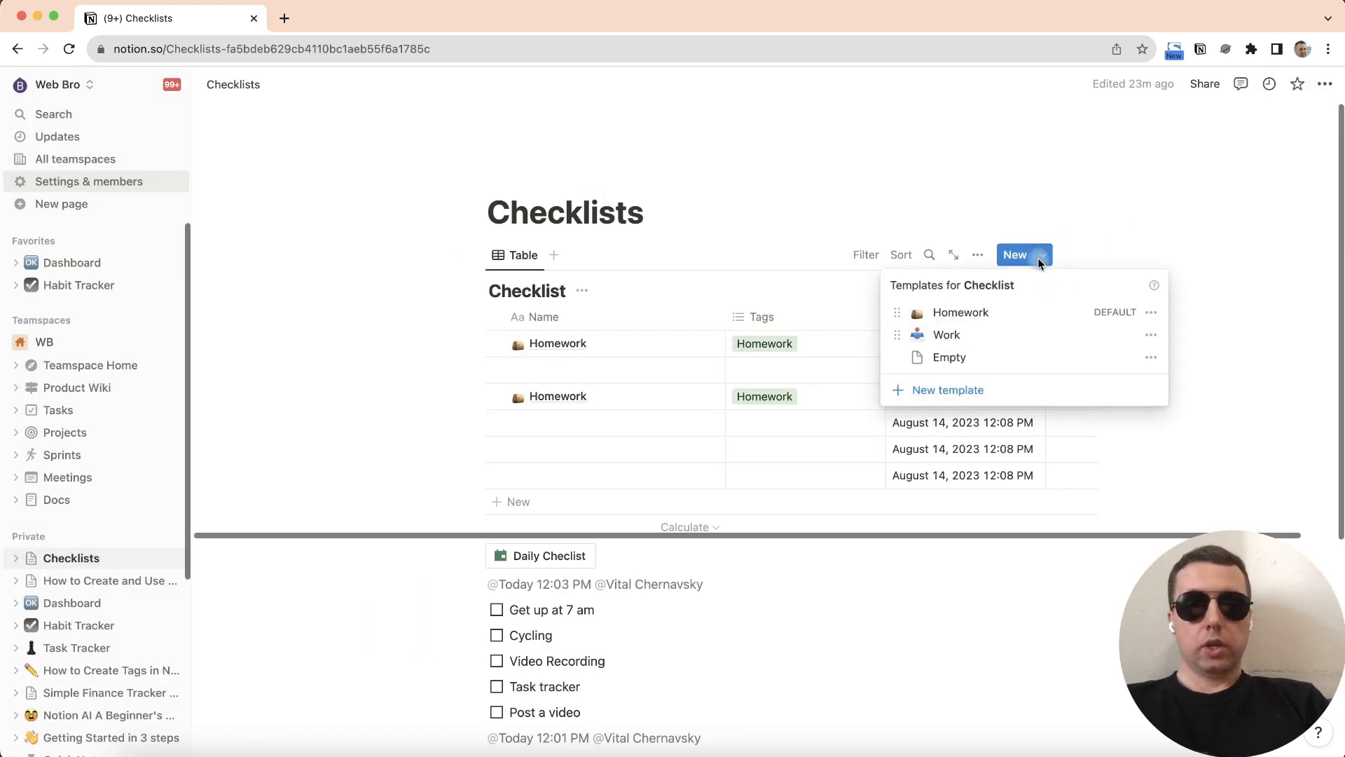
left_click(947, 334)
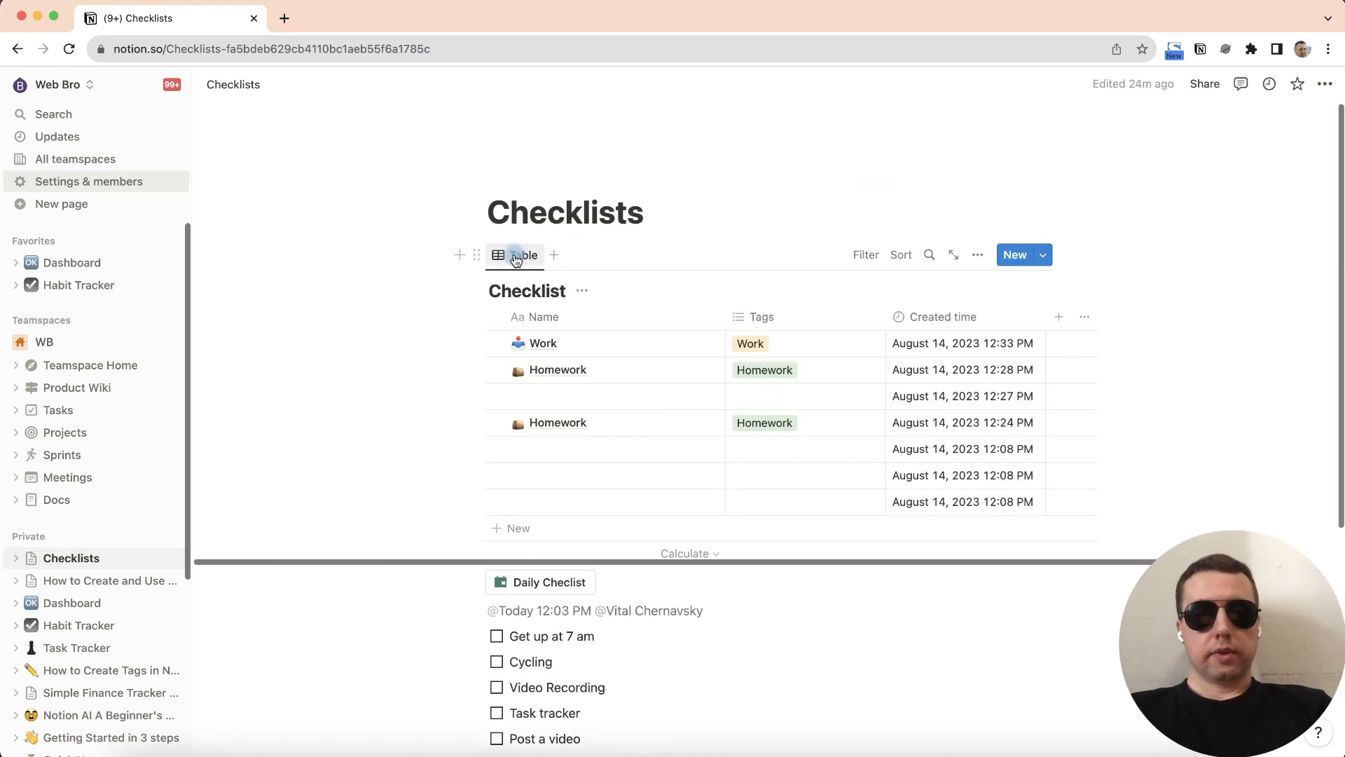
Add a Board view with page-content card previews, then create a second Work page.
left_click(515, 255)
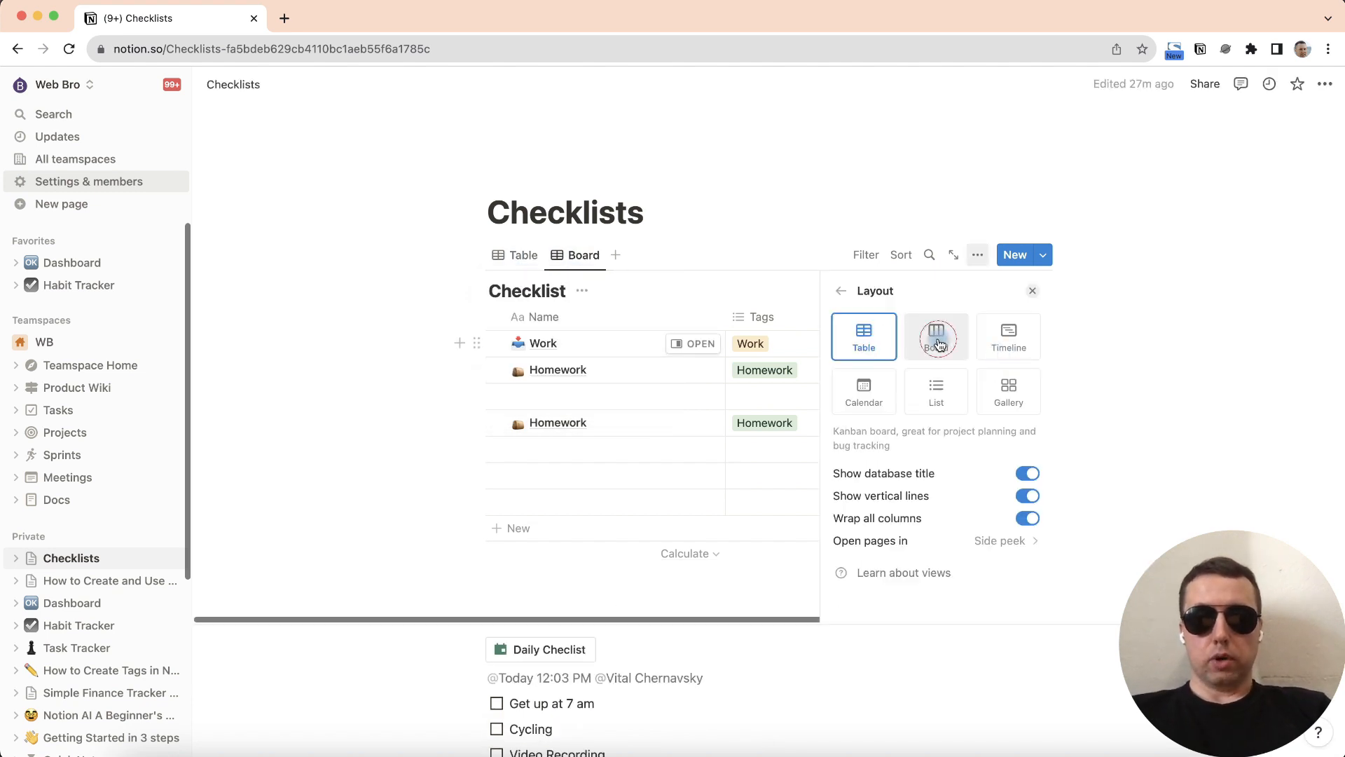
left_click(935, 336)
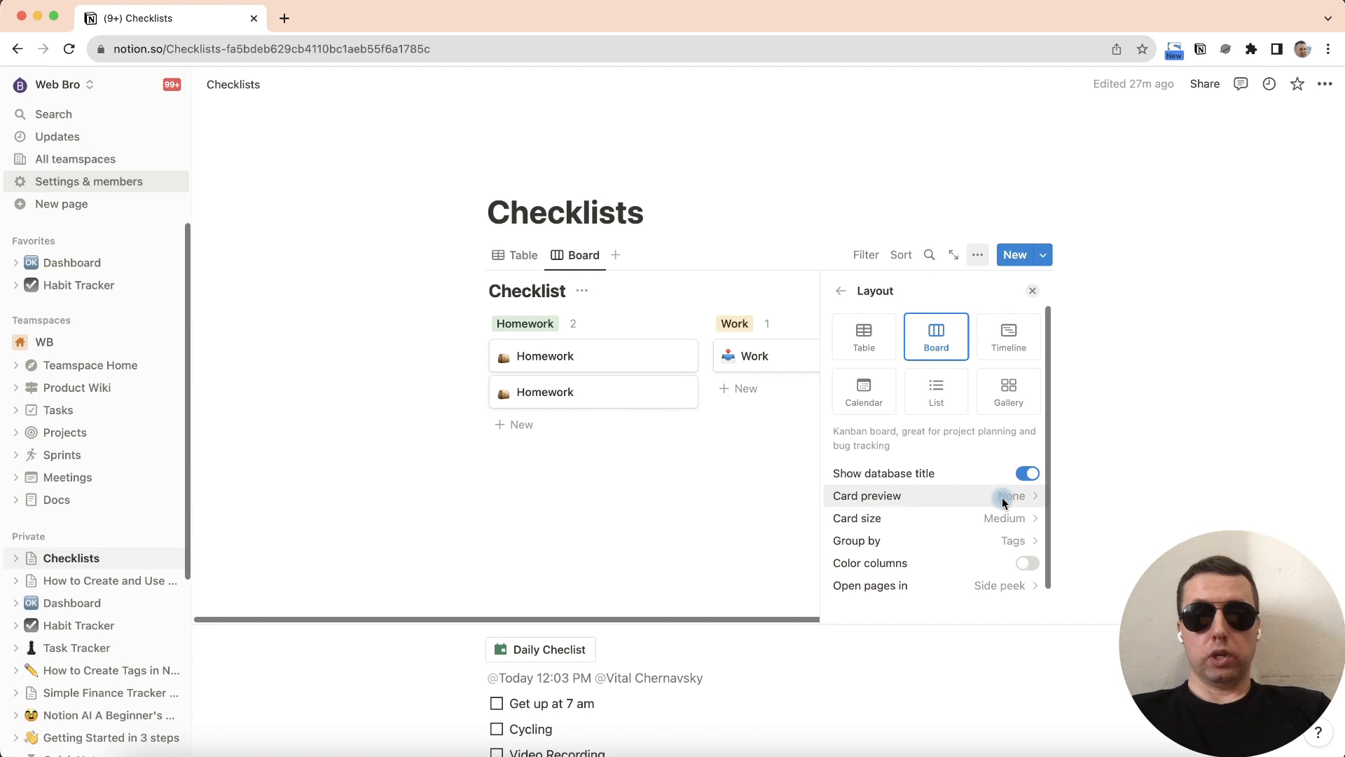
left_click(1010, 495)
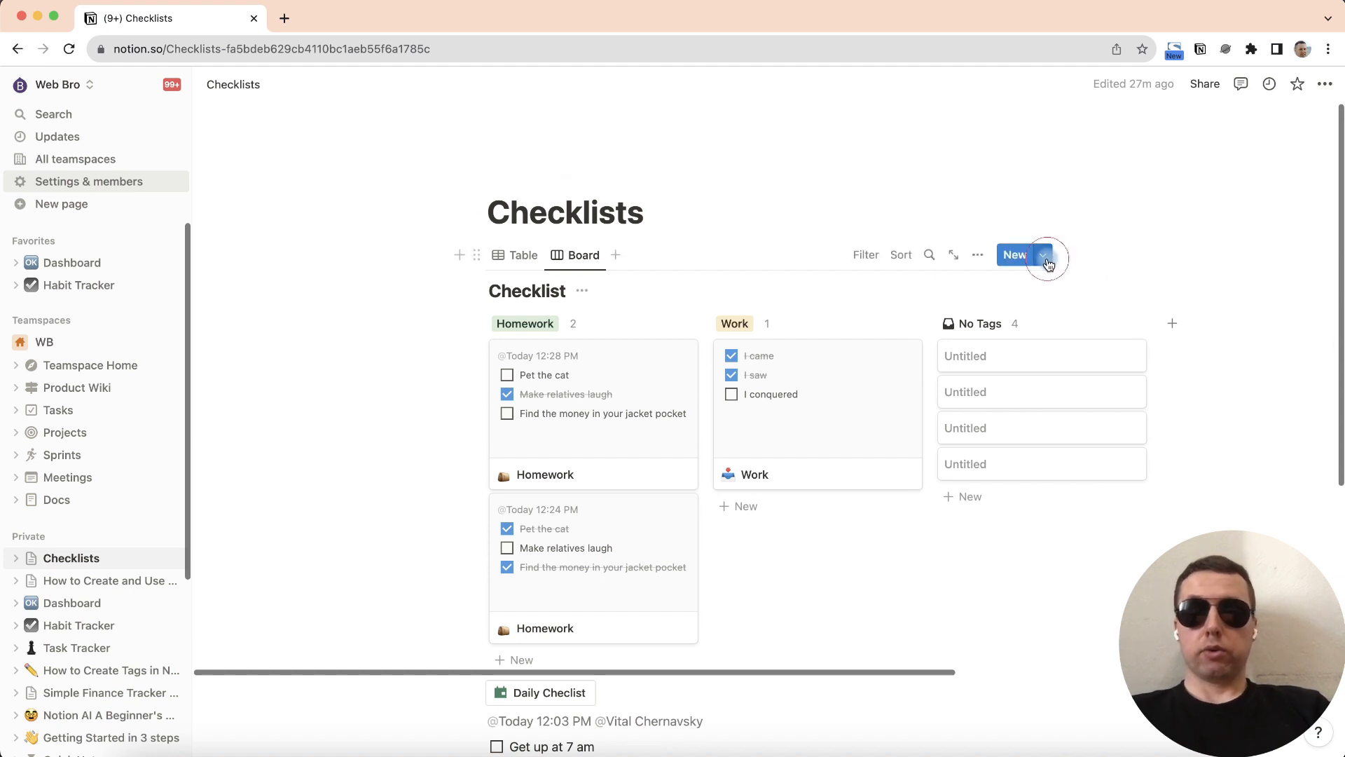
left_click(1043, 255)
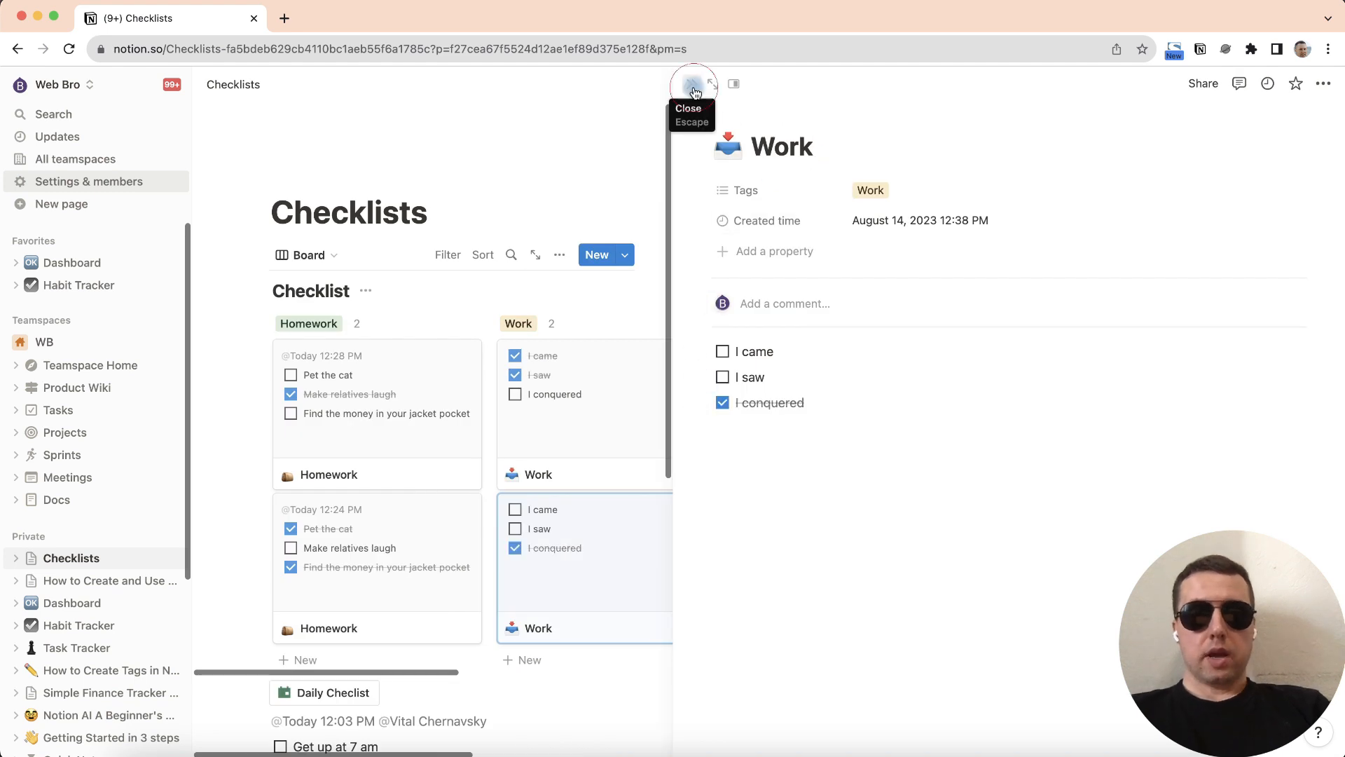
left_click(694, 90)
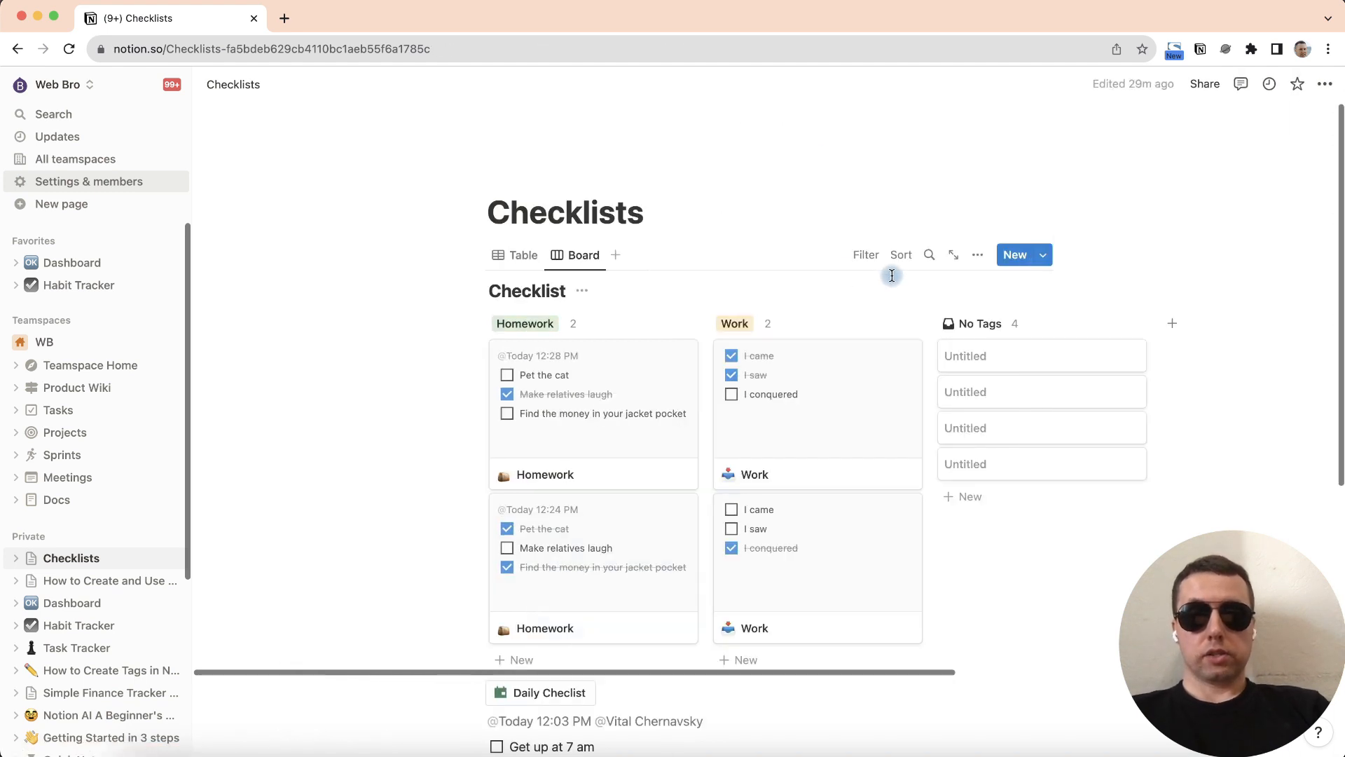
Sort the board by Created time, descending, then show the view options.
left_click(900, 255)
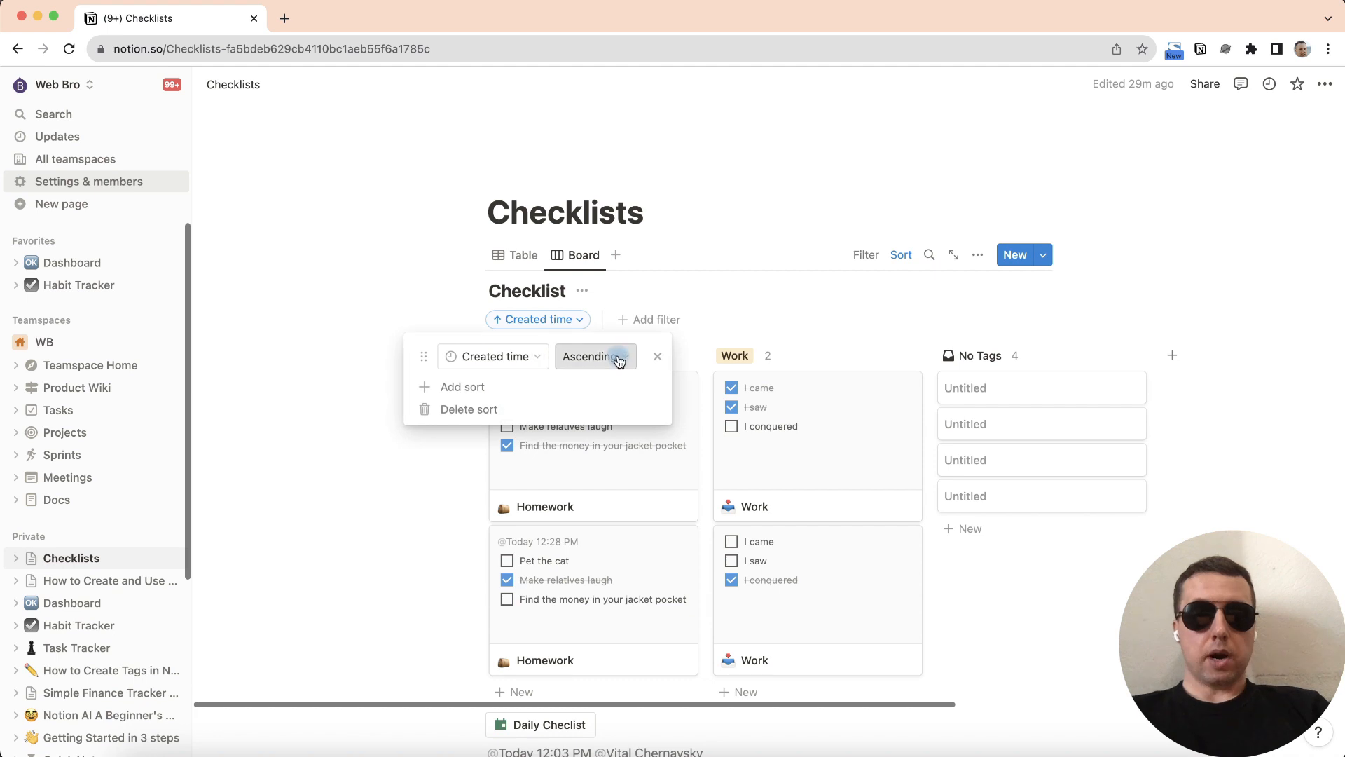
left_click(587, 356)
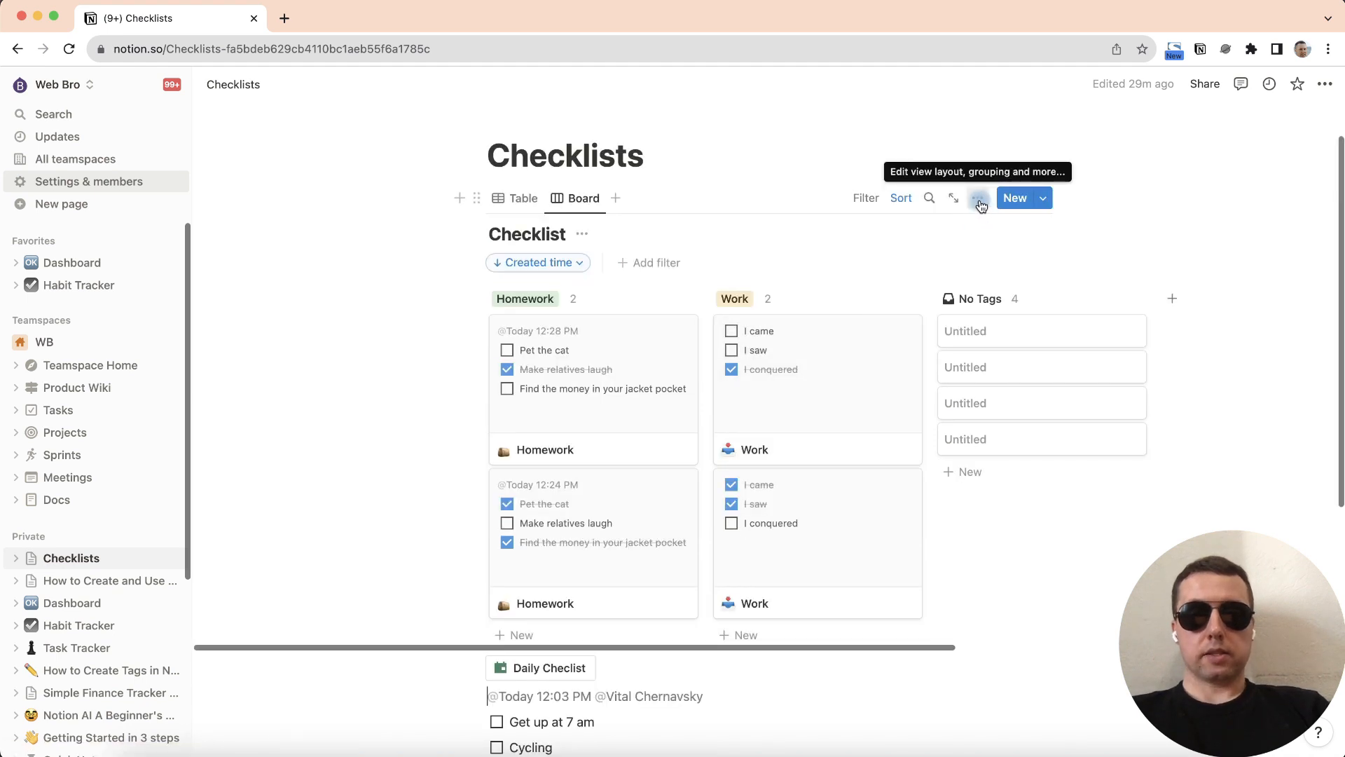
left_click(977, 198)
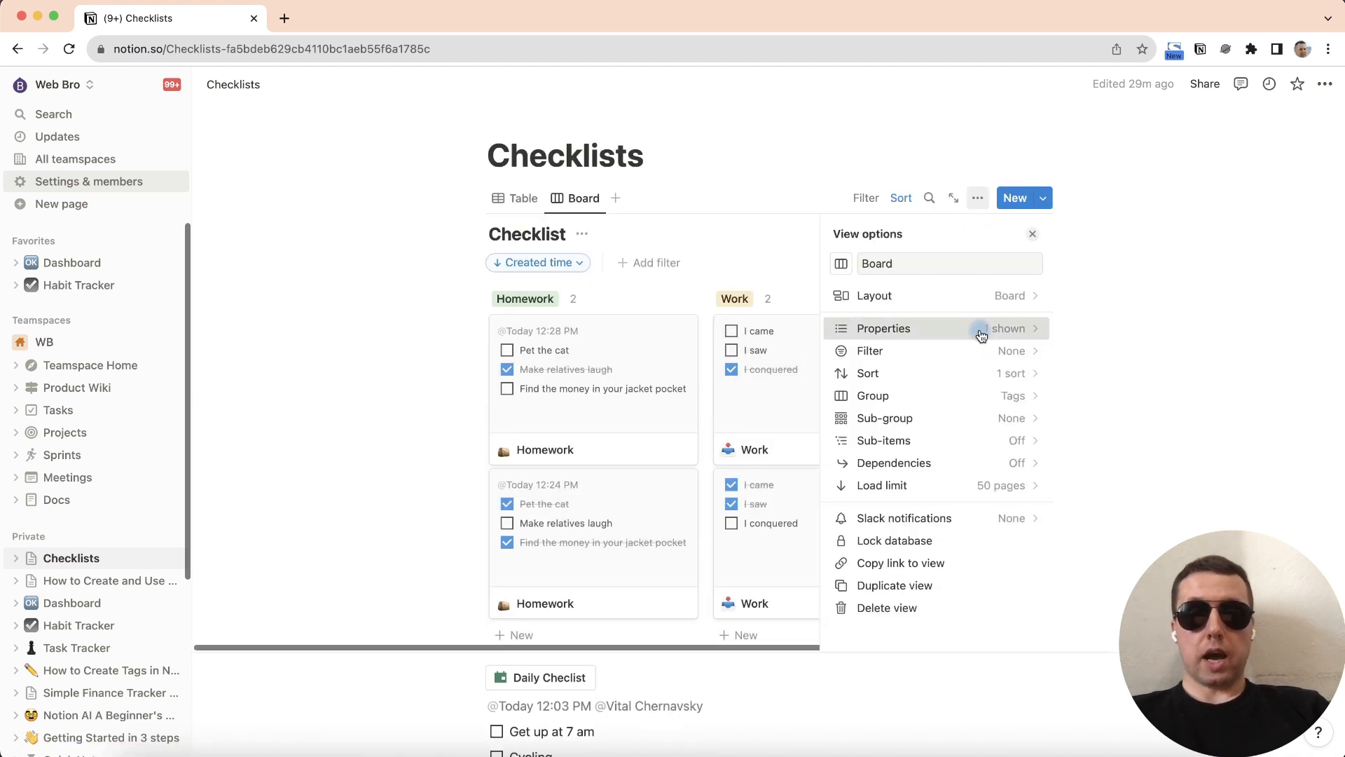